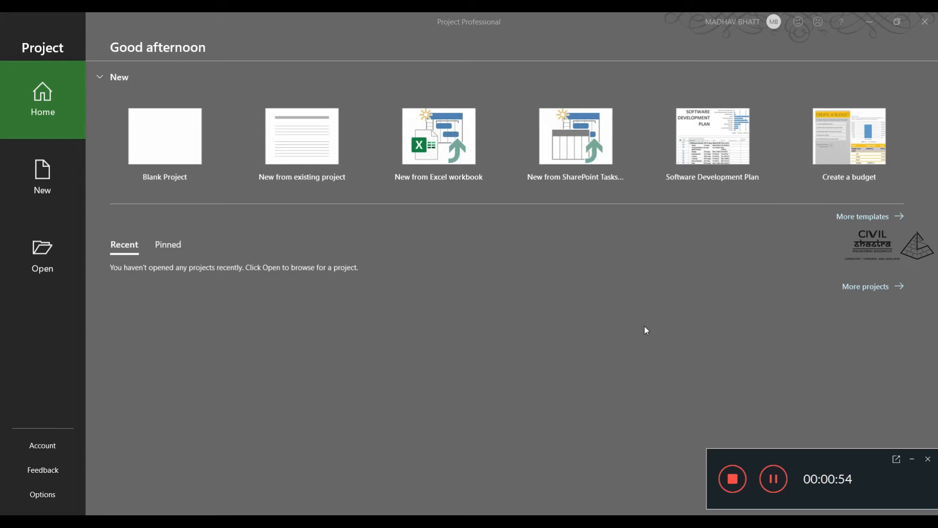
mouse_move(545, 416)
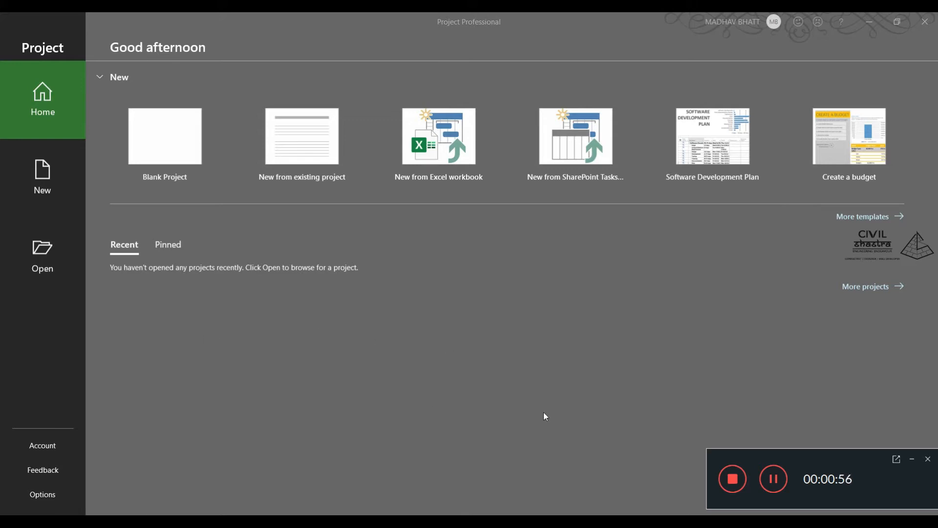
mouse_move(101, 157)
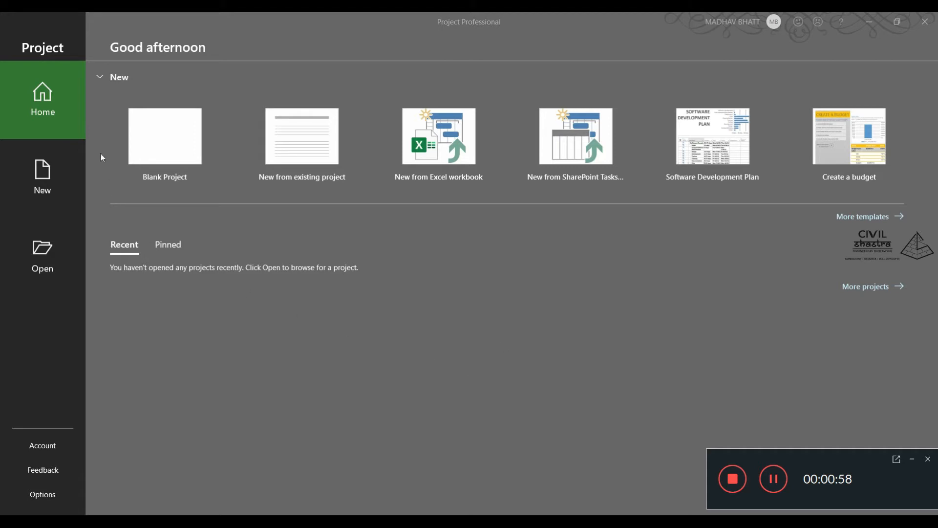
mouse_move(49, 189)
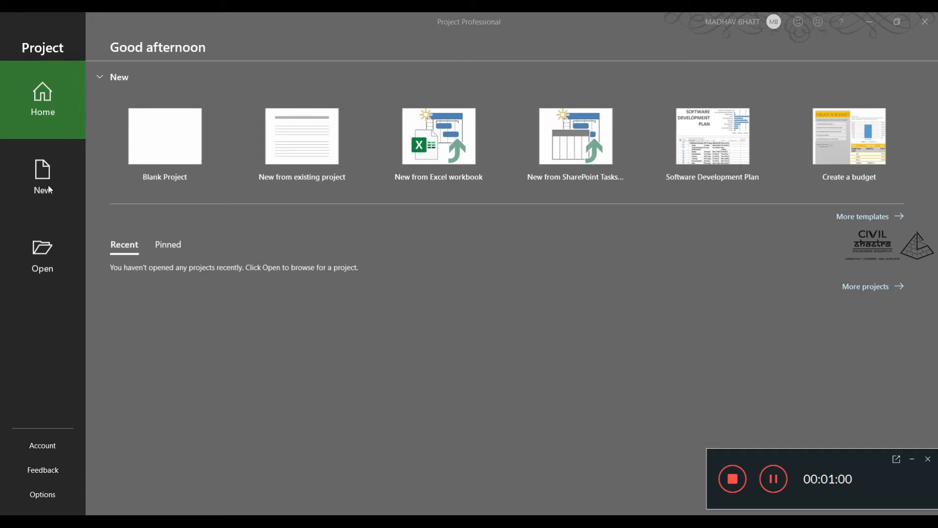
mouse_move(43, 446)
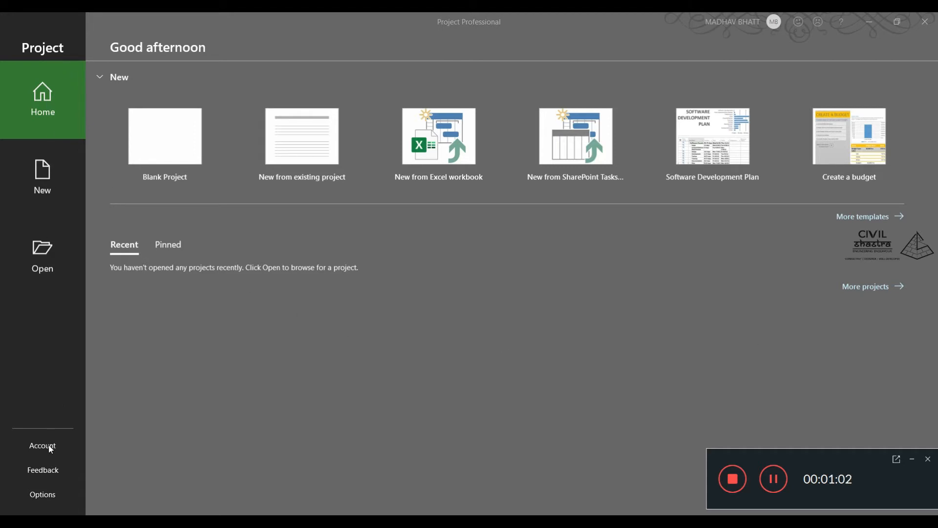
mouse_move(30, 278)
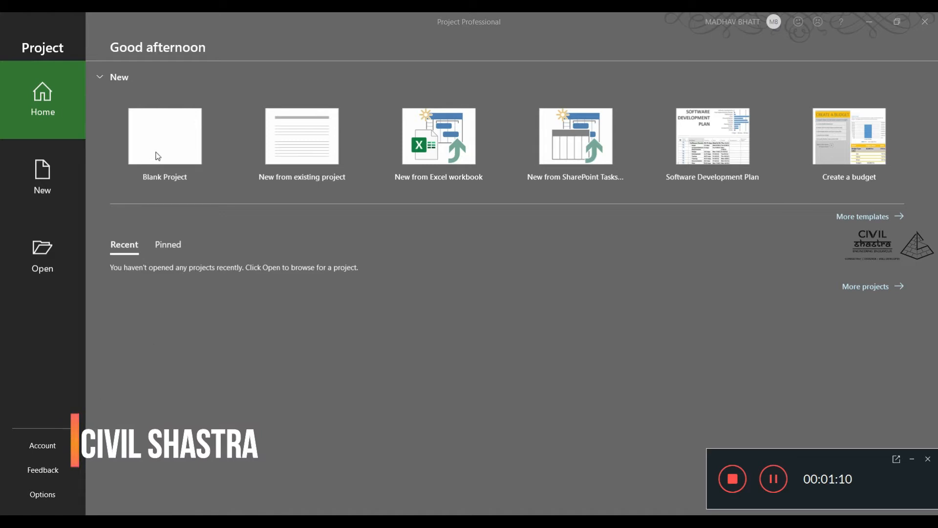
mouse_move(169, 155)
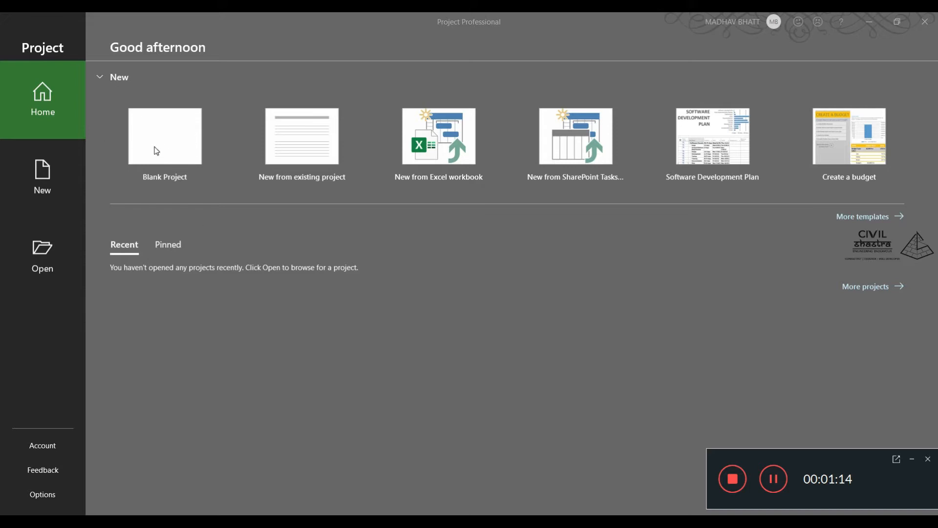
mouse_move(301, 131)
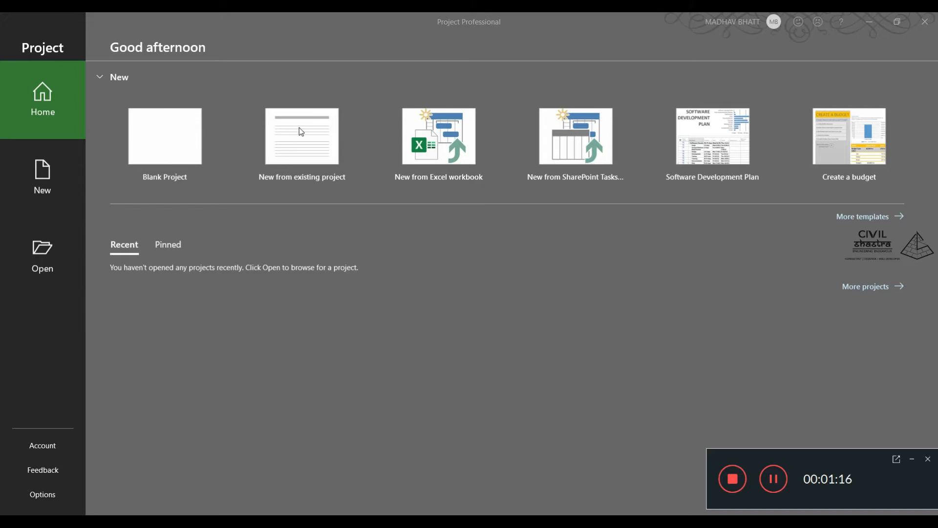
mouse_move(448, 143)
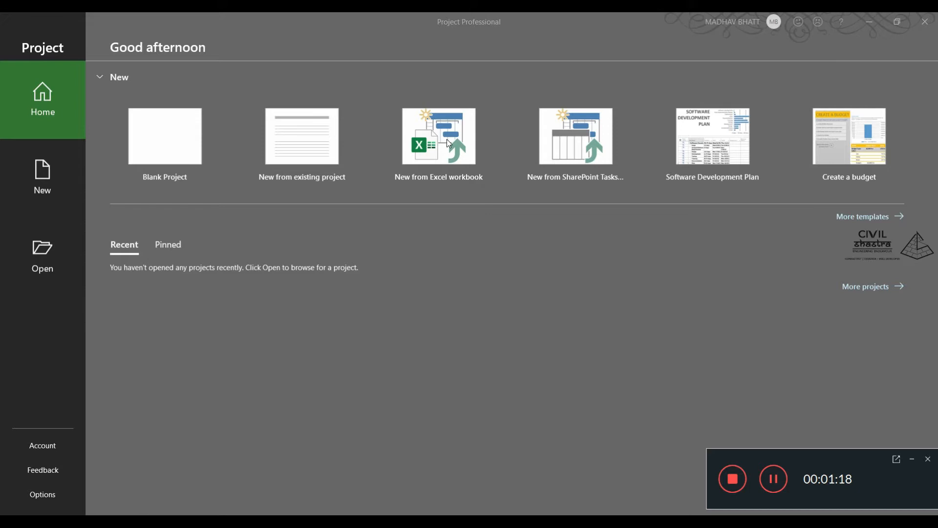
mouse_move(693, 200)
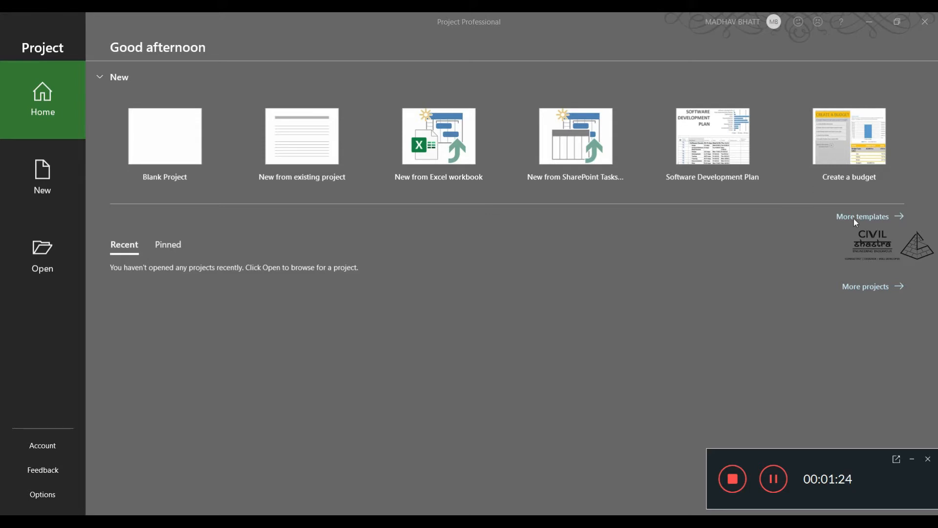
mouse_move(463, 226)
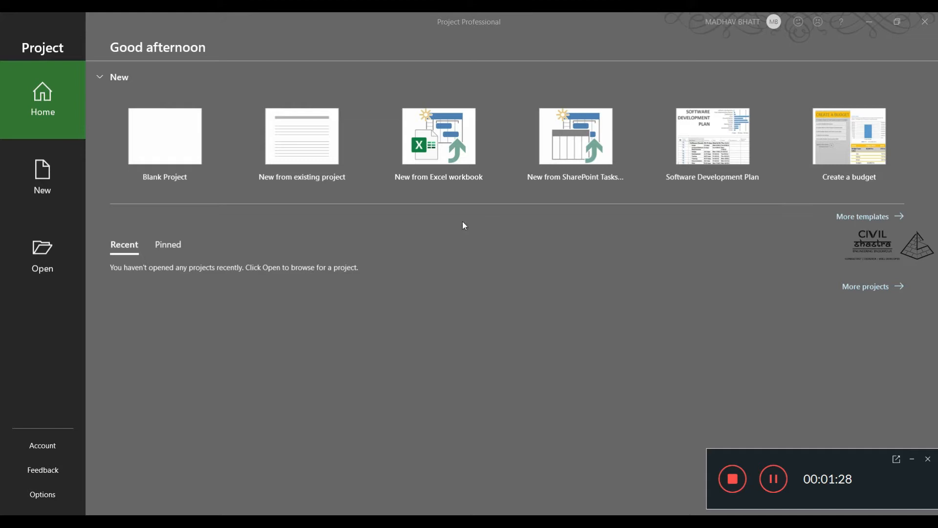
mouse_move(157, 149)
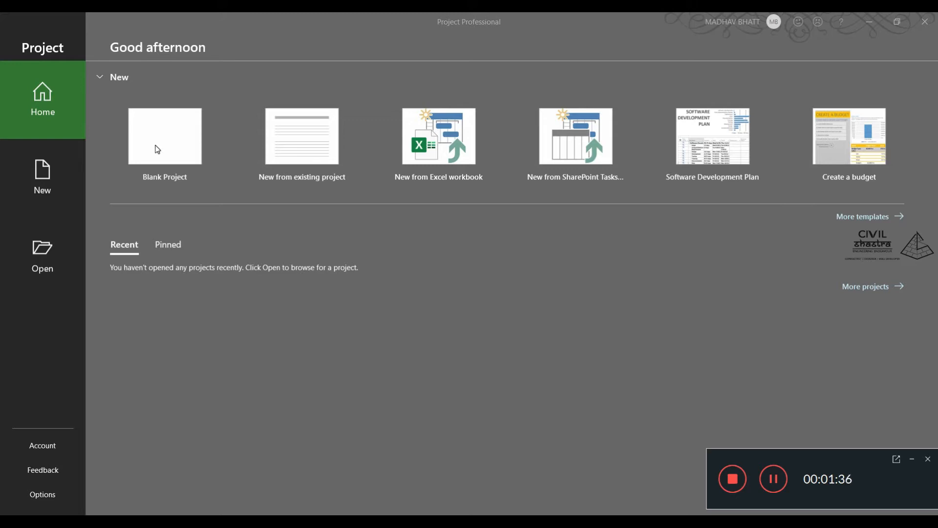
mouse_move(197, 128)
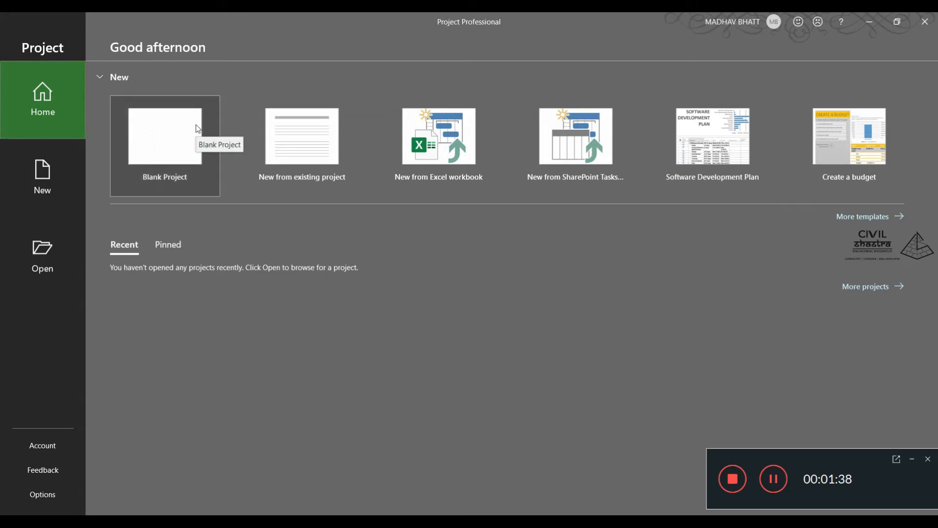
mouse_move(173, 171)
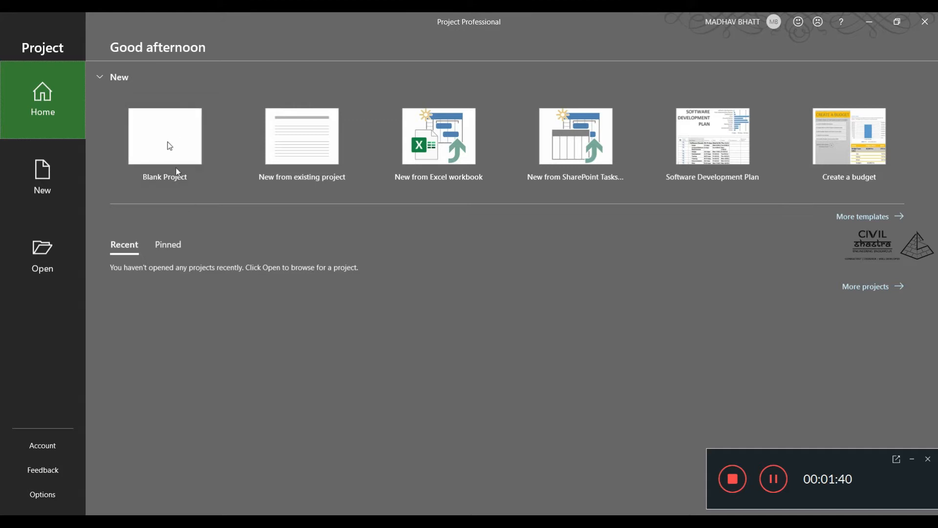
Start a new Blank Project and show the Task ribbon over the empty Gantt Chart
left_click(165, 136)
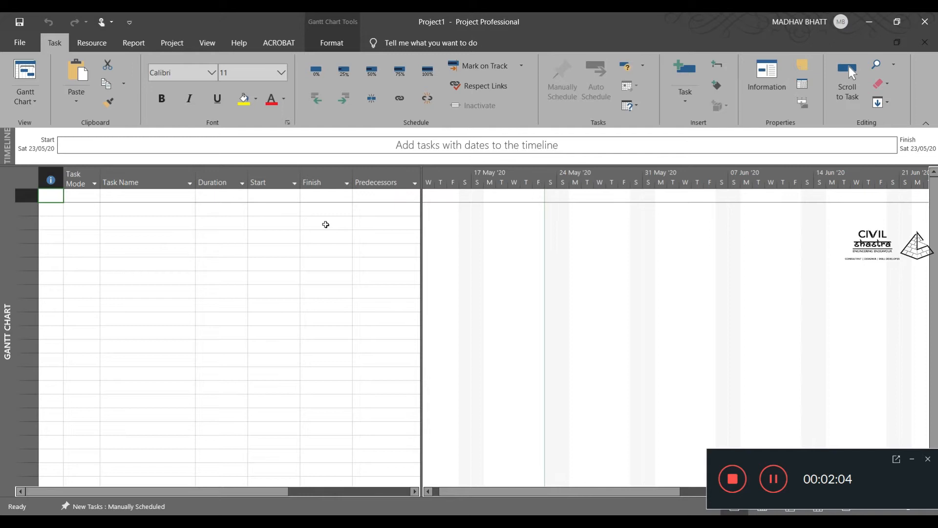
mouse_move(210, 192)
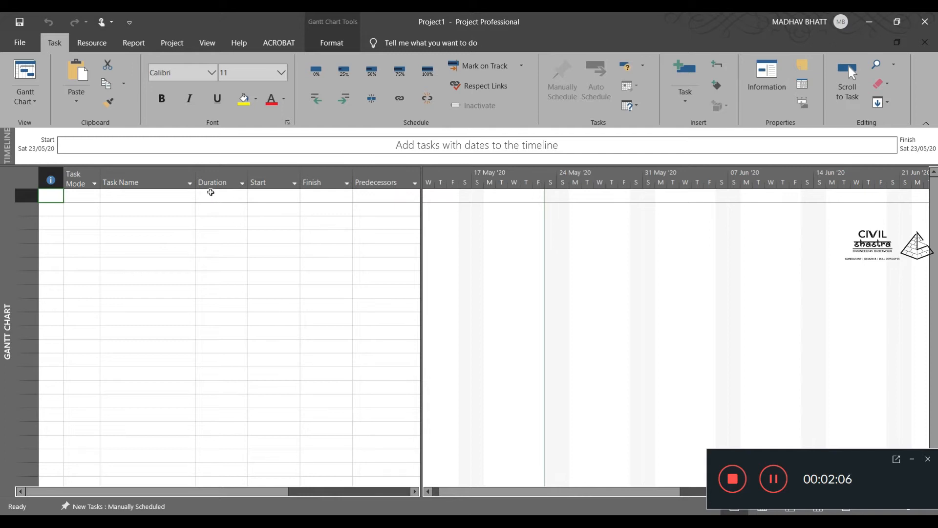
mouse_move(159, 296)
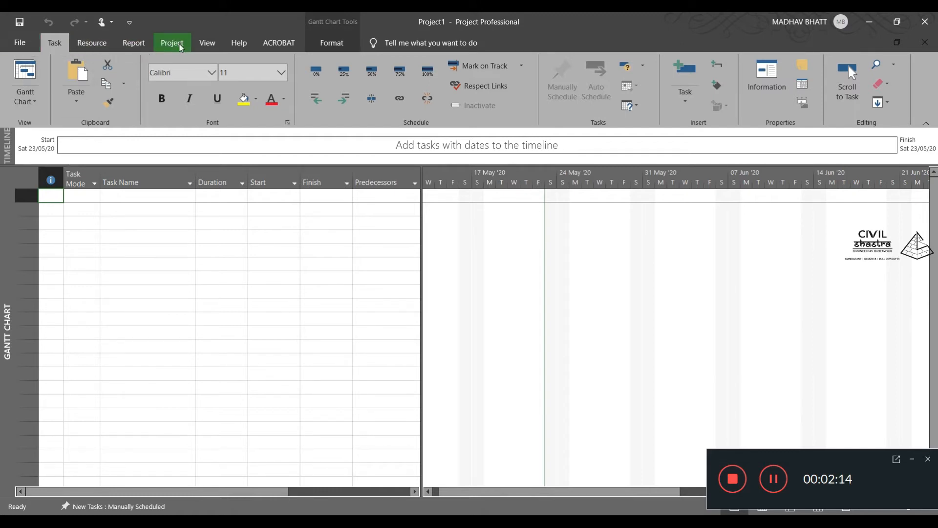
mouse_move(288, 43)
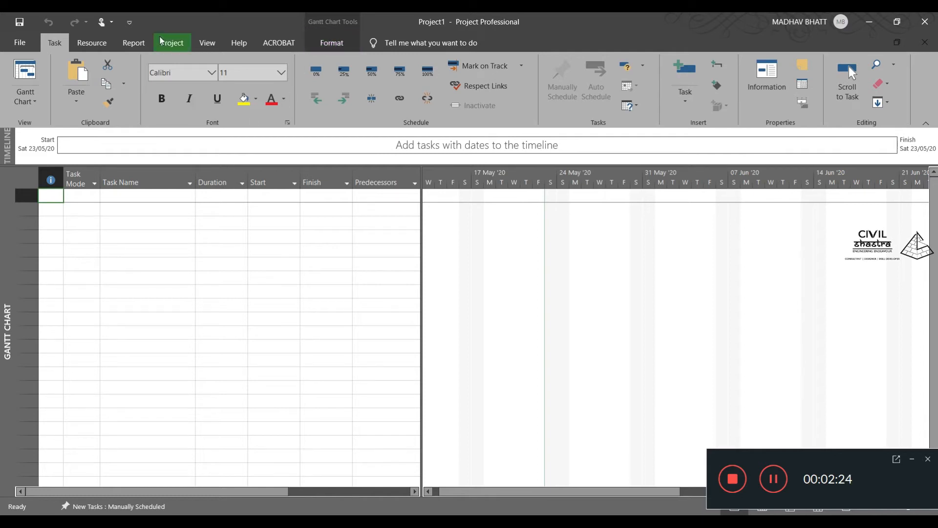
left_click(54, 42)
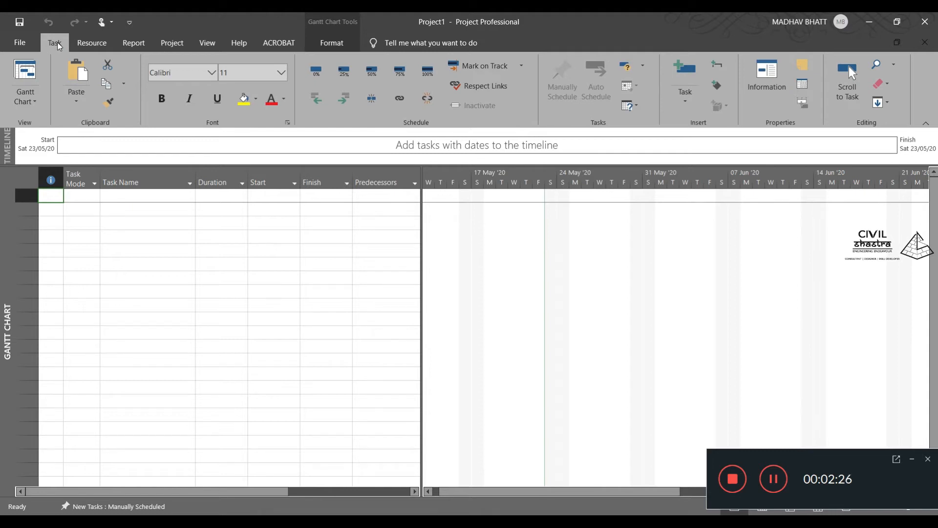
mouse_move(20, 151)
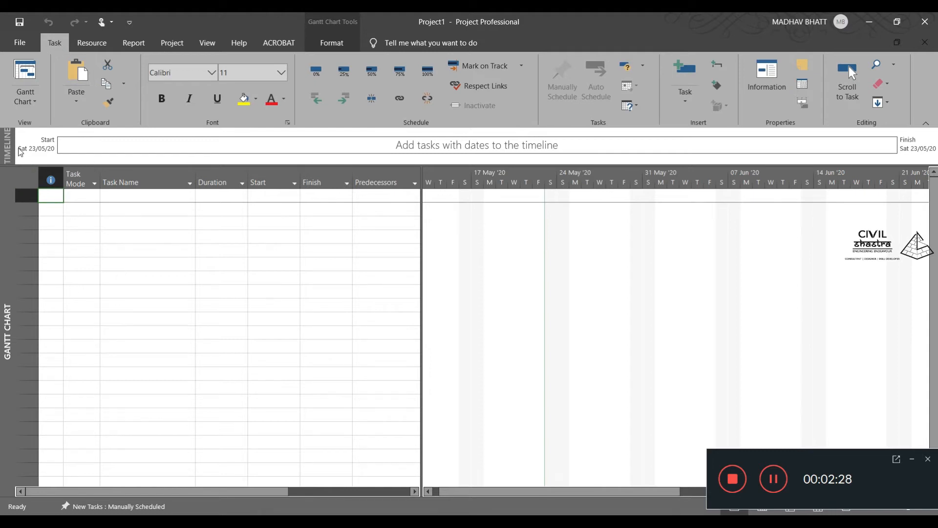
mouse_move(209, 149)
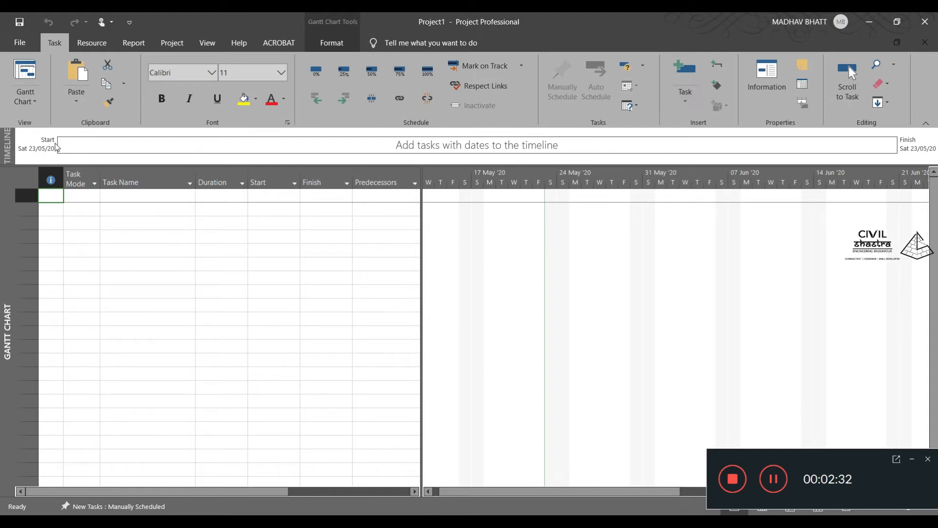
mouse_move(37, 158)
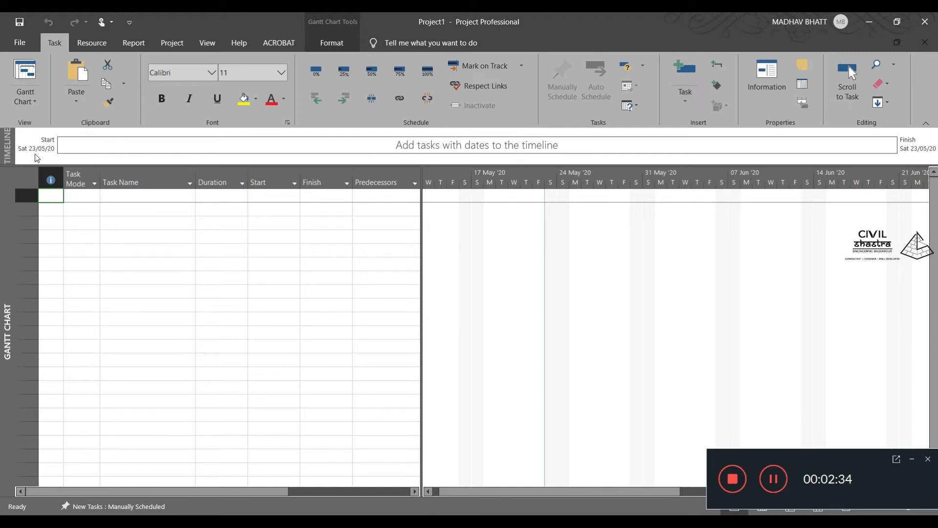
mouse_move(914, 158)
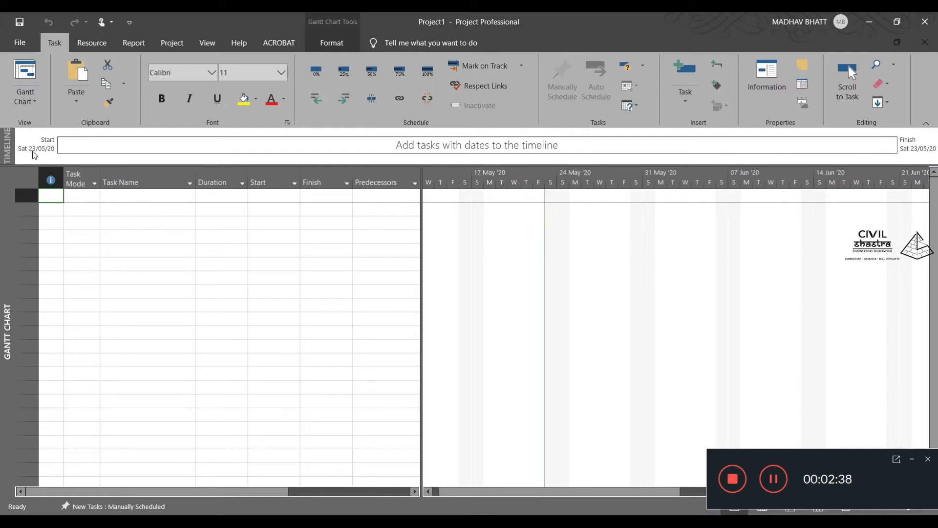
mouse_move(27, 163)
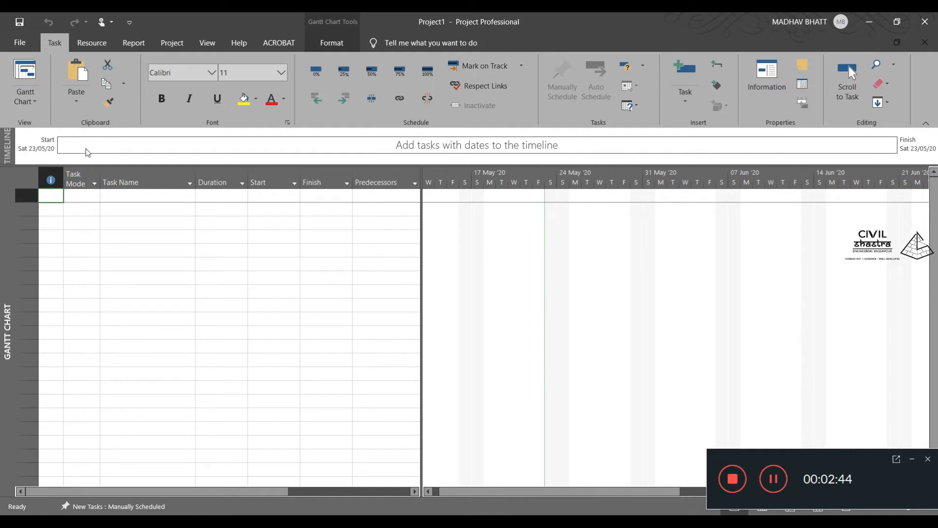
mouse_move(98, 253)
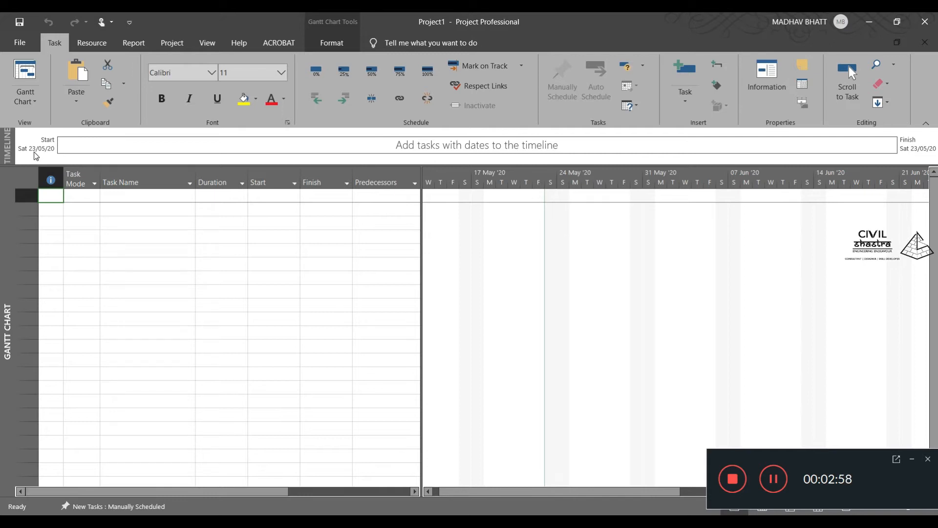
mouse_move(9, 335)
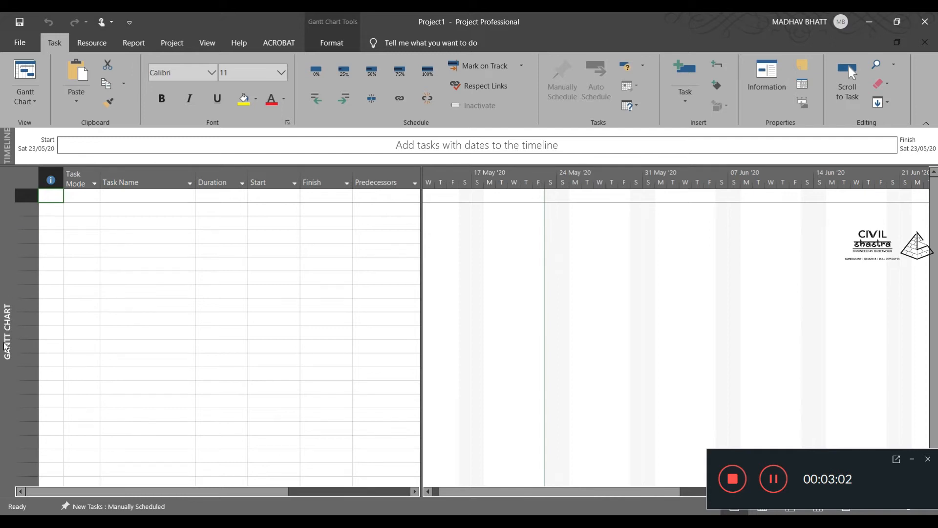
mouse_move(364, 205)
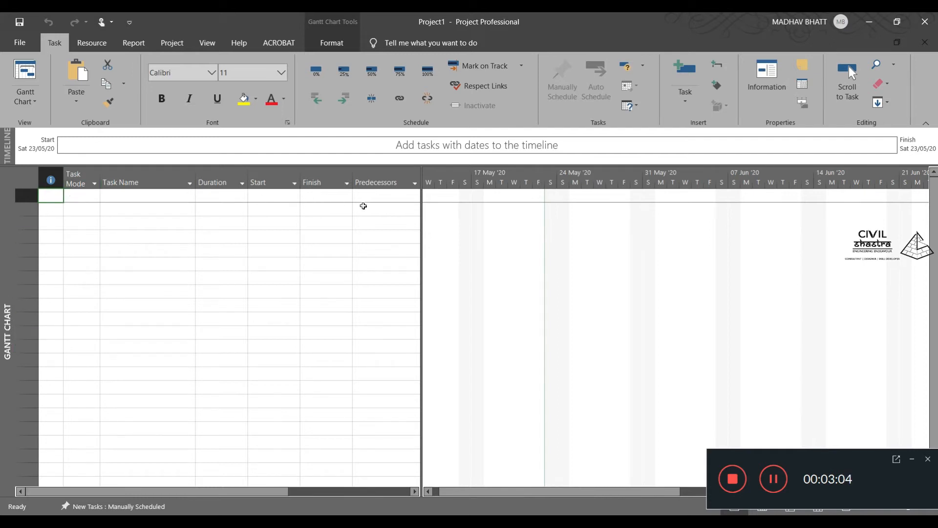
mouse_move(25, 338)
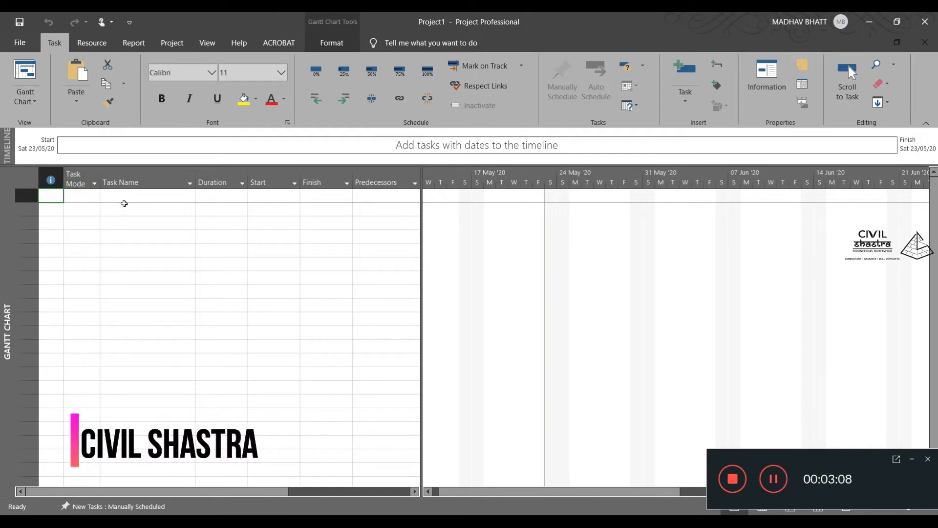
Create a blank manually scheduled task in row 2 and bring up its row context menu
left_click(146, 181)
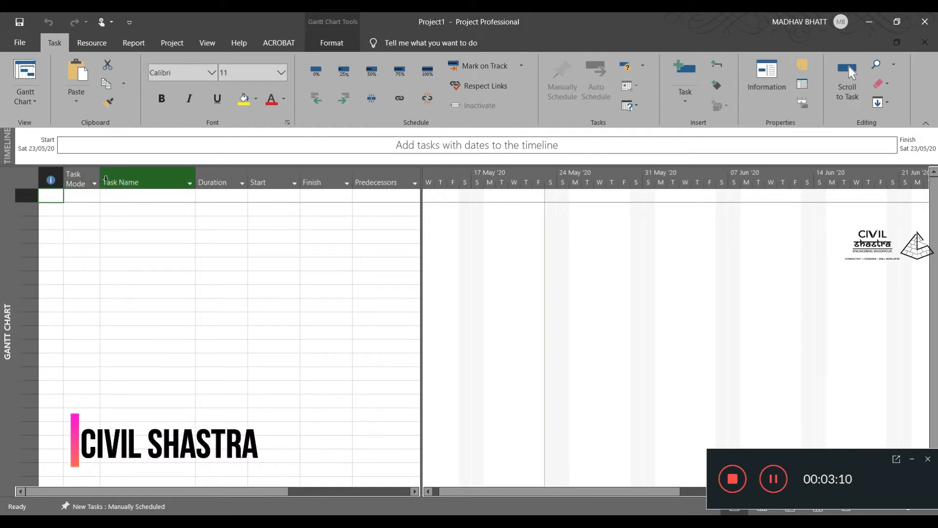
mouse_move(80, 183)
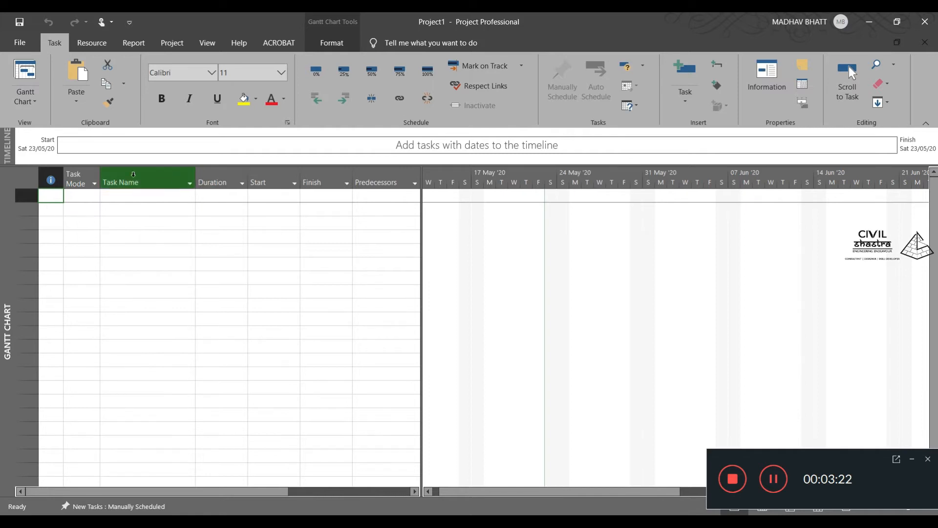
mouse_move(216, 183)
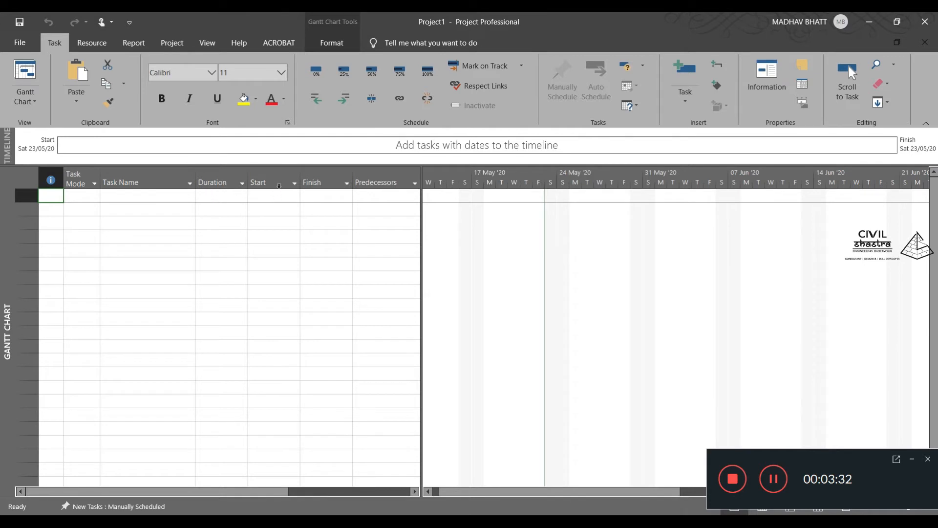
mouse_move(259, 183)
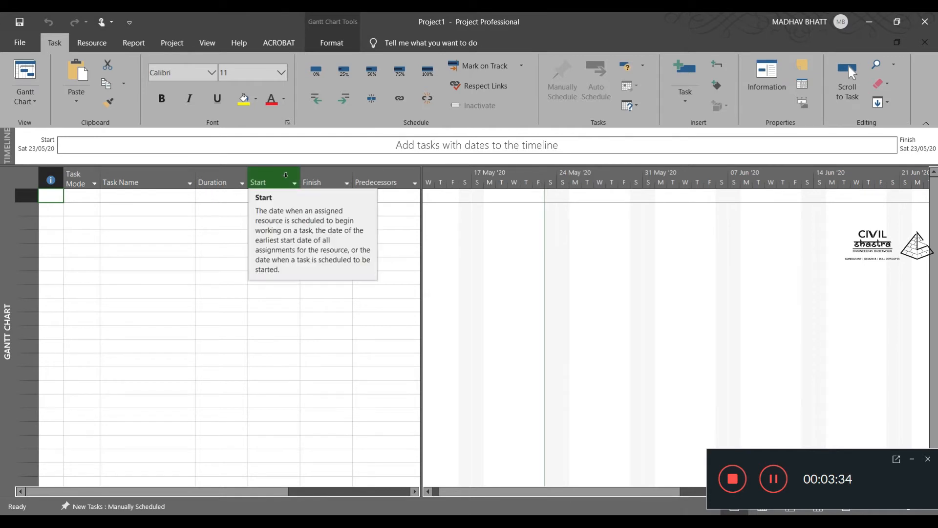
left_click(272, 209)
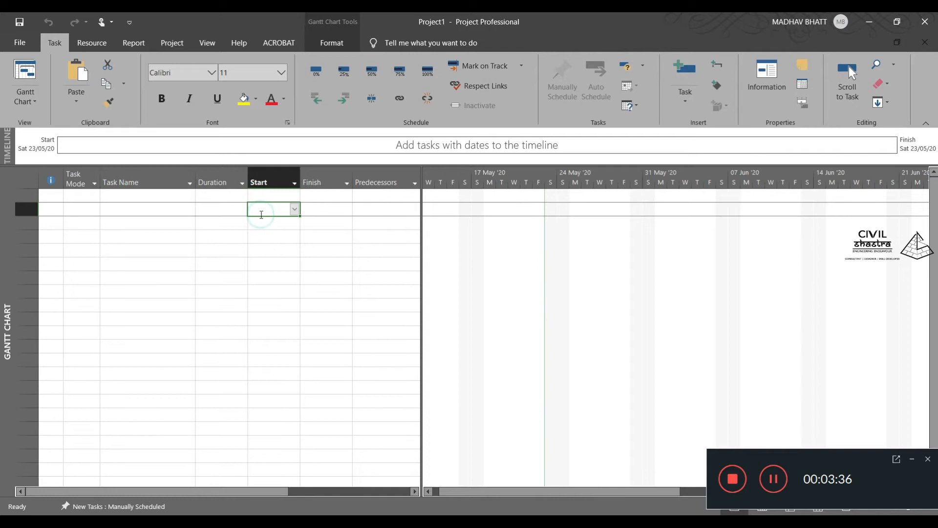
left_click(294, 209)
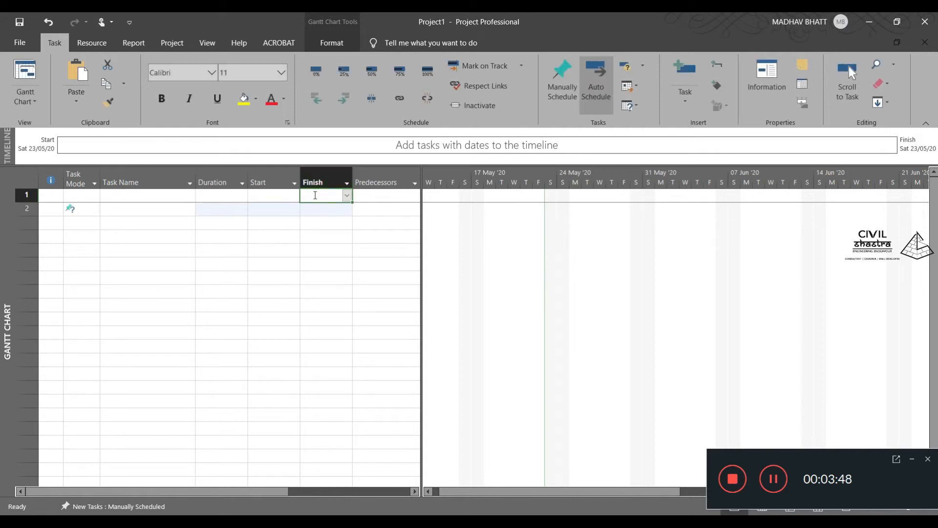
left_click(325, 208)
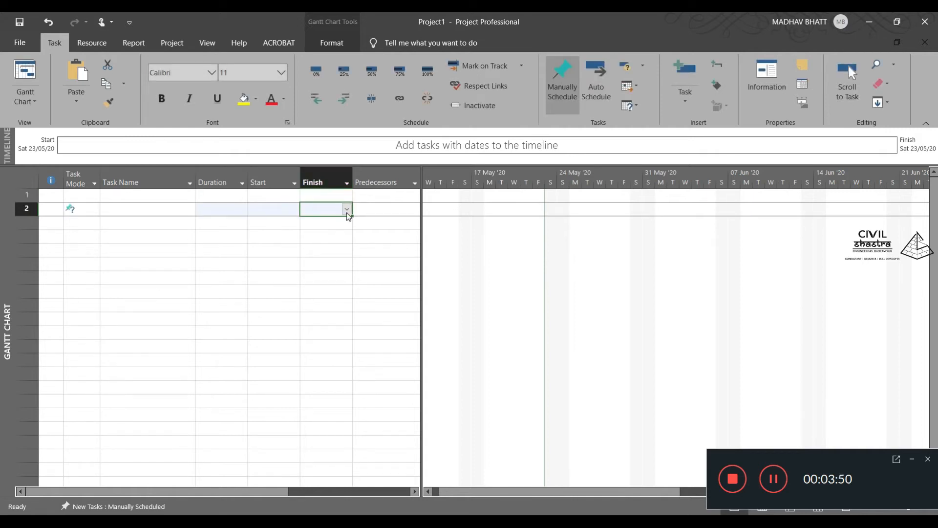
left_click(221, 209)
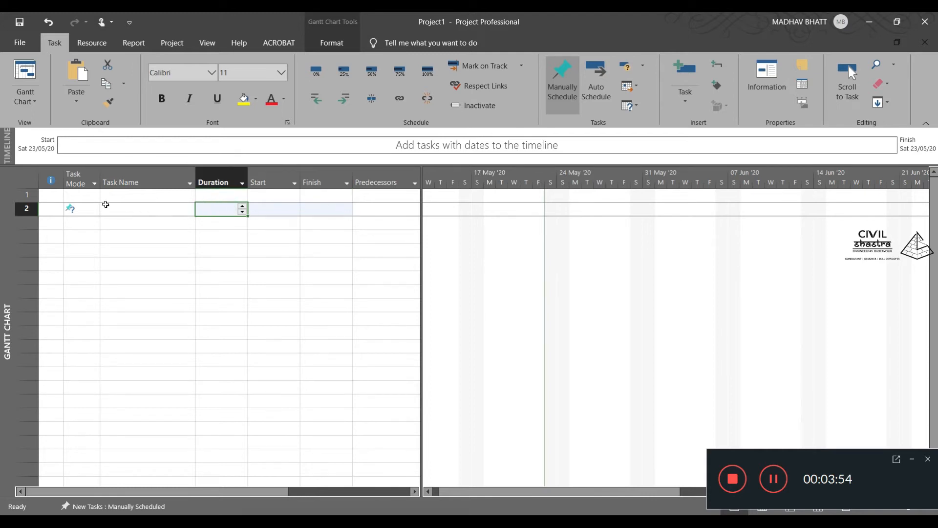
mouse_move(135, 221)
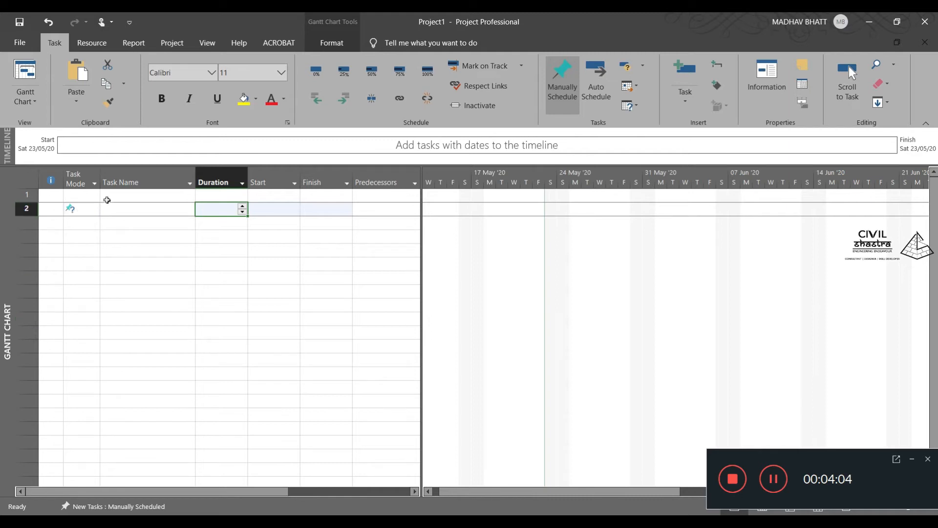
left_click(26, 208)
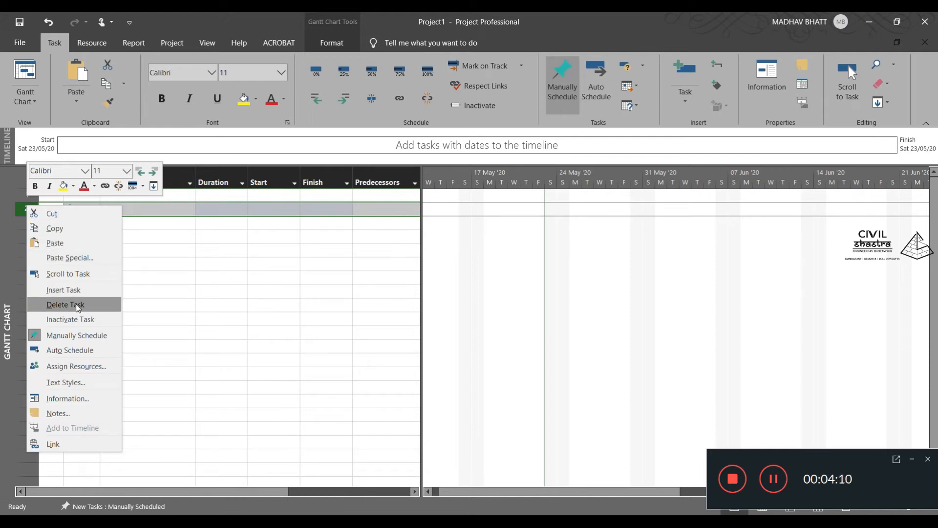
Delete the empty second task and widen the table to reveal Resource Names and Add New Column
left_click(64, 304)
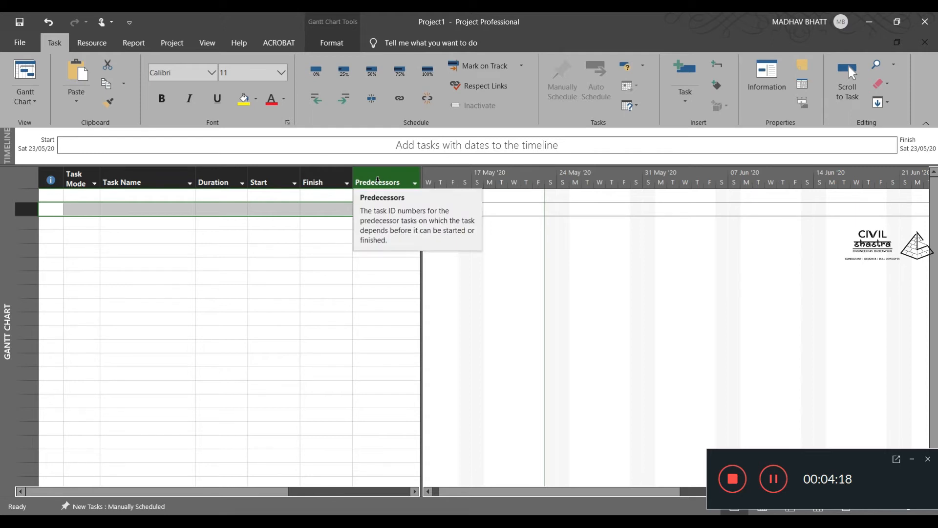
mouse_move(406, 217)
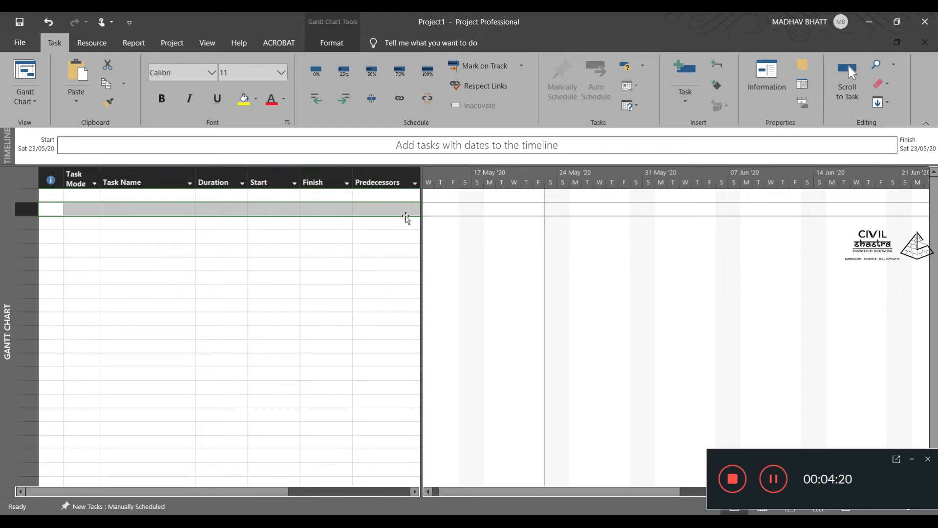
mouse_move(385, 198)
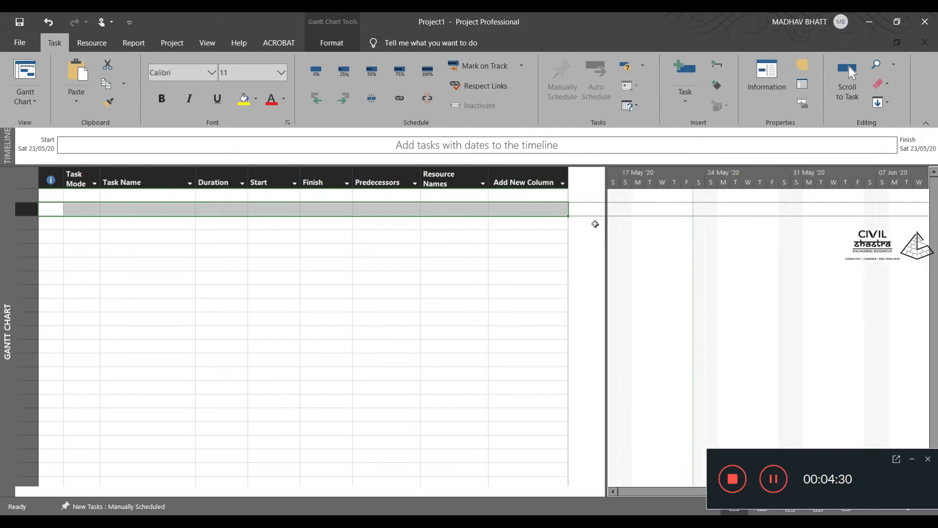
left_click_drag(595, 238, 651, 238)
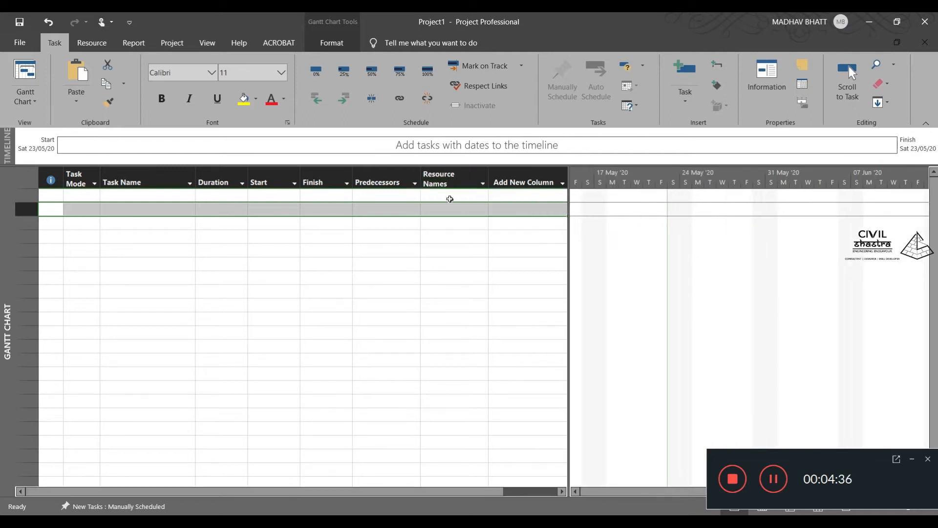
left_click(516, 178)
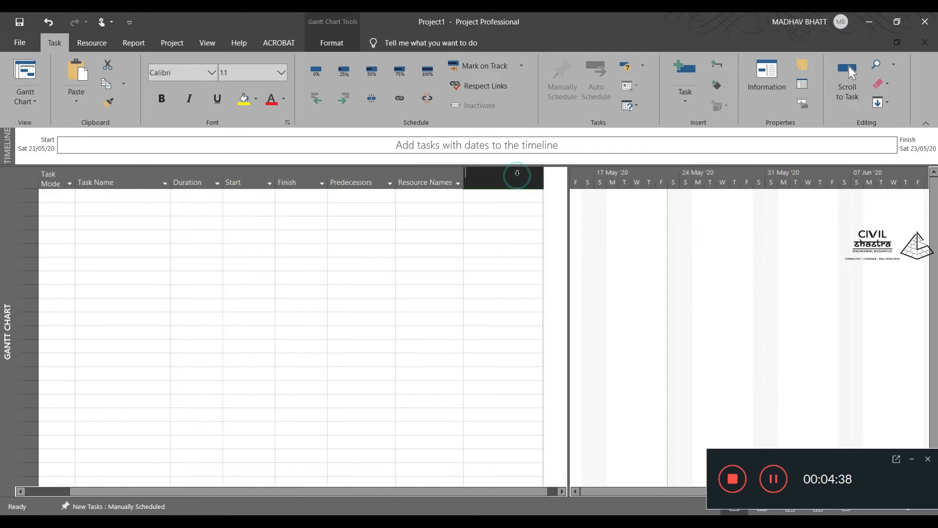
Browse the Add New Column field list down to its end
left_click(517, 178)
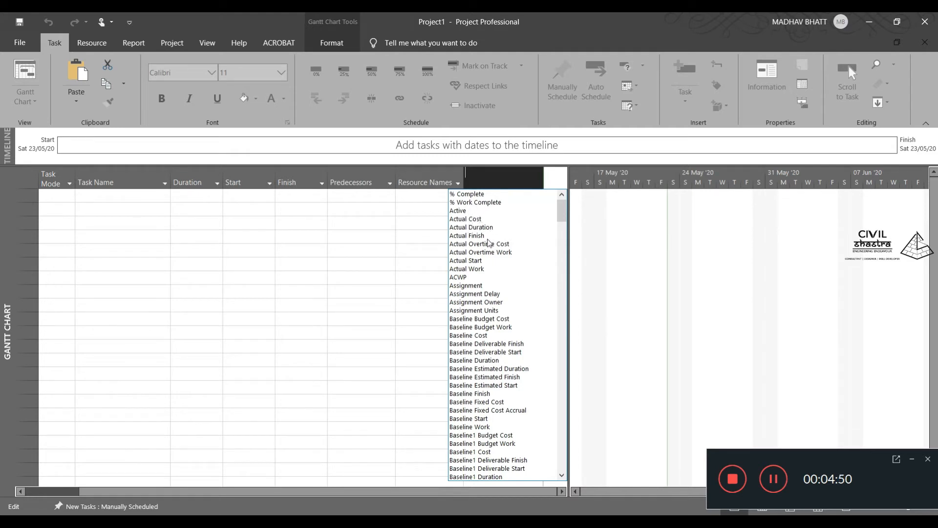
mouse_move(473, 294)
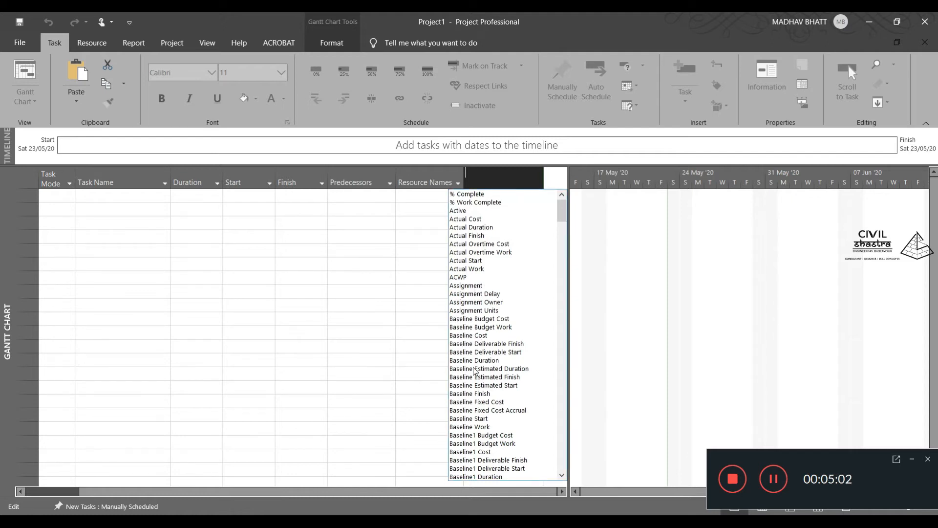
scroll("down", 3)
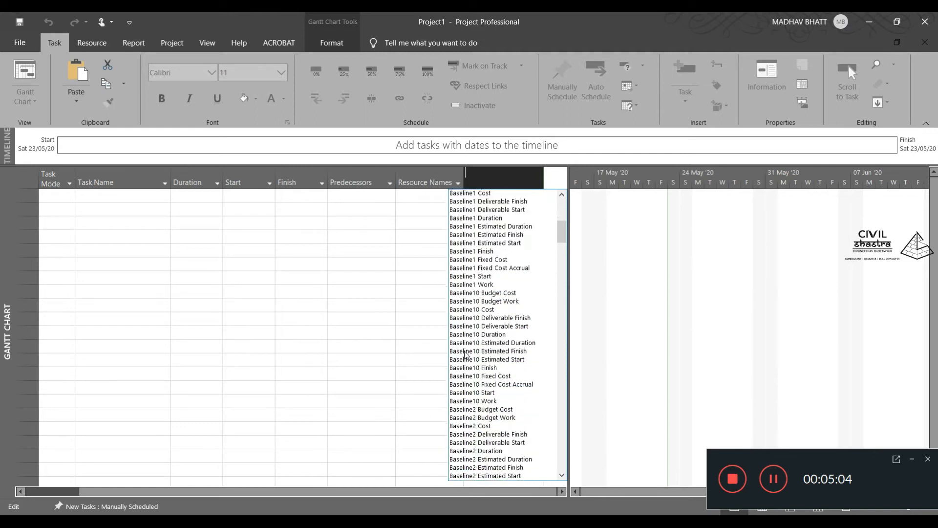
scroll("down", 3)
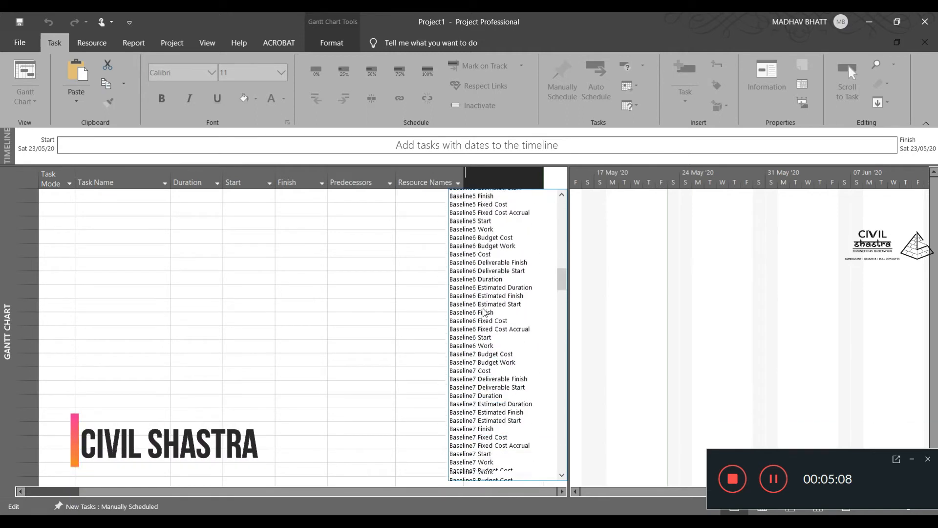
scroll("down", 3)
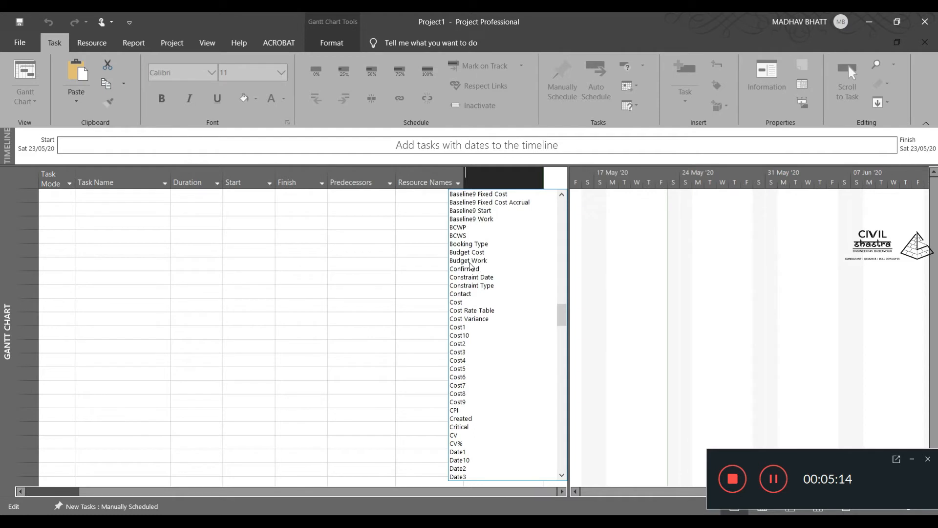
mouse_move(454, 341)
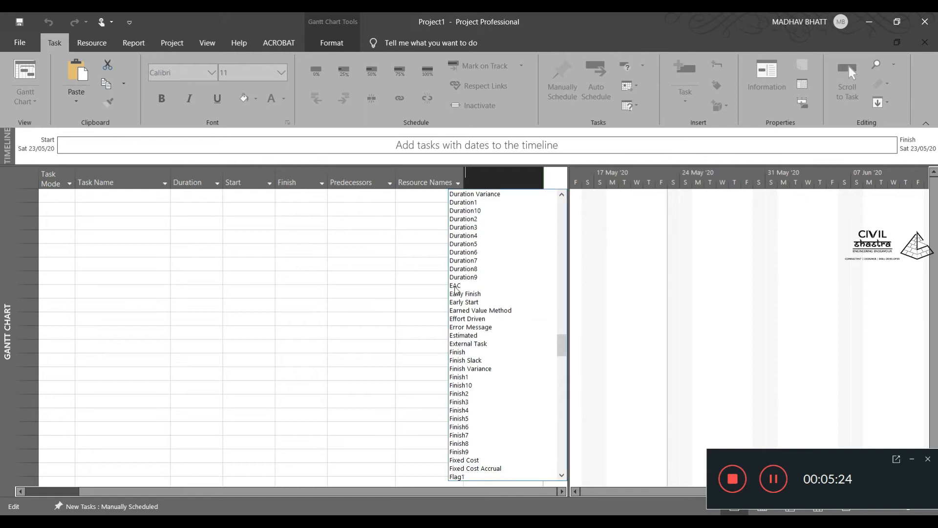
mouse_move(501, 317)
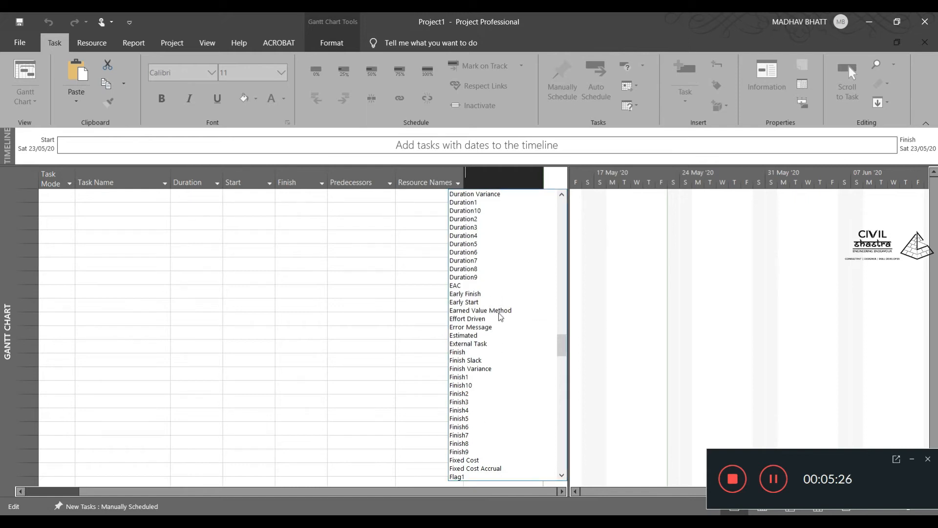
scroll("down", 3)
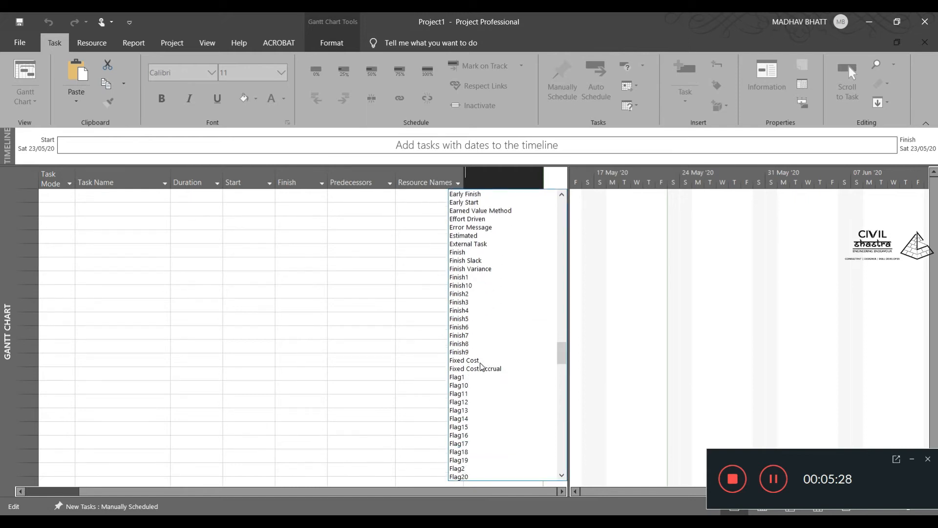
scroll("down", 3)
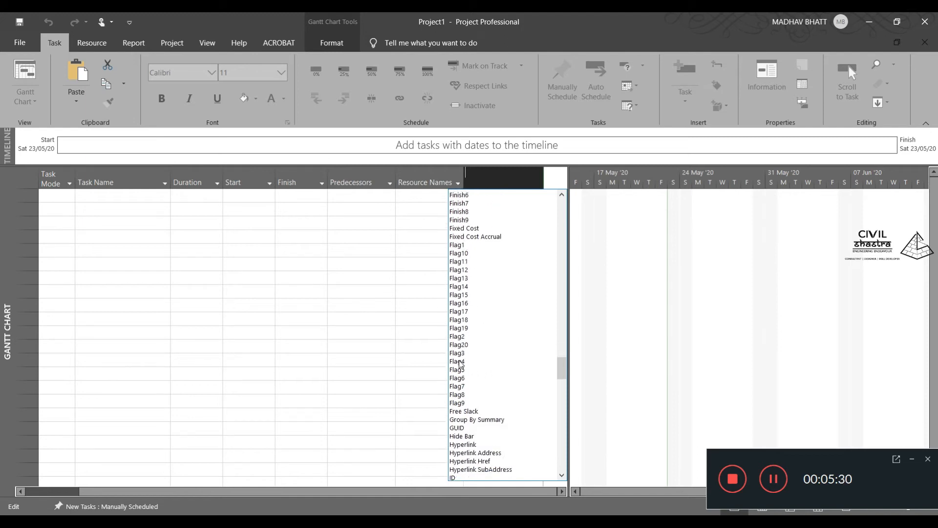
scroll("down", 3)
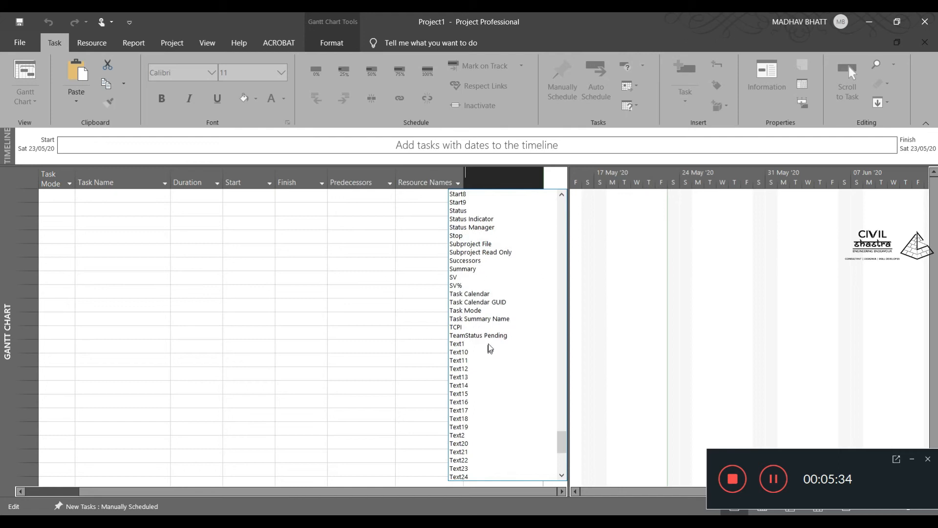
scroll("down", 3)
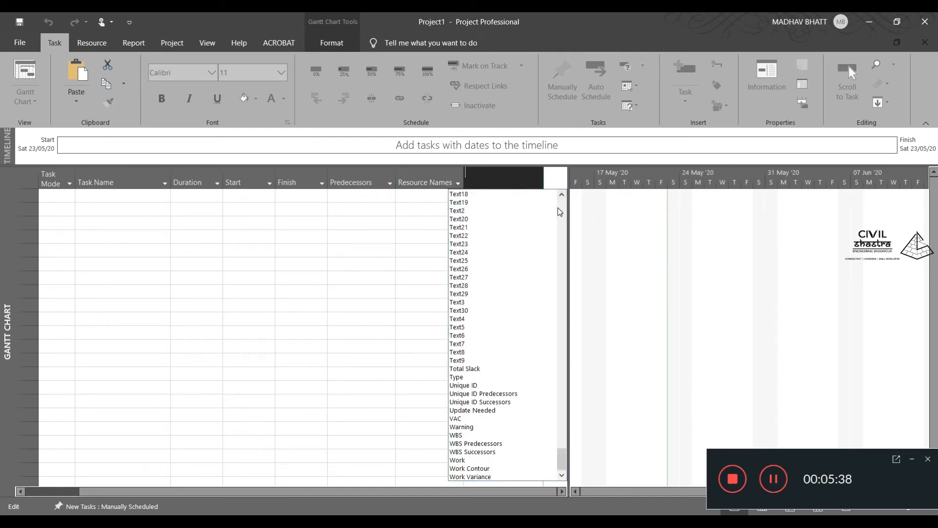
left_click(293, 181)
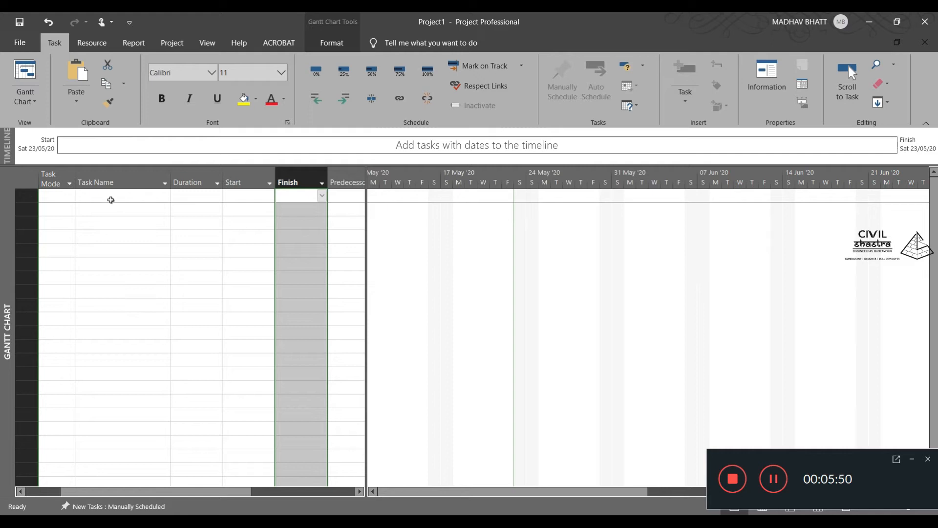
mouse_move(443, 201)
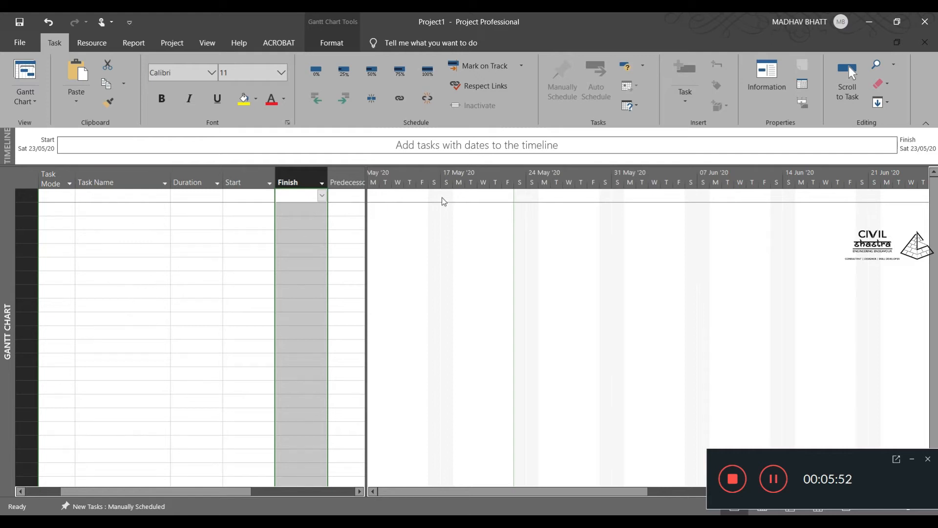
mouse_move(888, 198)
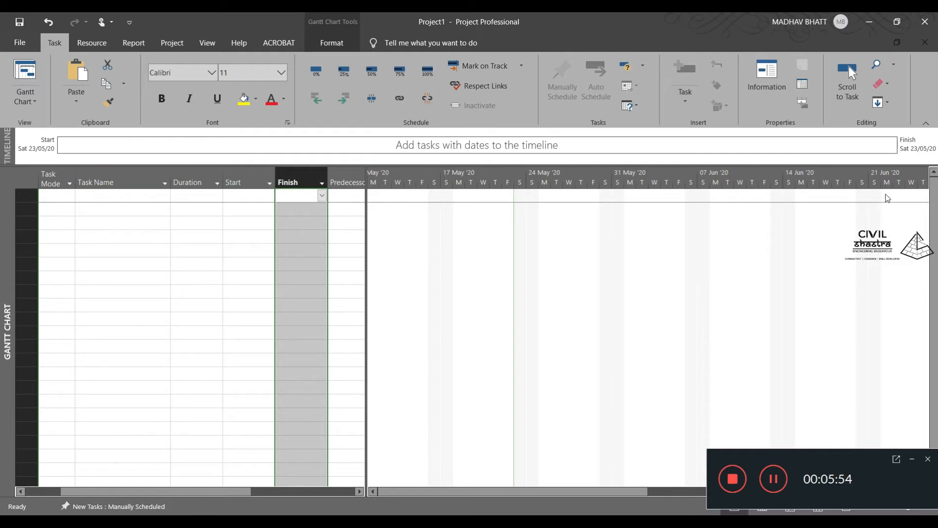
mouse_move(389, 203)
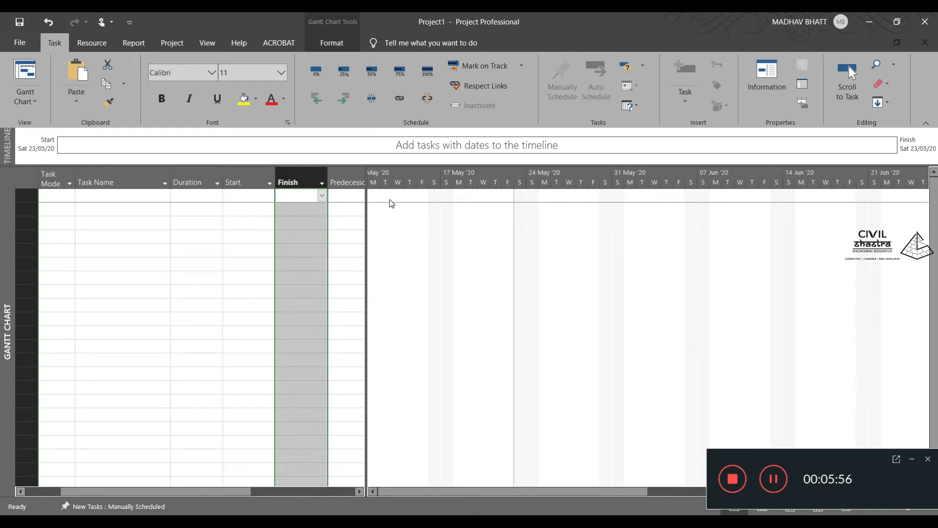
mouse_move(403, 205)
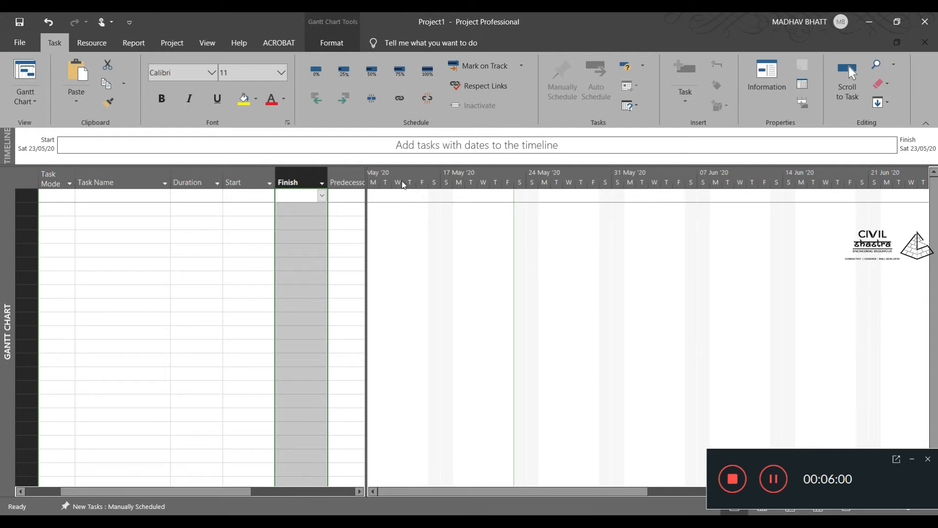
mouse_move(488, 190)
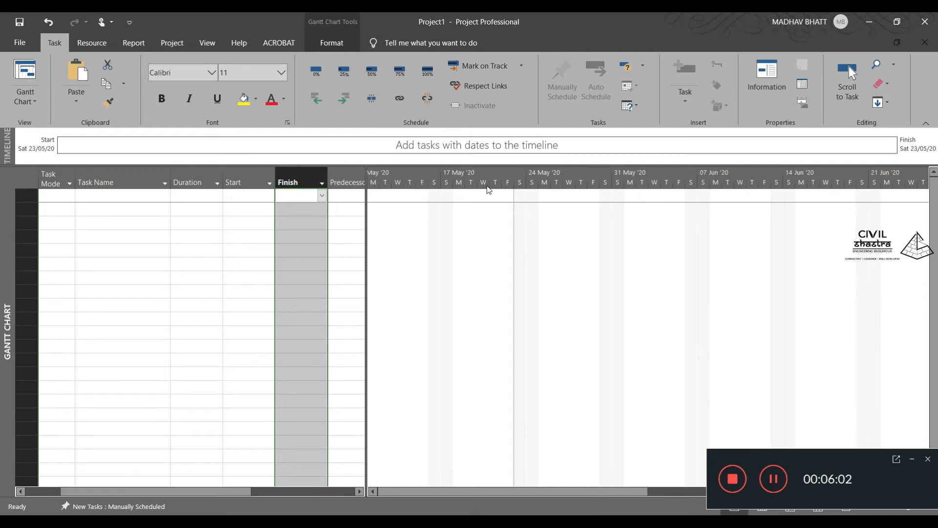
mouse_move(424, 213)
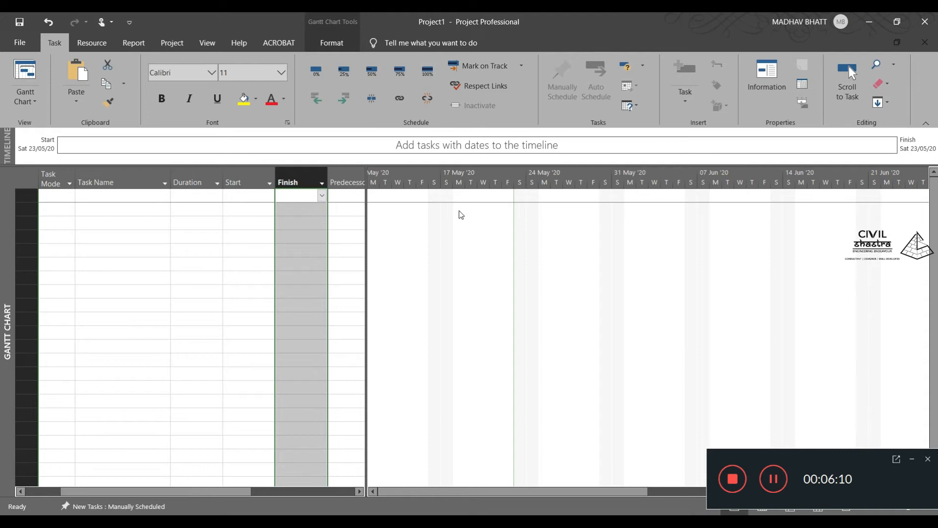
mouse_move(854, 229)
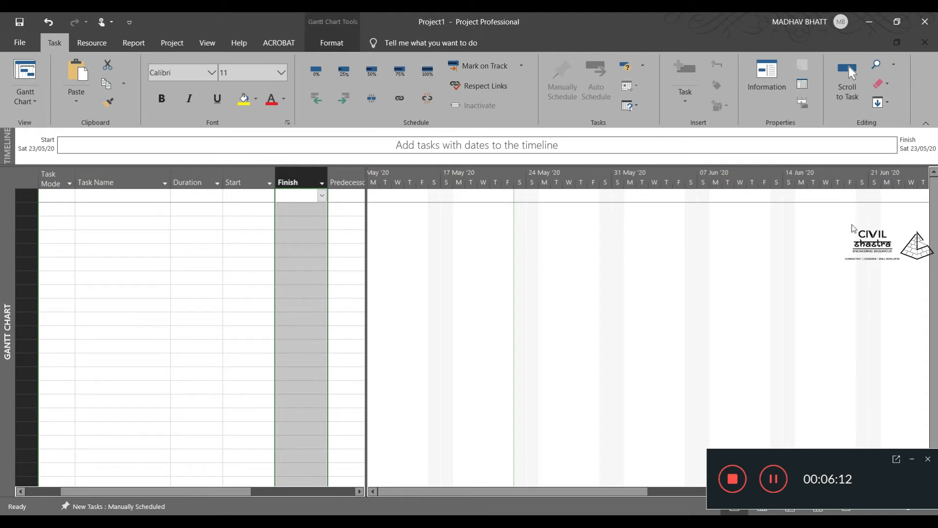
mouse_move(486, 215)
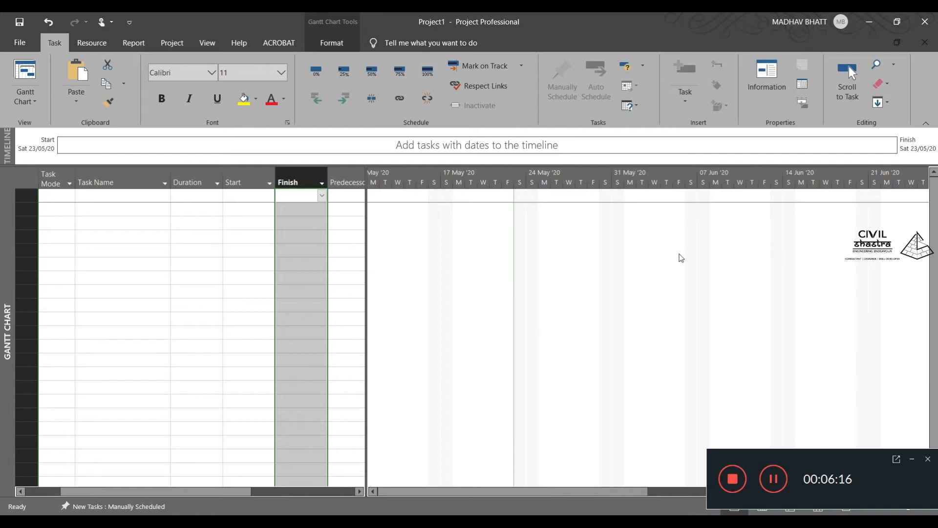
mouse_move(171, 472)
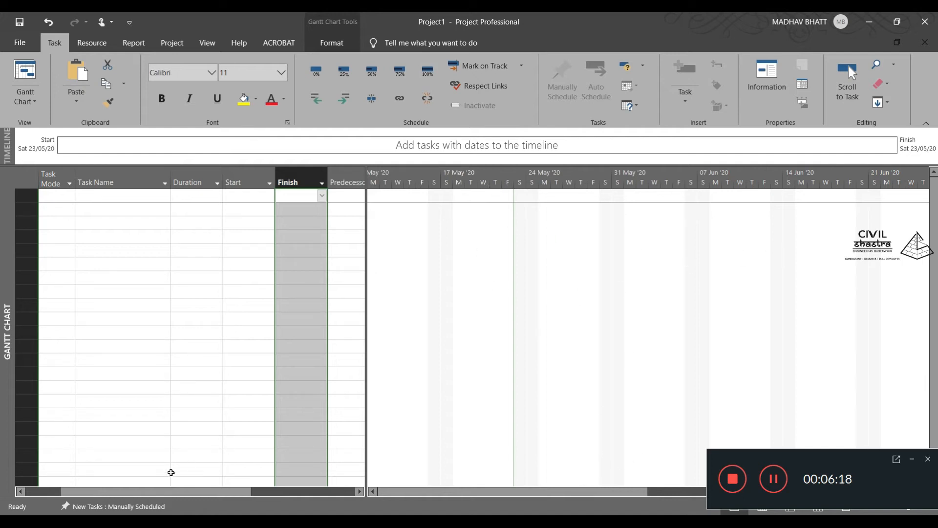
mouse_move(608, 483)
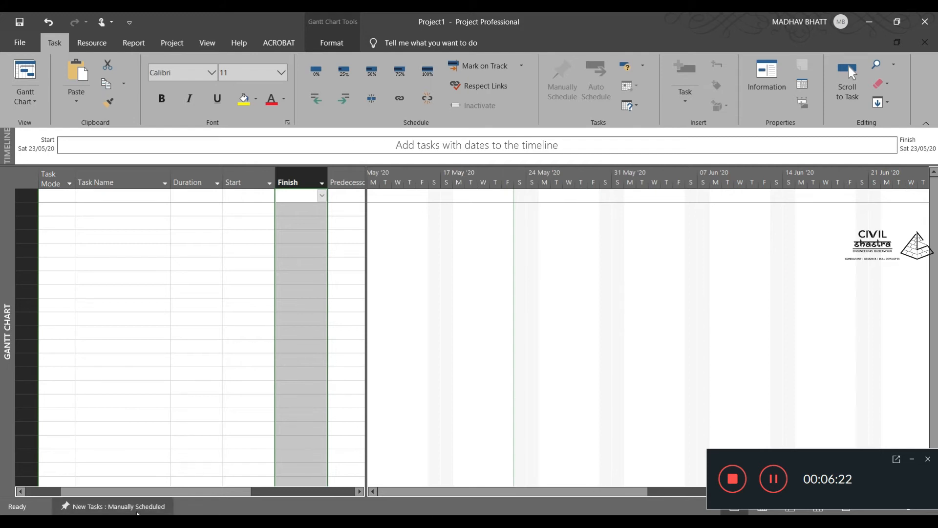
mouse_move(107, 509)
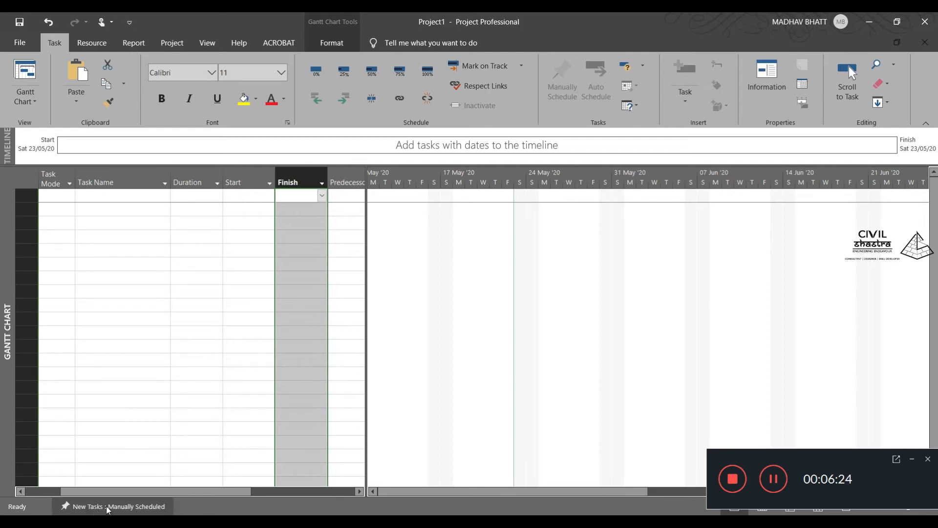
Zoom the Gantt timescale out to quarters, then in to daily dates across August–September 2020
left_click(118, 507)
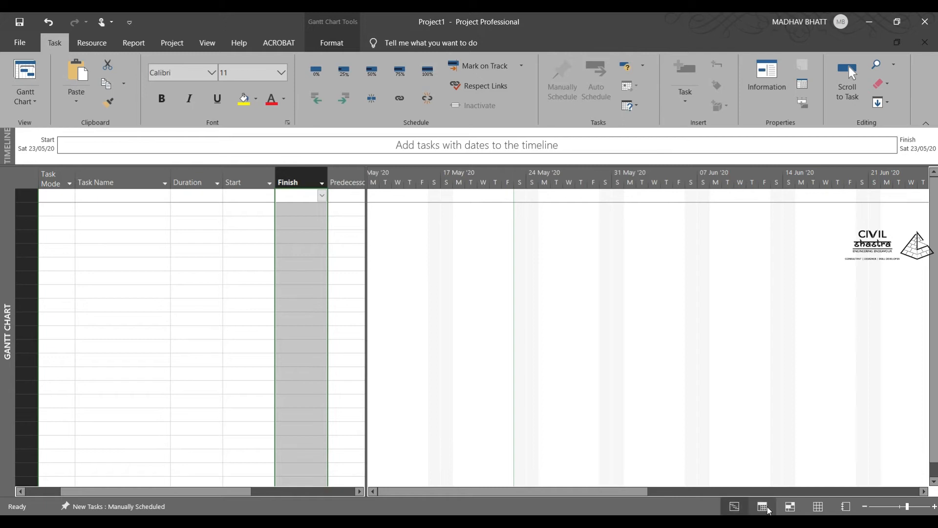
mouse_move(789, 510)
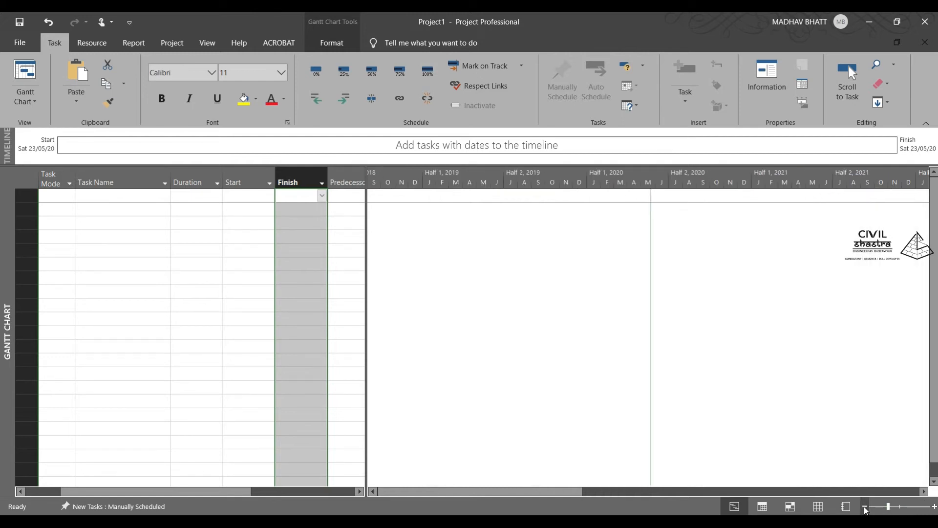
left_click(866, 507)
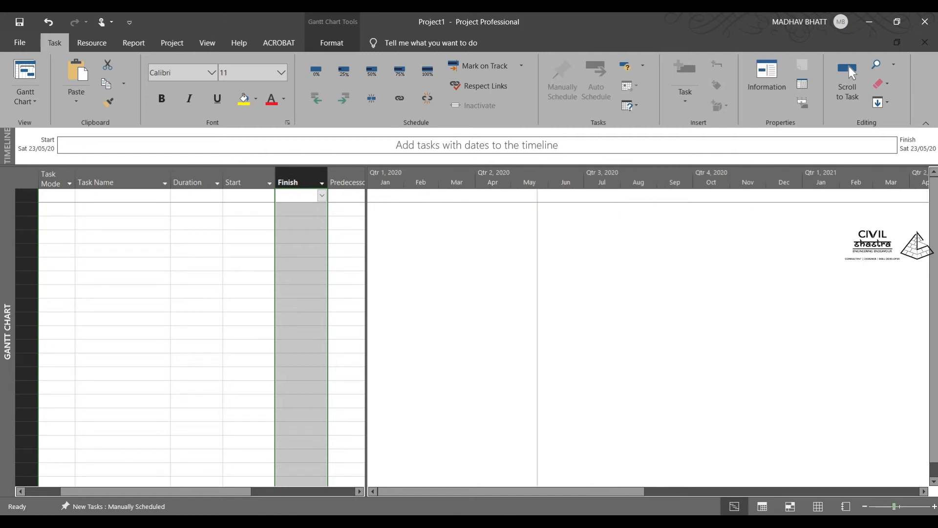
mouse_move(567, 246)
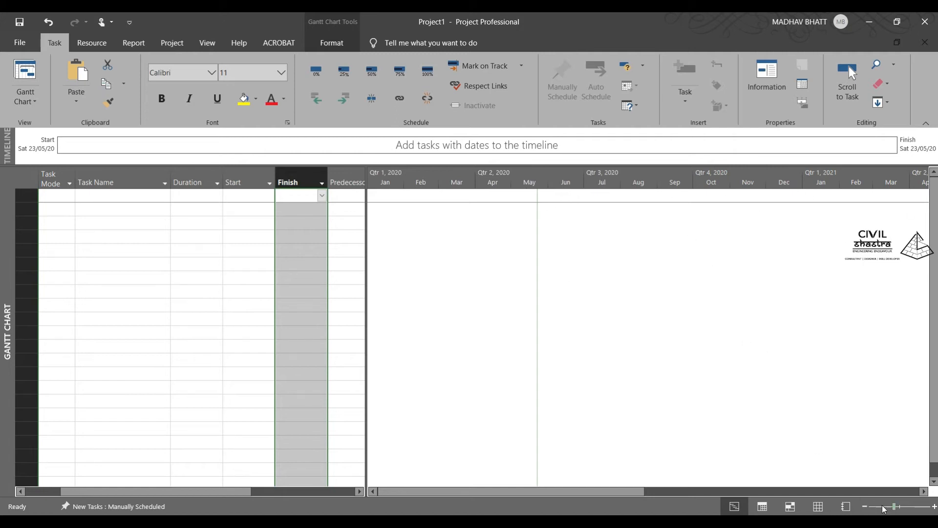
left_click(899, 506)
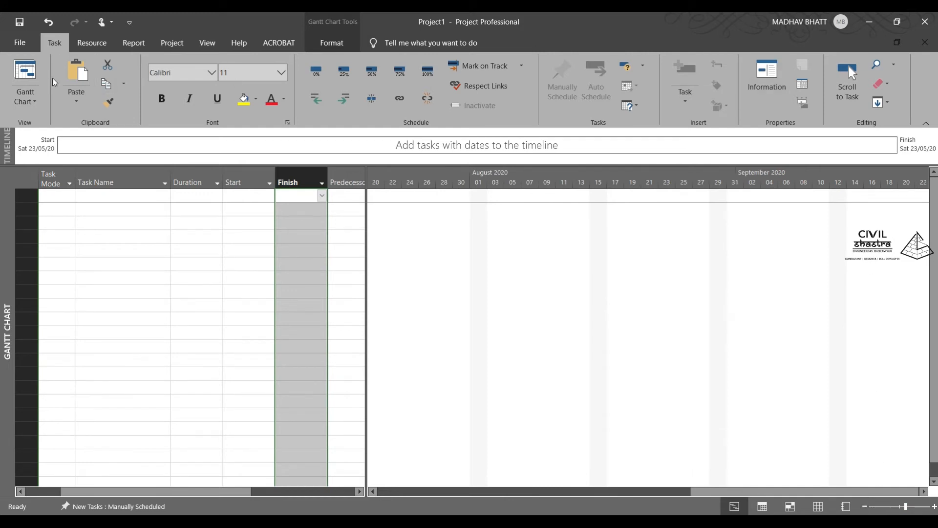
mouse_move(24, 81)
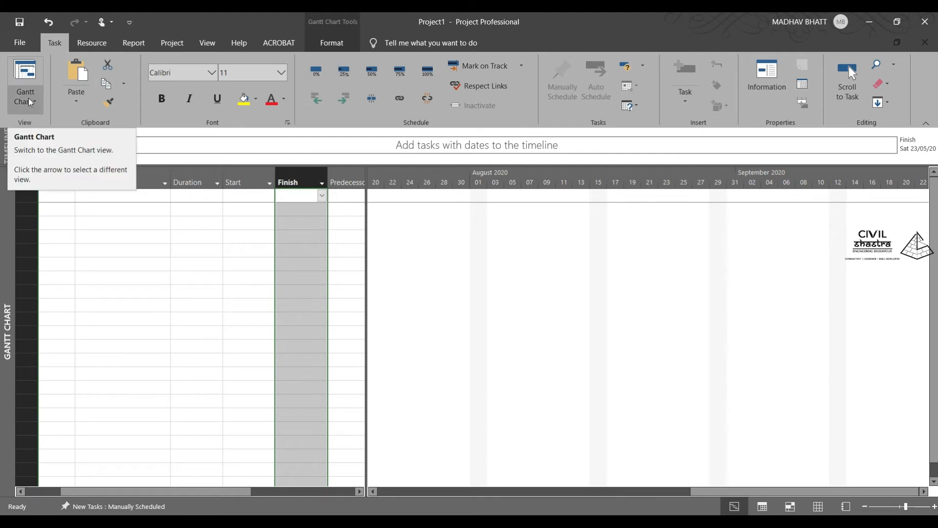
Switch through the Calendar and Network Diagram views to the empty Resource Sheet
left_click(24, 106)
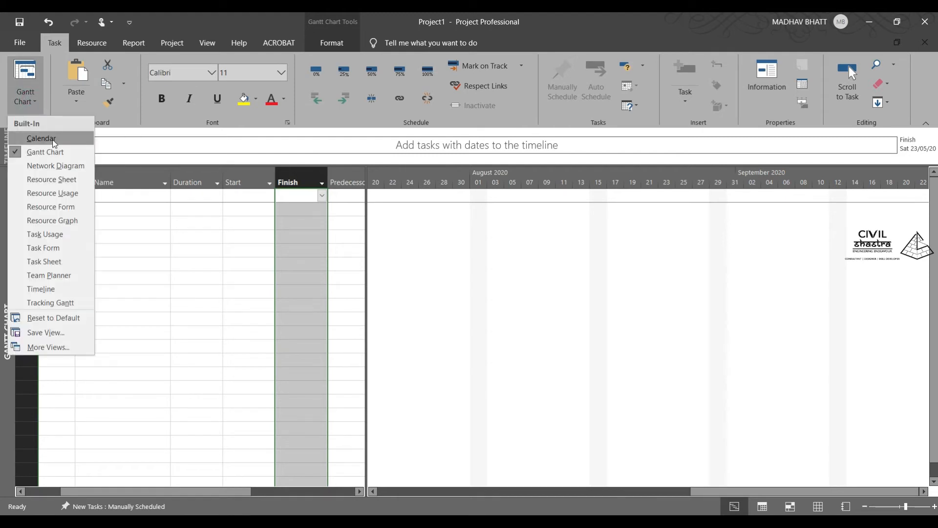
left_click(40, 139)
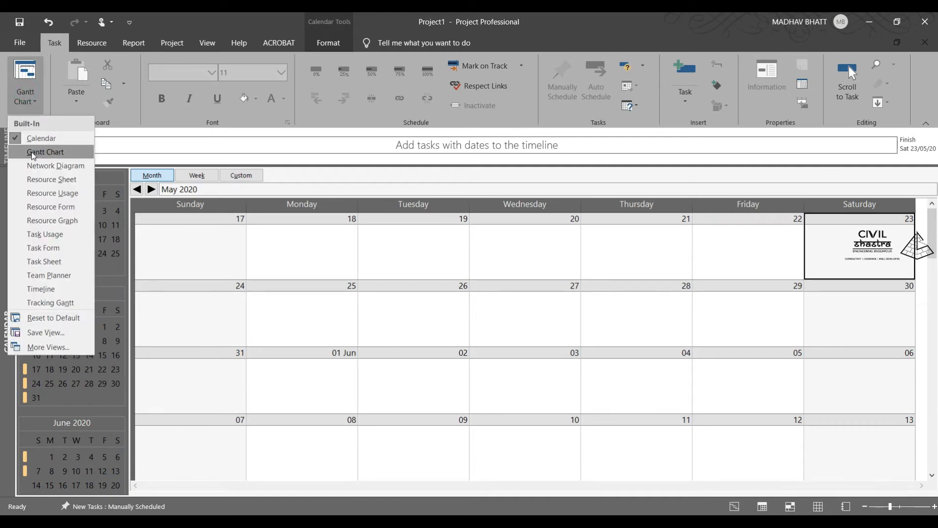
left_click(56, 166)
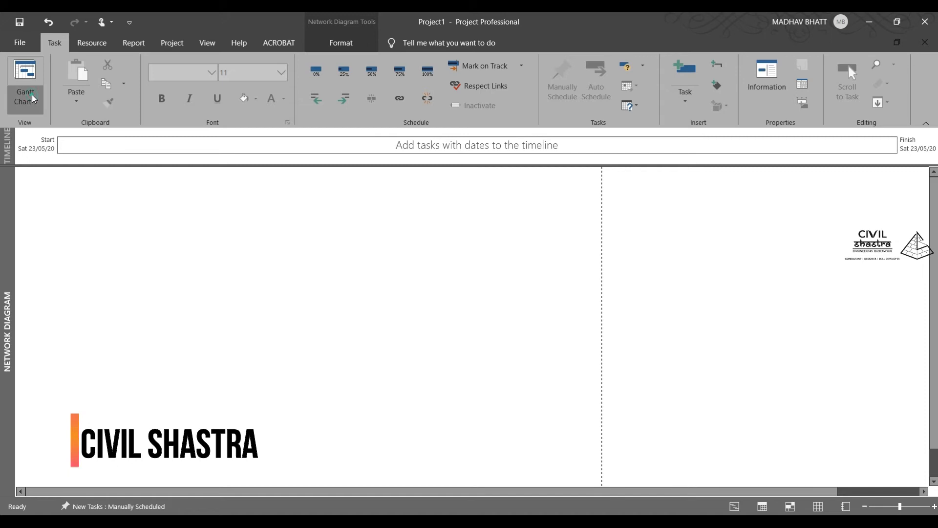
left_click(817, 506)
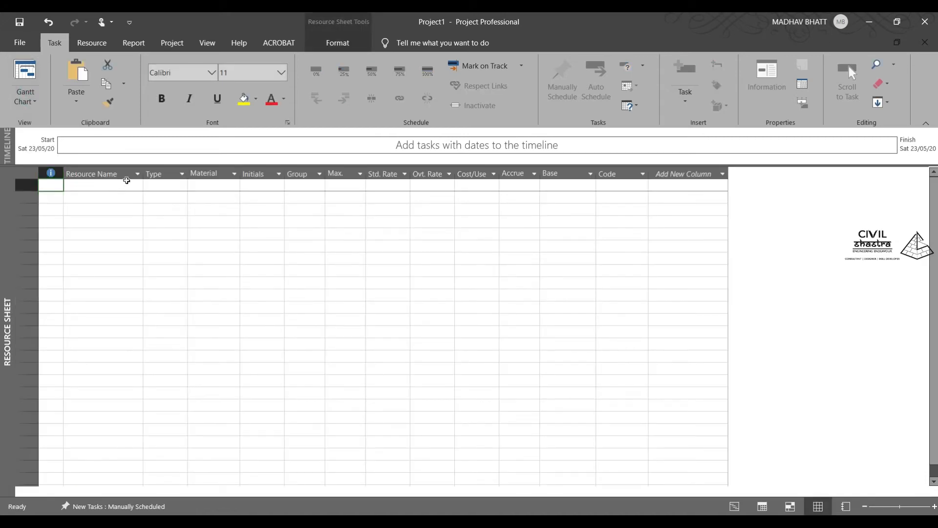
Add a Work-type resource row, then cut it so the Resource Sheet is empty again
left_click(182, 174)
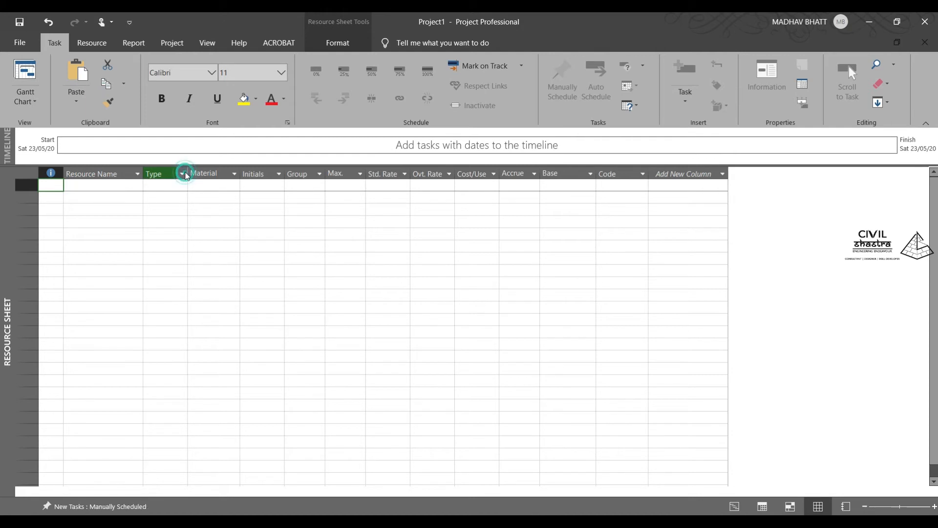
left_click(165, 185)
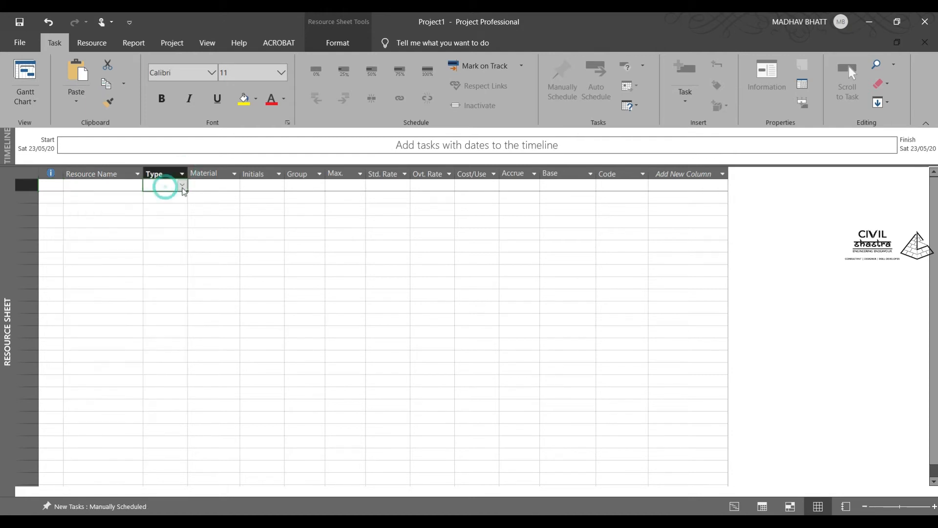
left_click(182, 185)
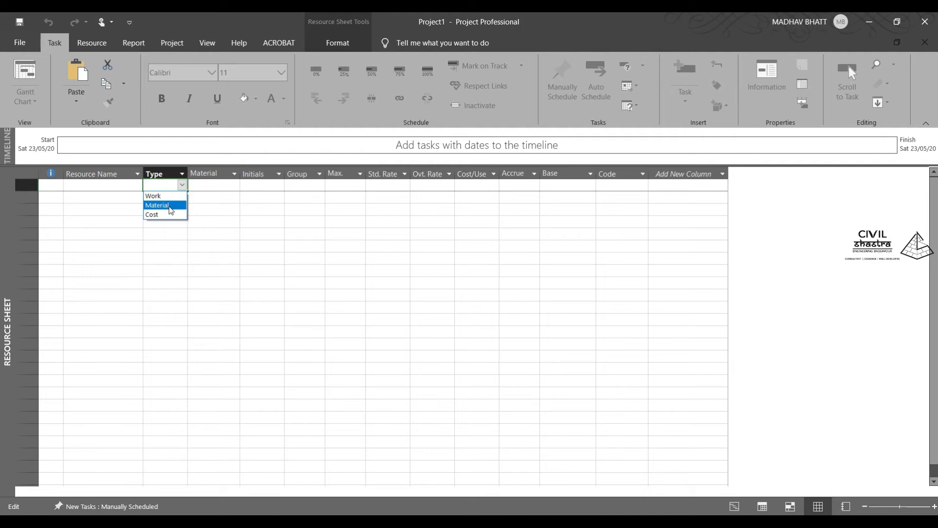
mouse_move(152, 196)
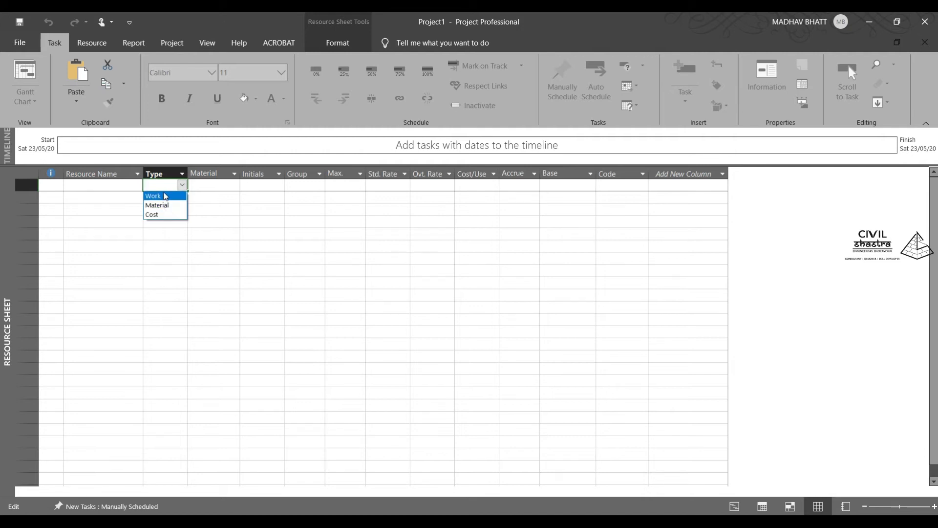
mouse_move(174, 205)
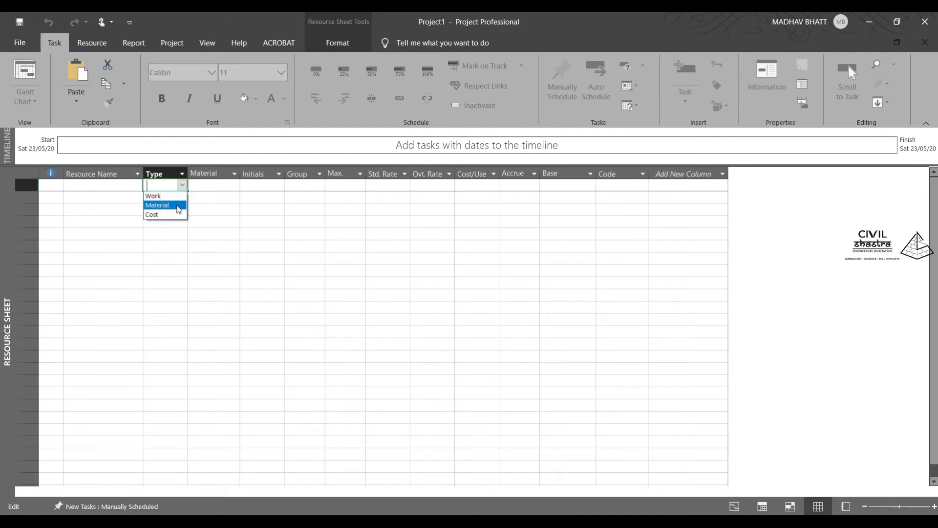
mouse_move(153, 196)
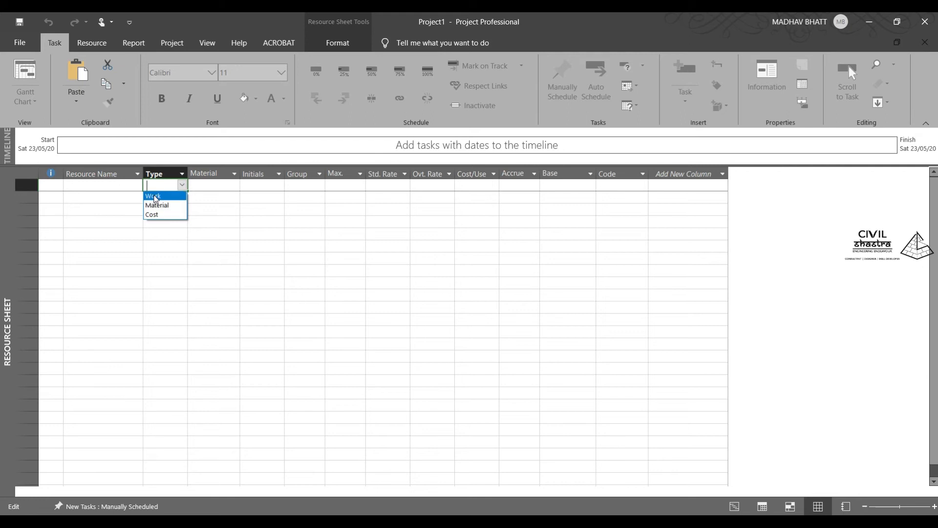
mouse_move(126, 190)
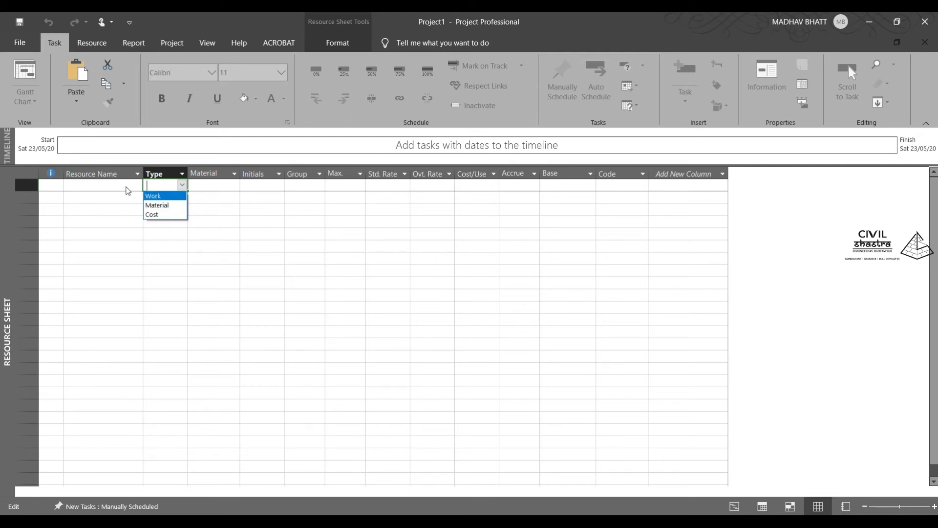
mouse_move(160, 201)
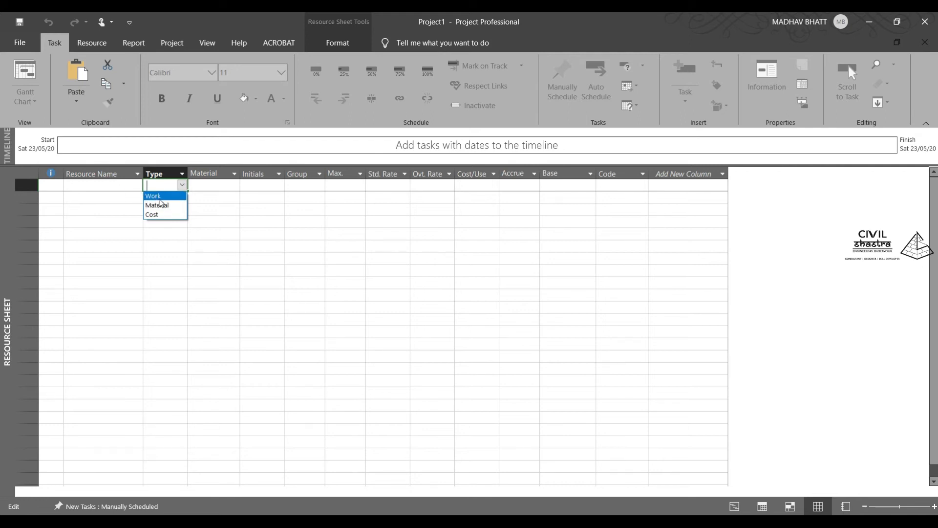
mouse_move(138, 198)
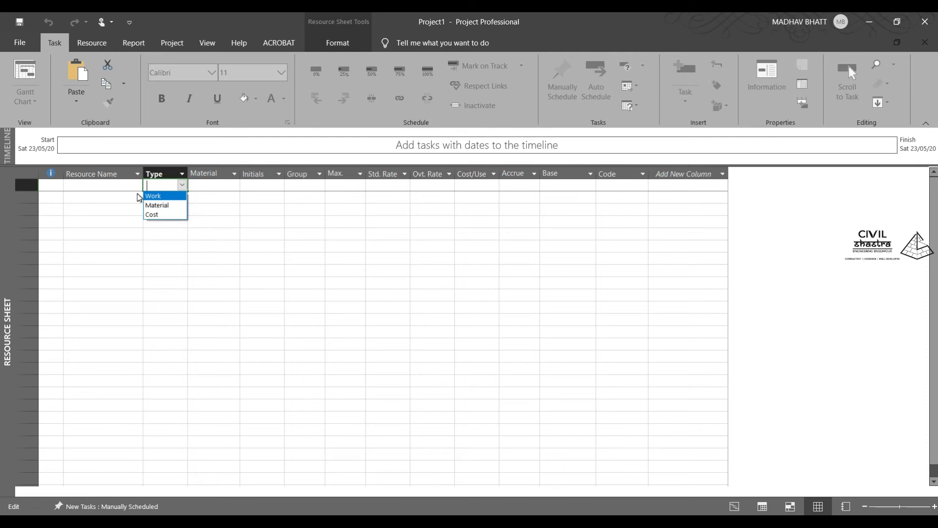
mouse_move(157, 205)
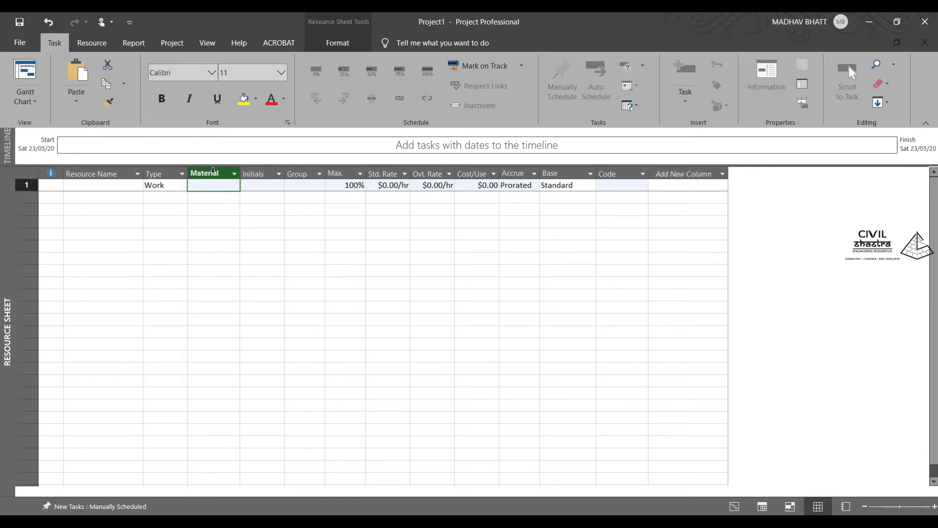
mouse_move(213, 173)
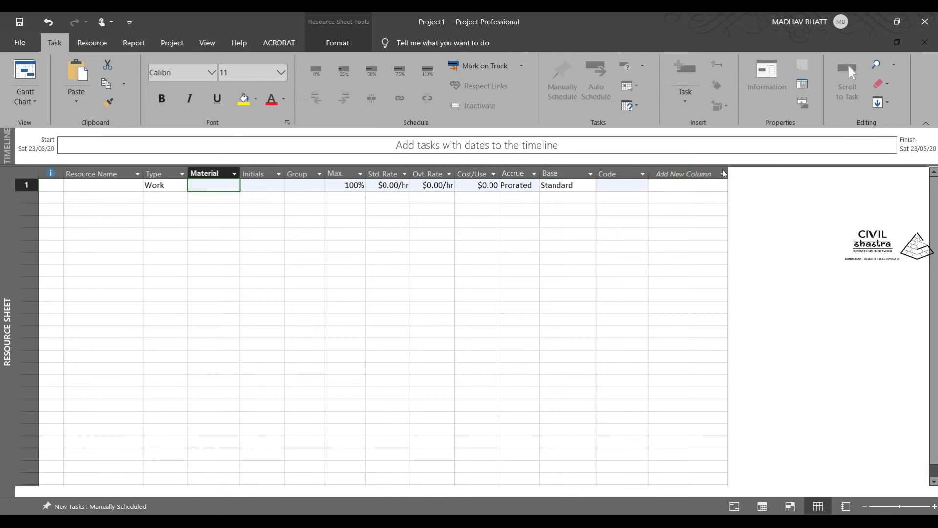
right_click(27, 184)
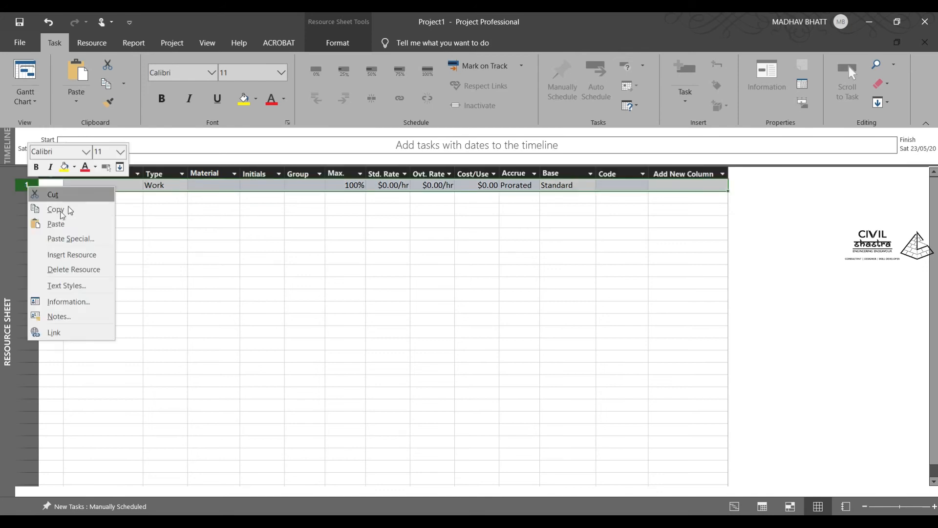
left_click(41, 263)
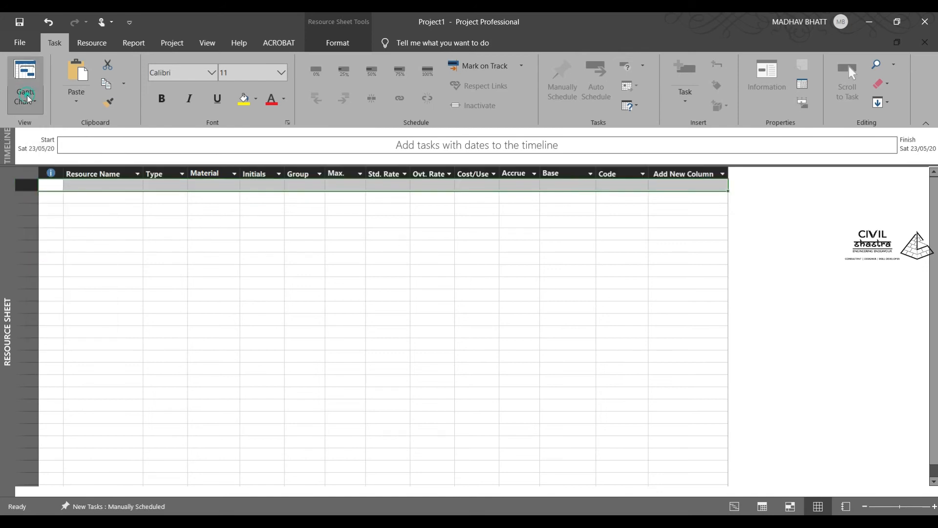
Cycle through the Resource Usage, Task Usage and Task Form views
left_click(24, 84)
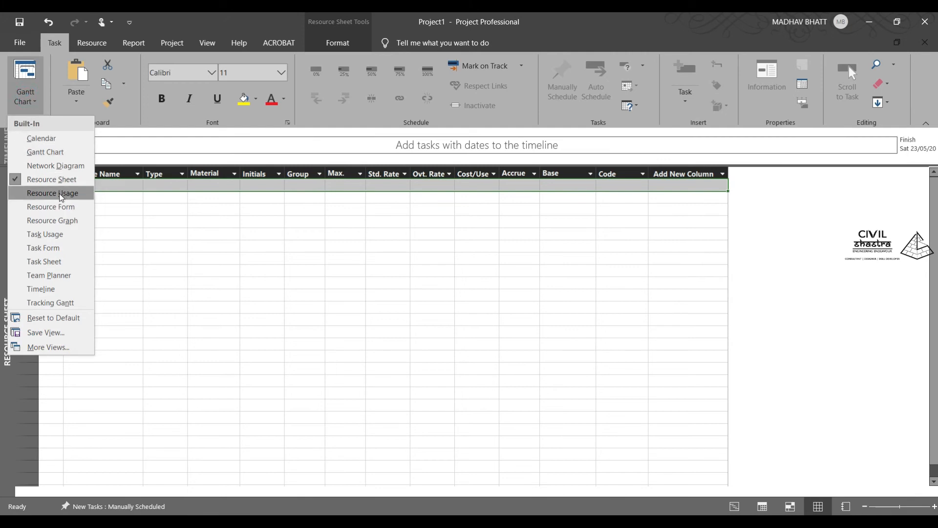
left_click(51, 193)
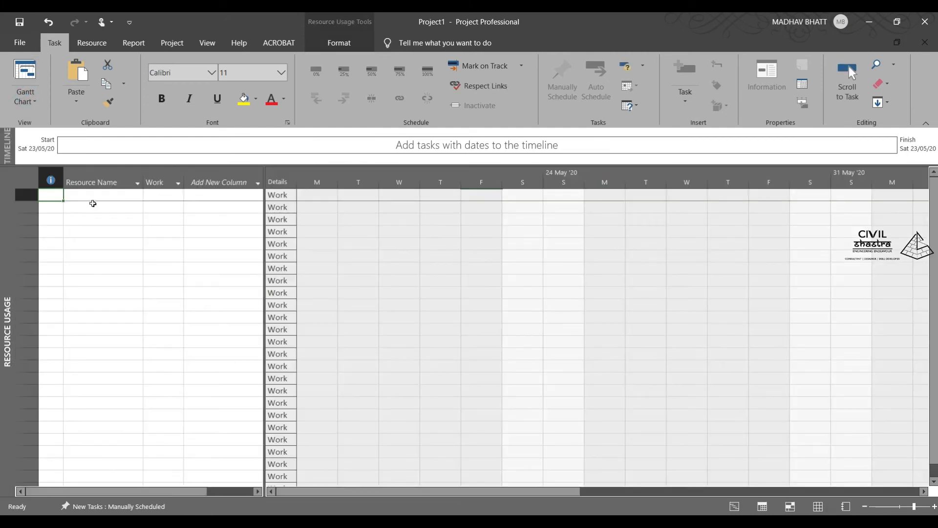
mouse_move(107, 229)
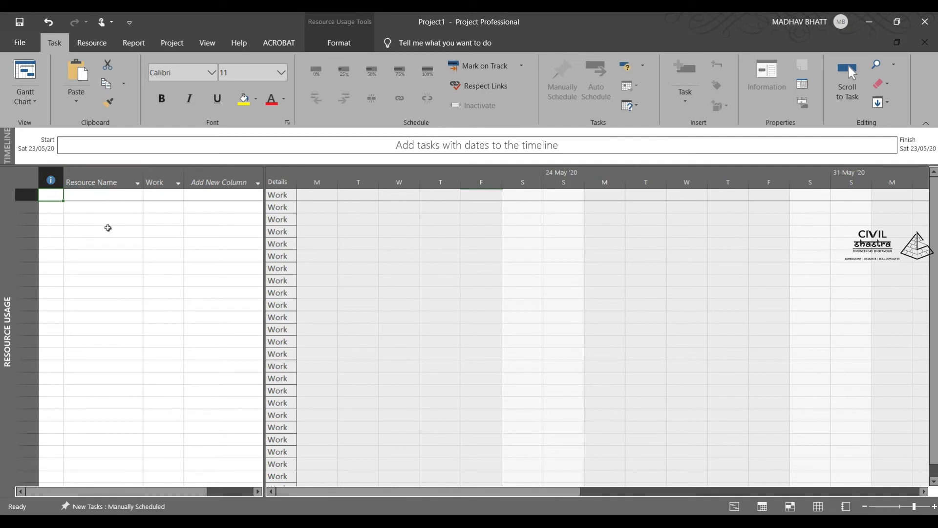
mouse_move(388, 305)
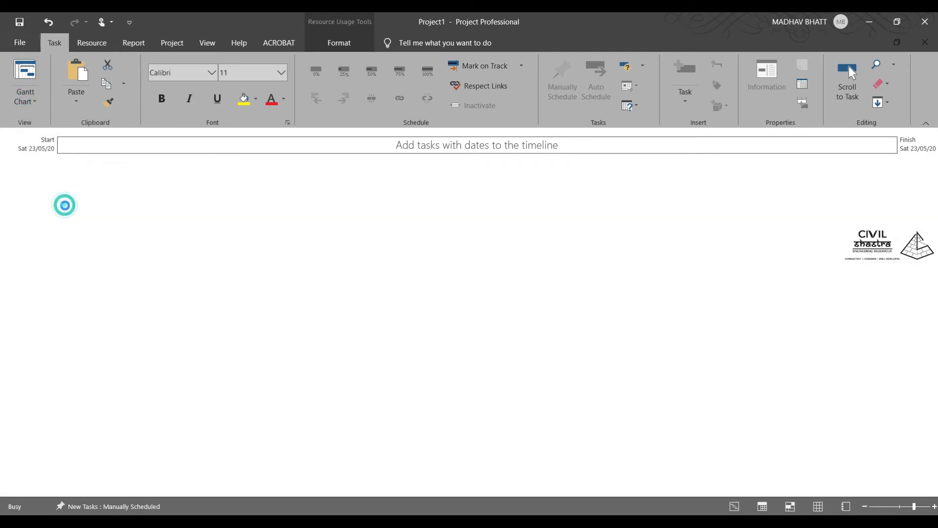
left_click(24, 81)
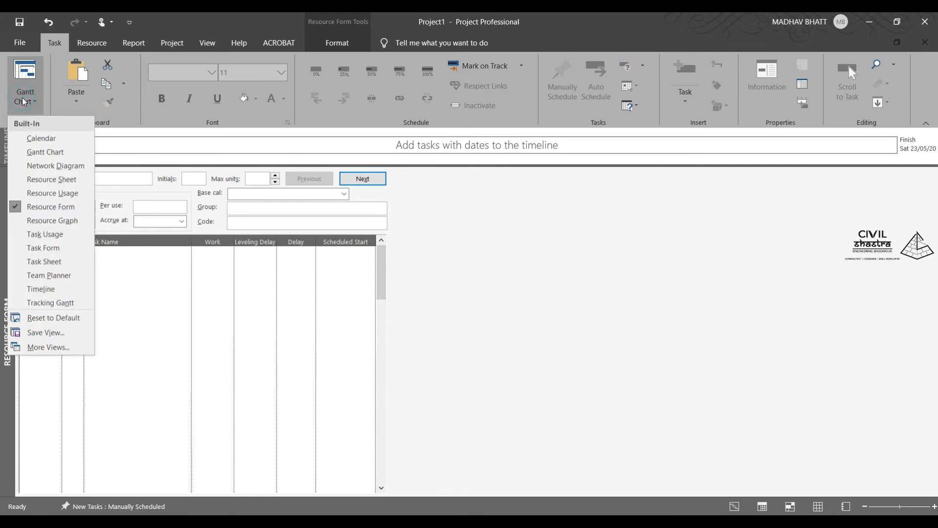
left_click(52, 221)
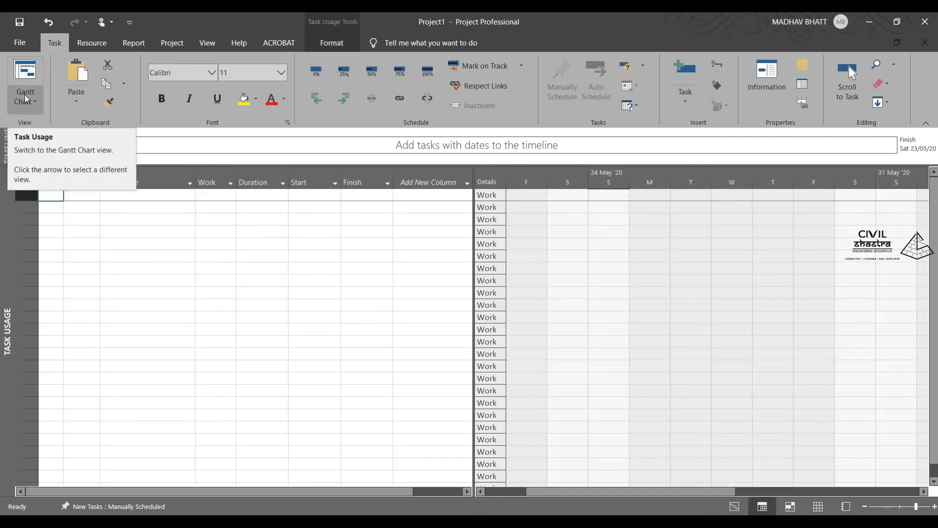
left_click(25, 101)
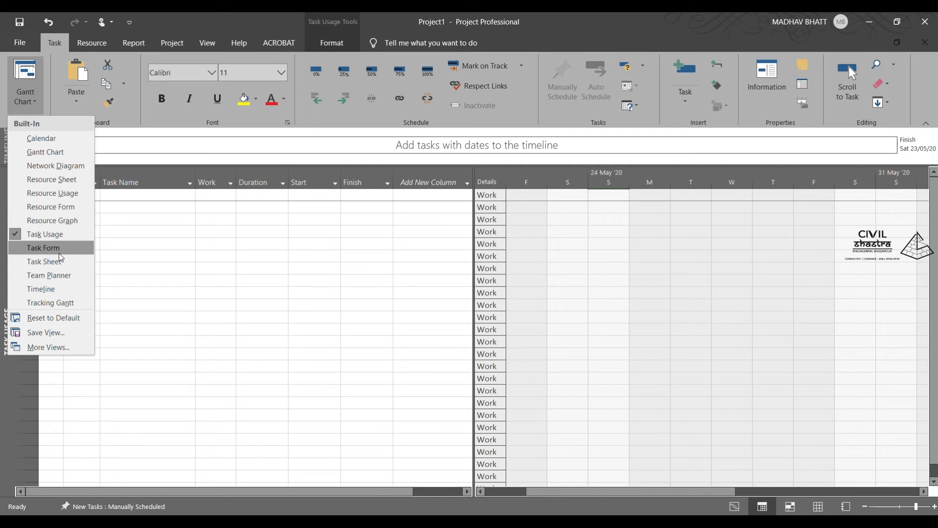
left_click(43, 248)
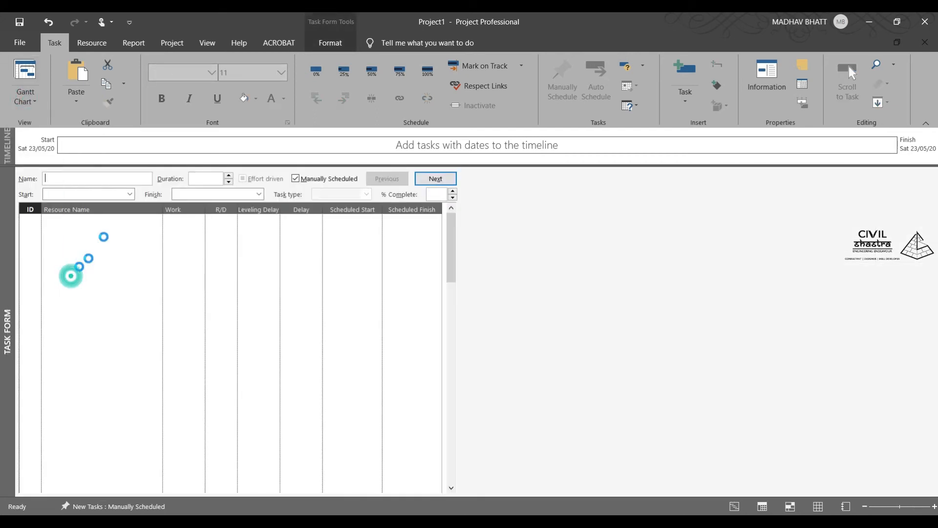
Switch to the Timeline view, then to the Tracking Gantt view
left_click(790, 507)
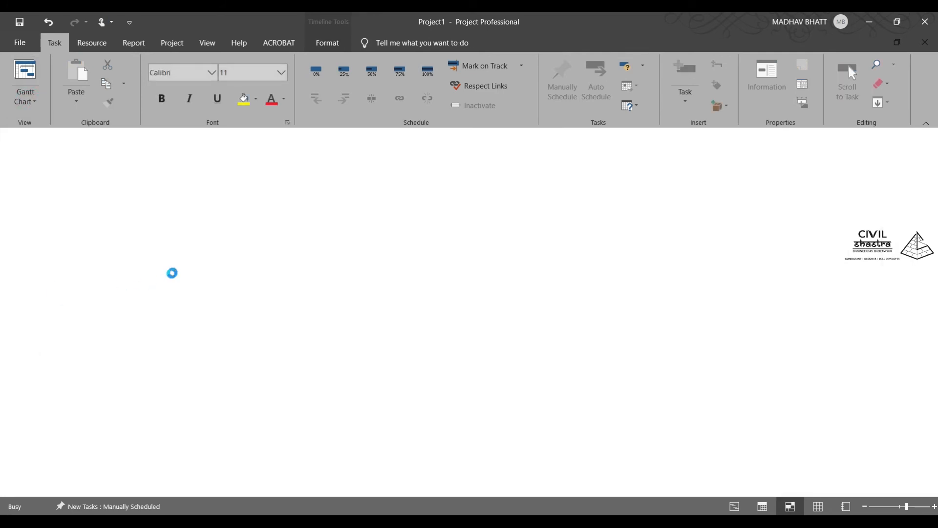
left_click(790, 506)
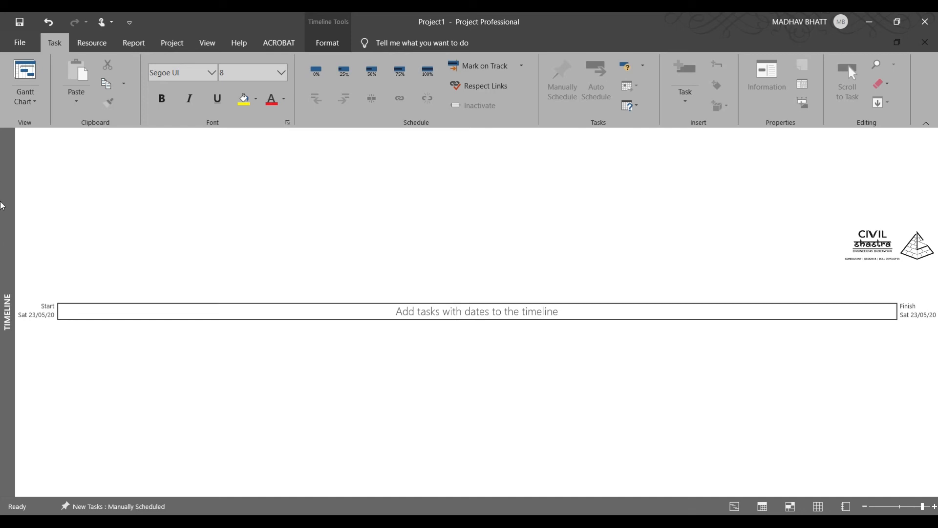
left_click(25, 99)
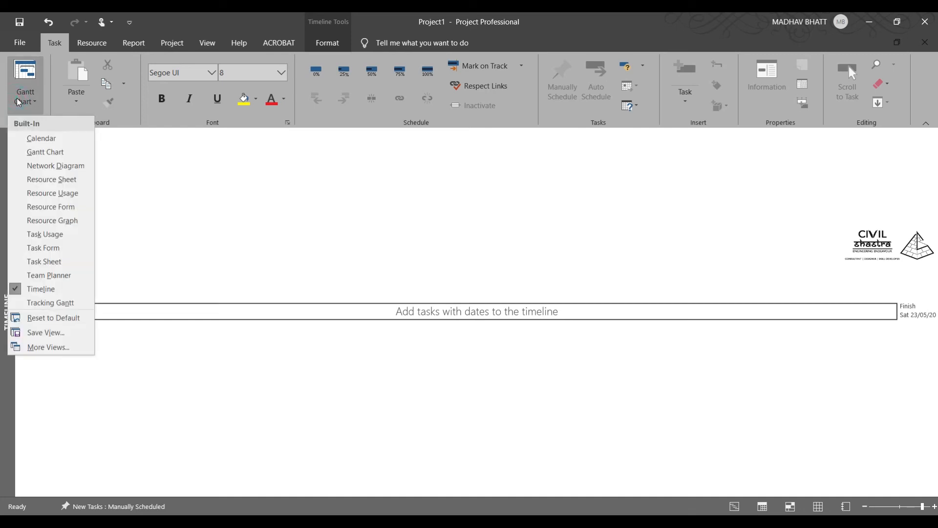
mouse_move(50, 302)
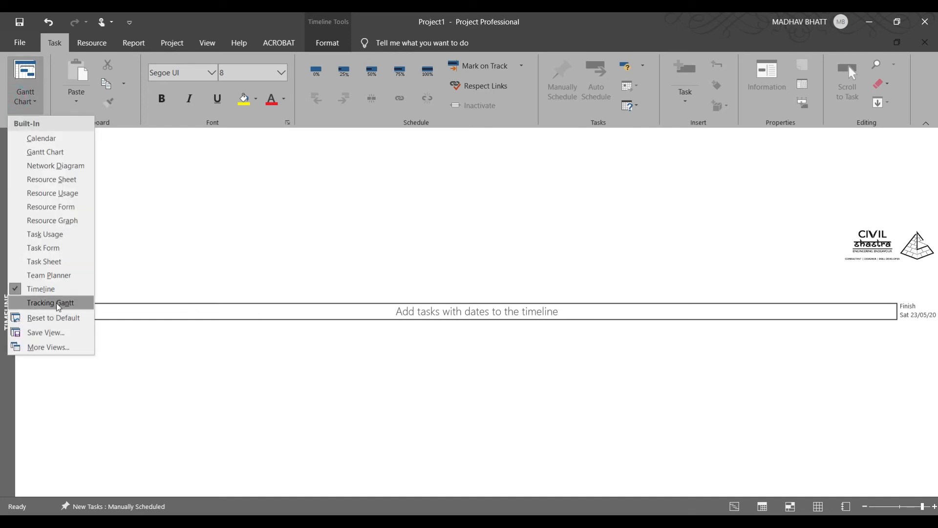
left_click(51, 302)
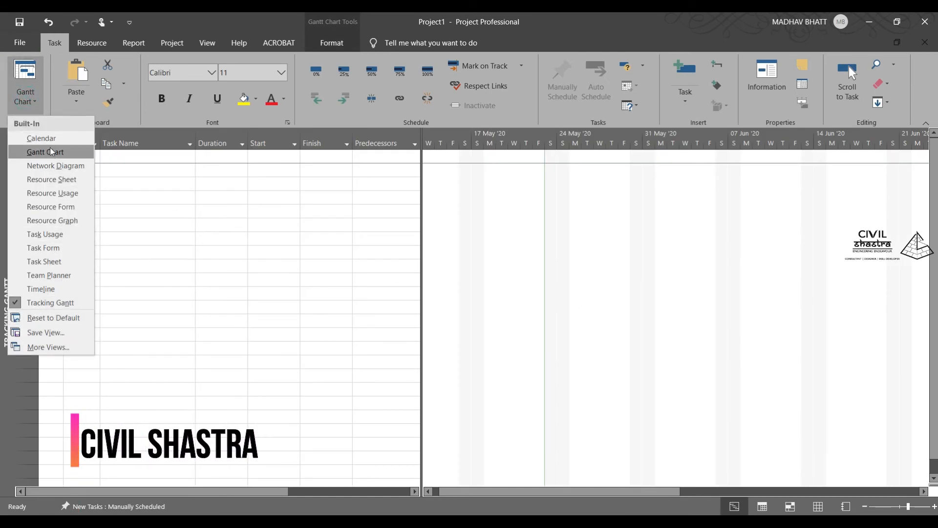
Switch back to the empty Gantt Chart view spanning August–September 2020
left_click(45, 152)
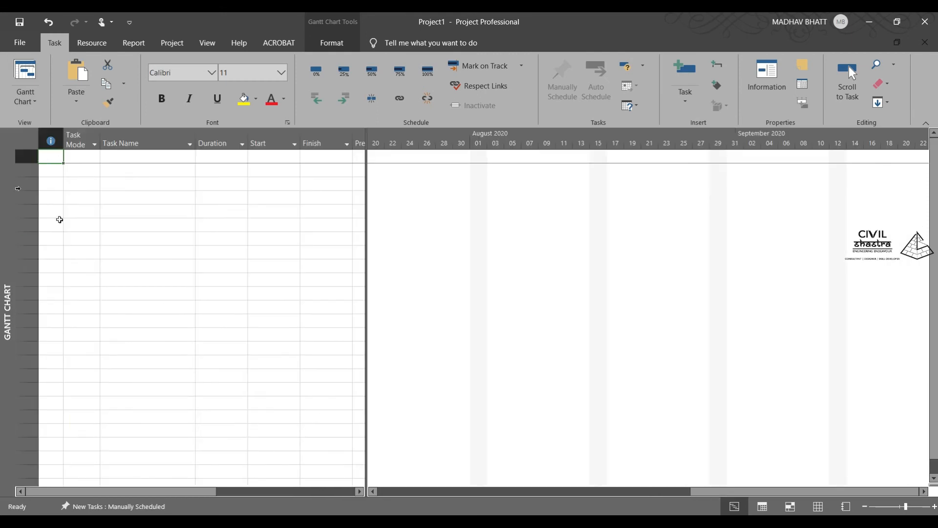
mouse_move(98, 170)
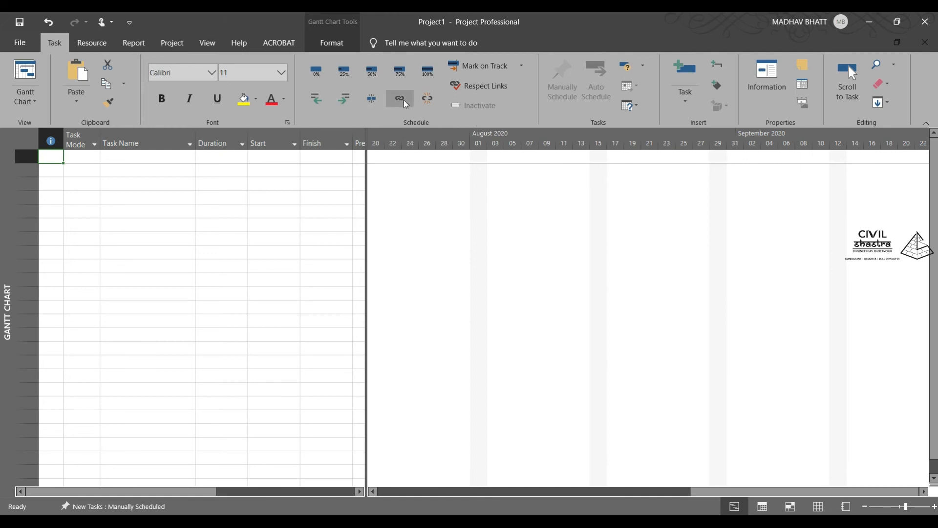
mouse_move(426, 99)
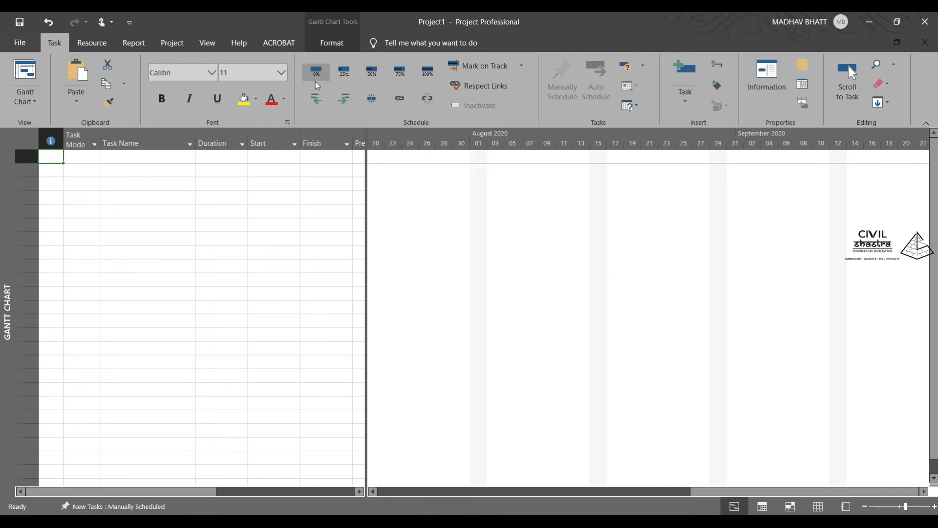
mouse_move(315, 99)
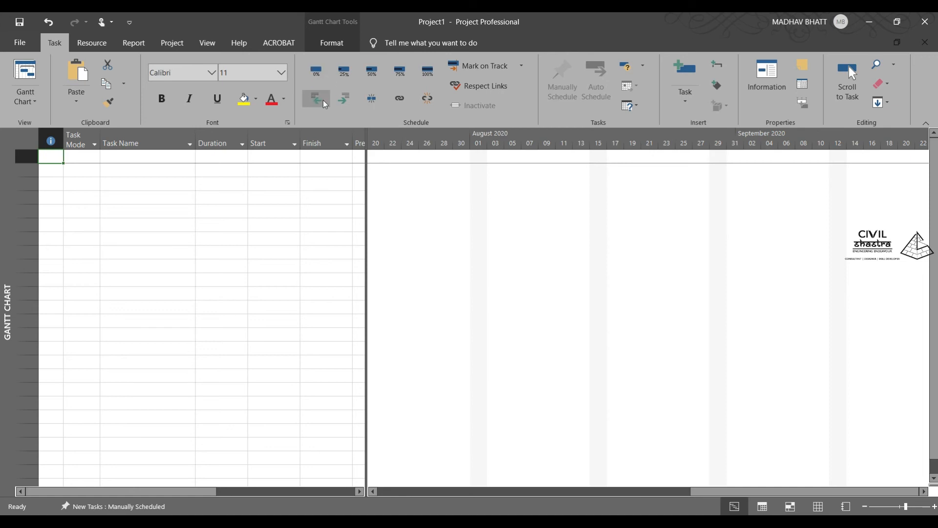
mouse_move(343, 98)
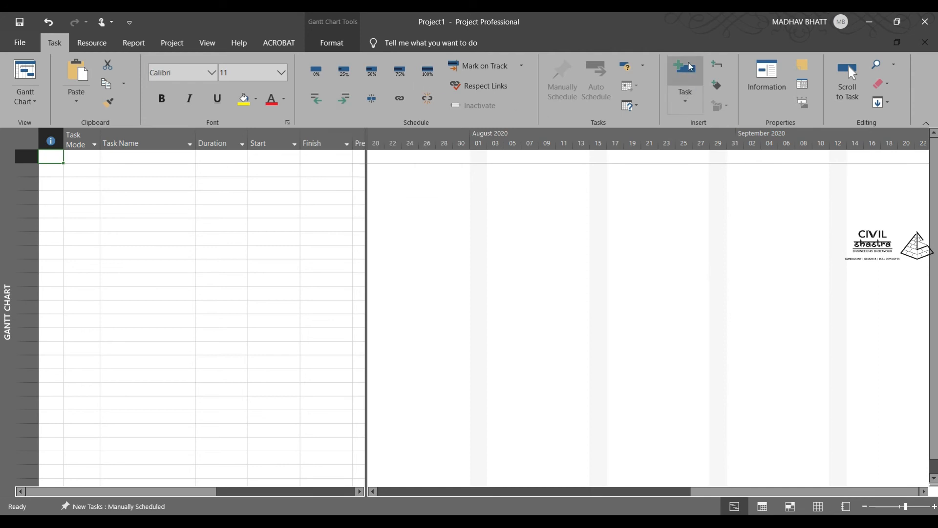
mouse_move(682, 80)
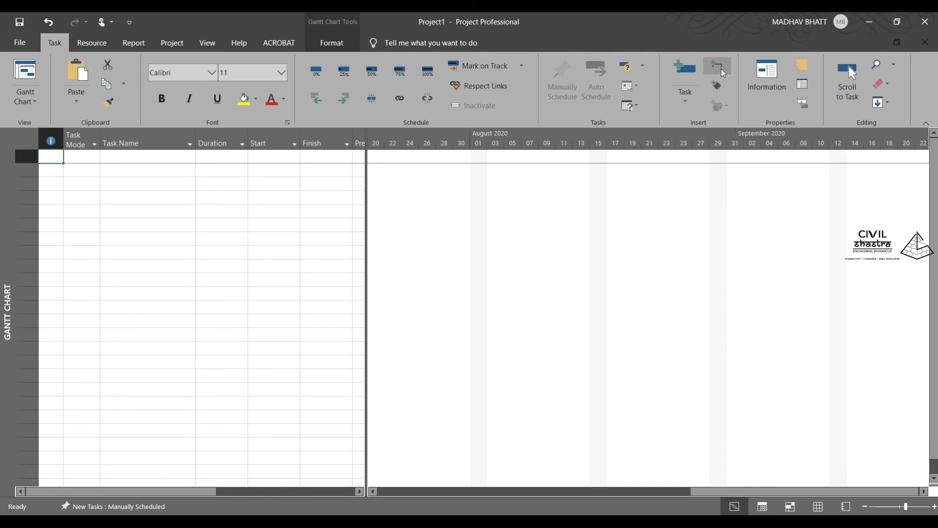
mouse_move(717, 86)
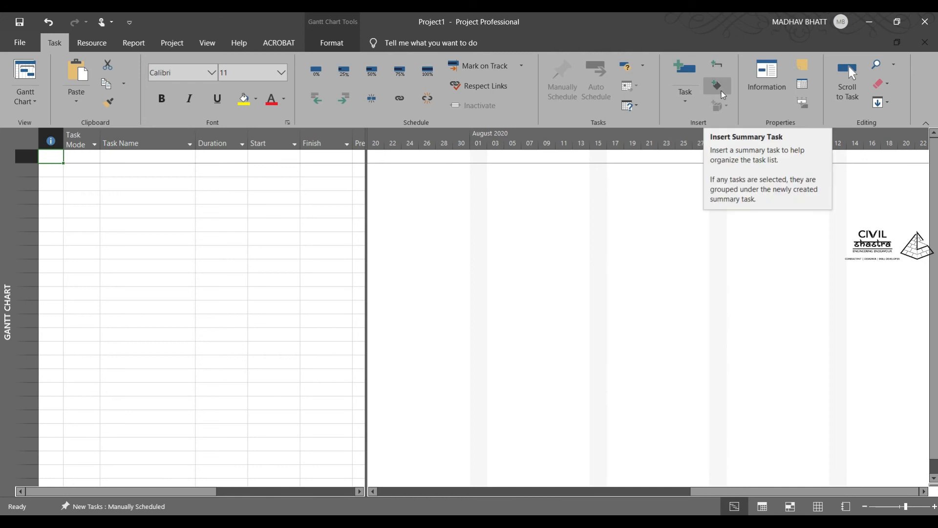
mouse_move(717, 106)
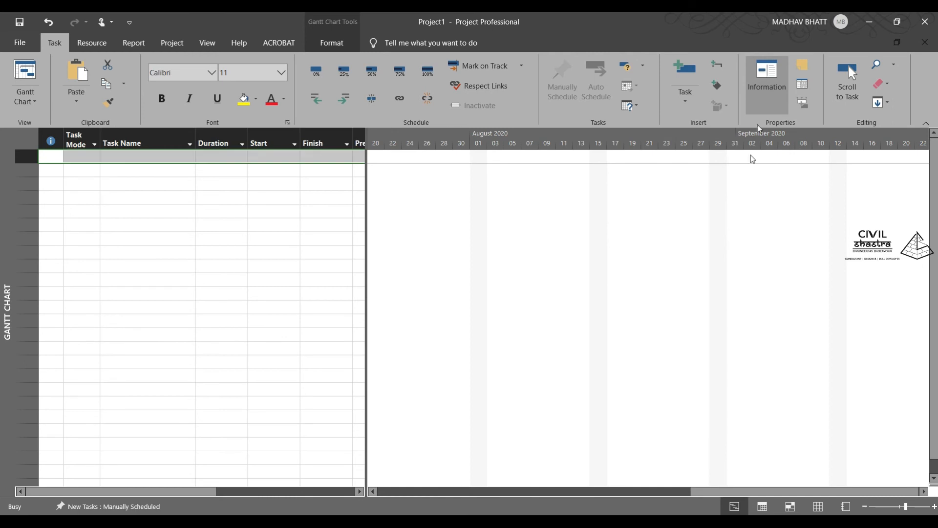
left_click(766, 78)
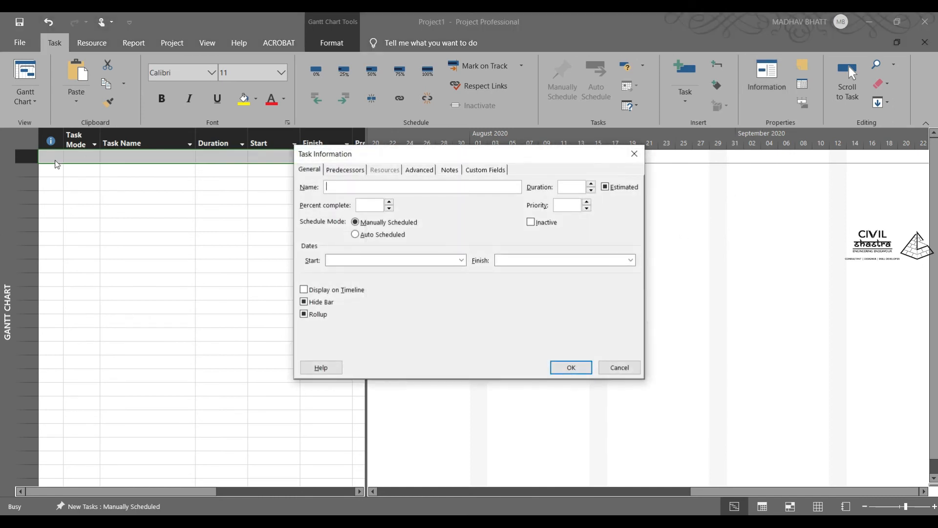
mouse_move(226, 189)
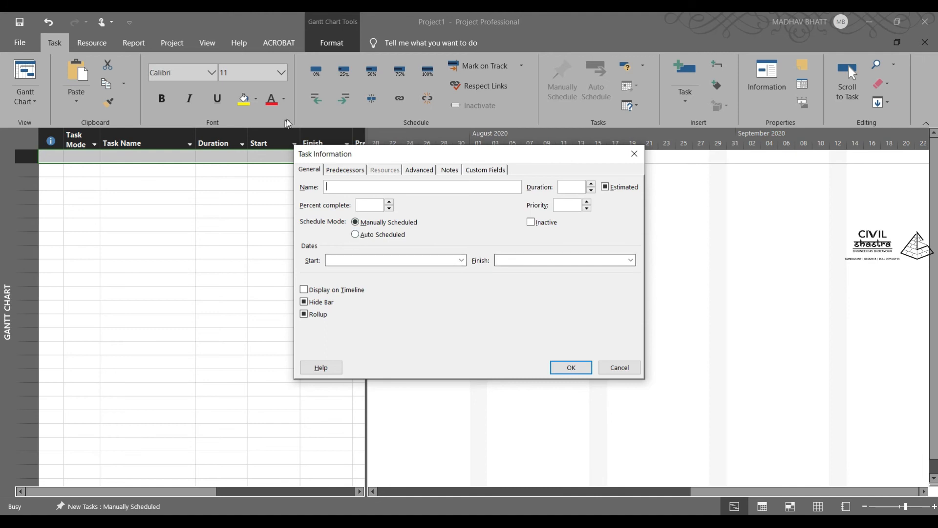
left_click(344, 170)
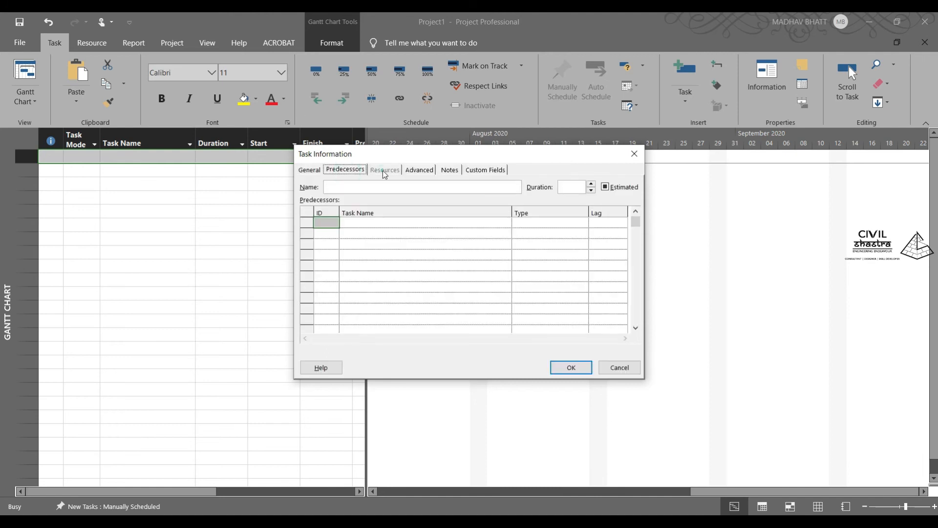
mouse_move(427, 174)
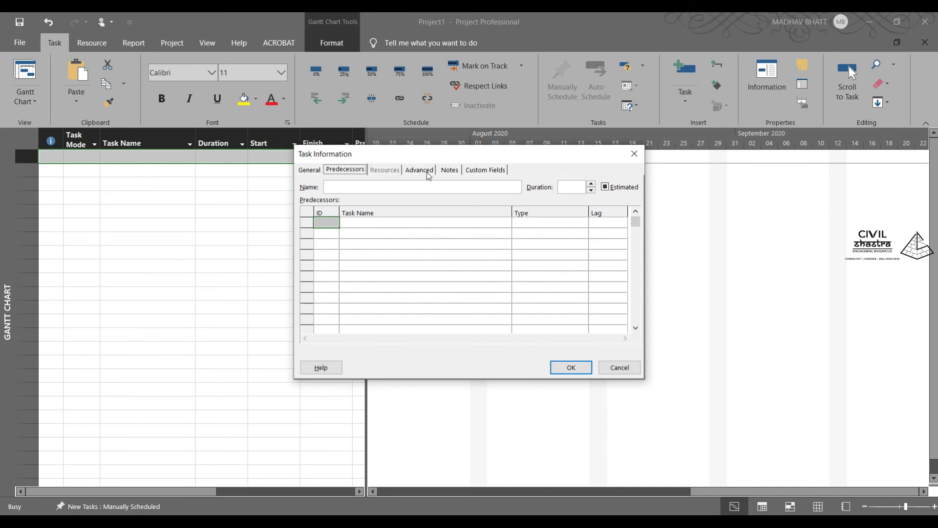
left_click(419, 169)
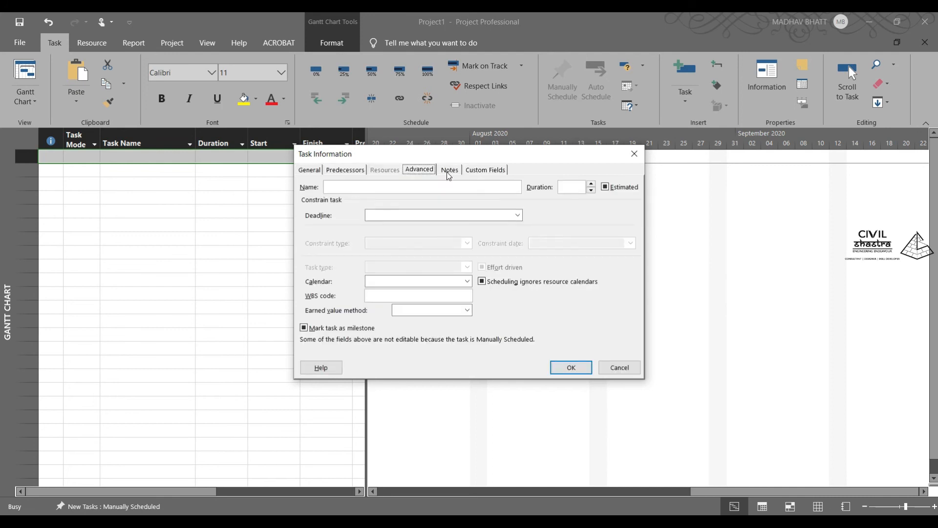
left_click(448, 170)
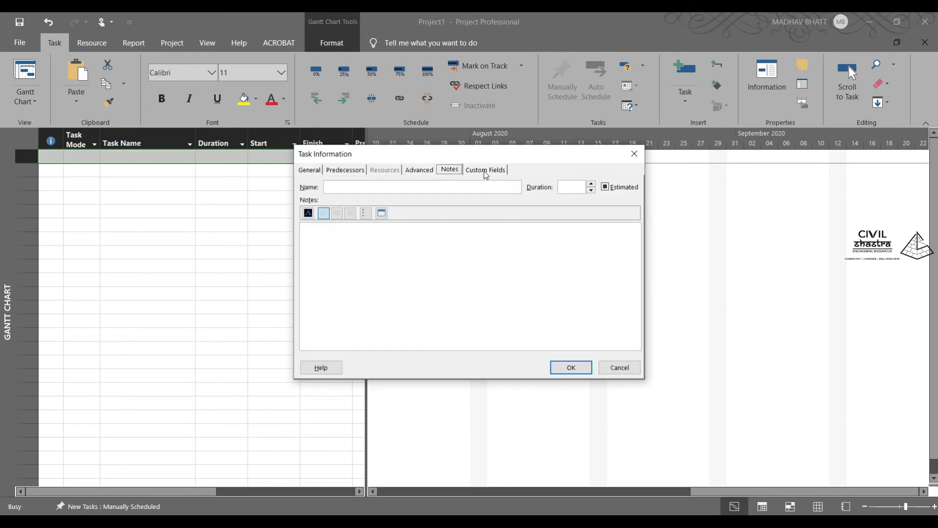
left_click(570, 367)
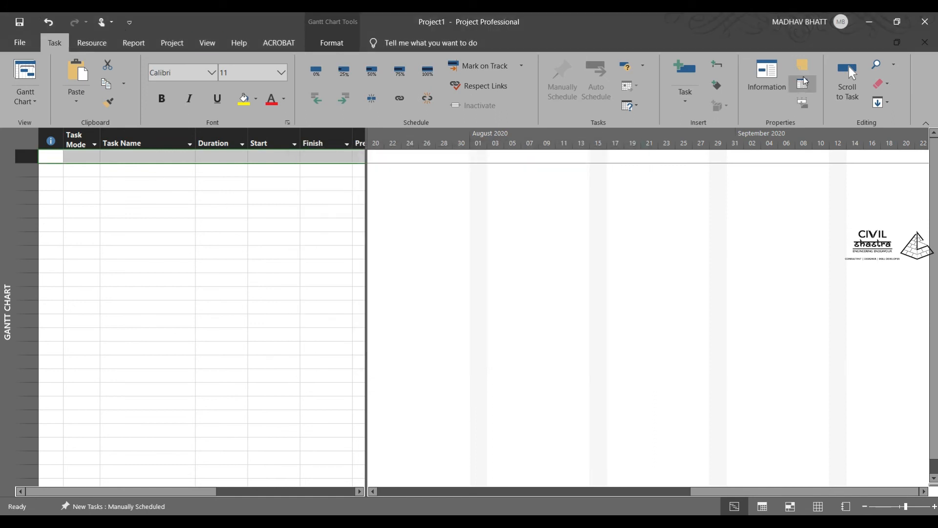
mouse_move(803, 83)
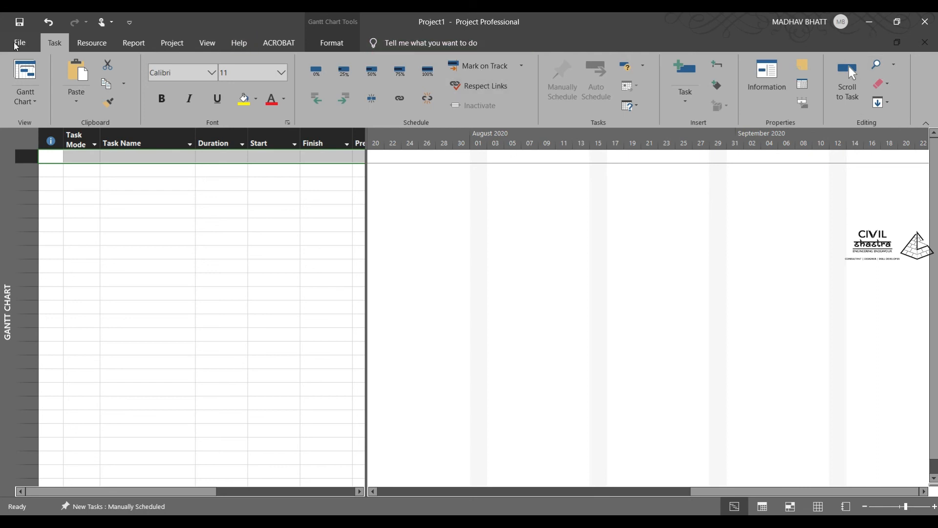
Show the Resource ribbon commands, then the Report ribbon's dashboards and reports
left_click(92, 43)
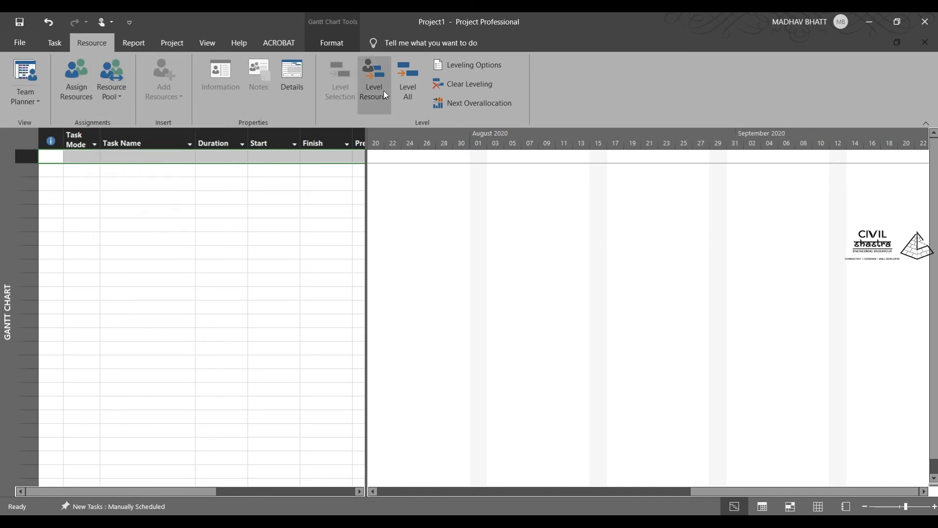
mouse_move(374, 84)
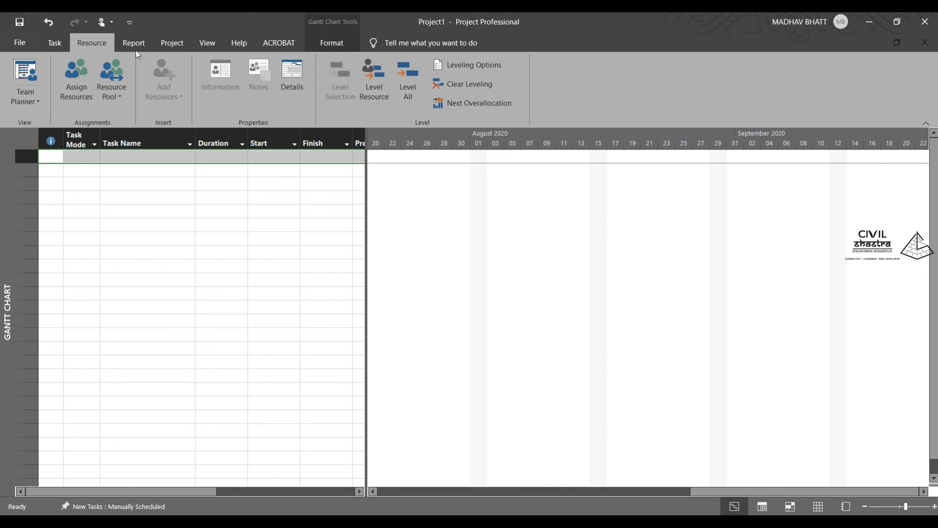
left_click(134, 43)
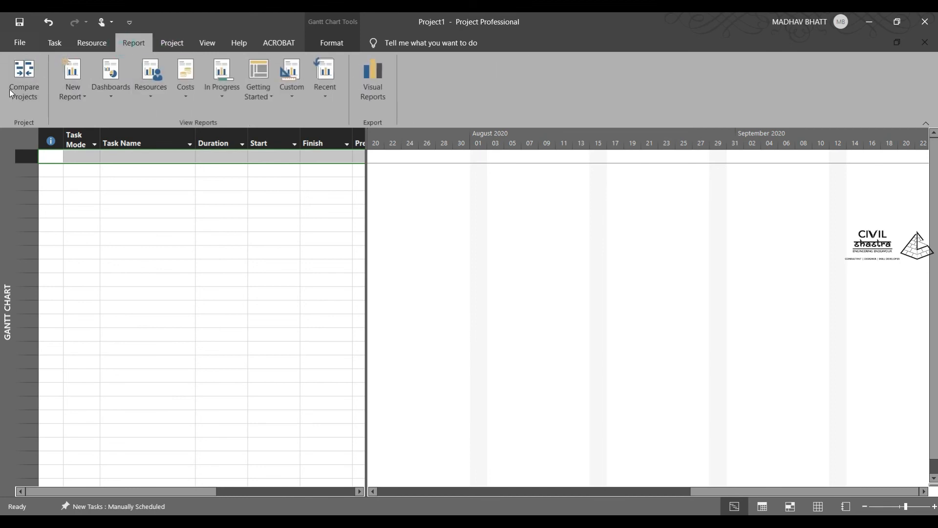
mouse_move(372, 77)
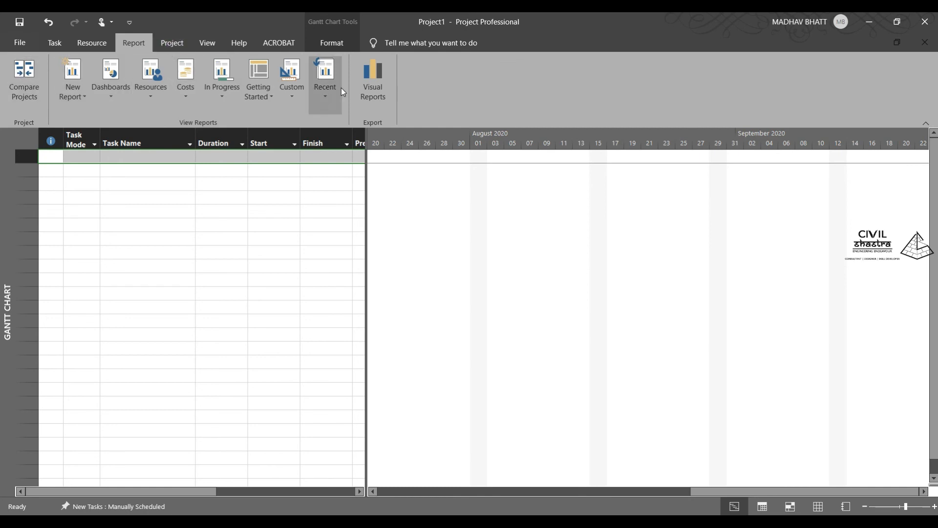
mouse_move(240, 88)
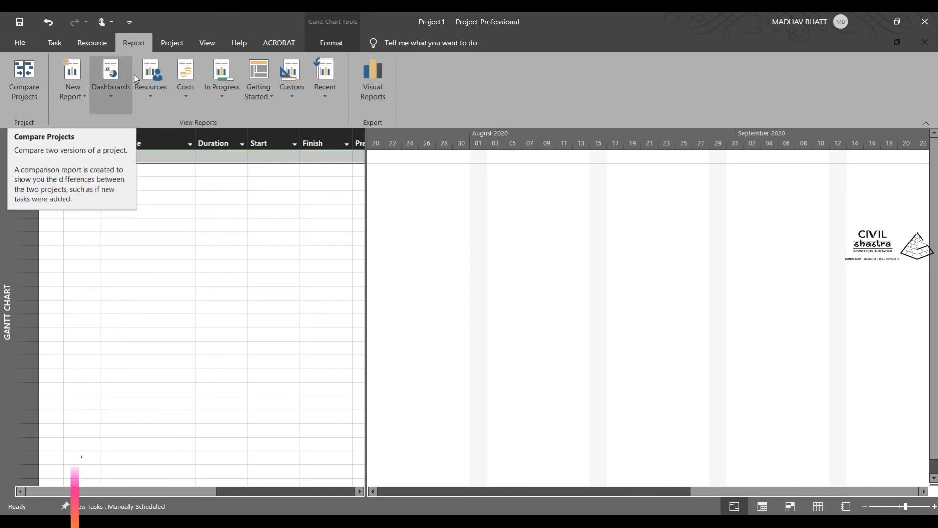
Review the start-date details in the Project Information dialog and close it unchanged
left_click(171, 43)
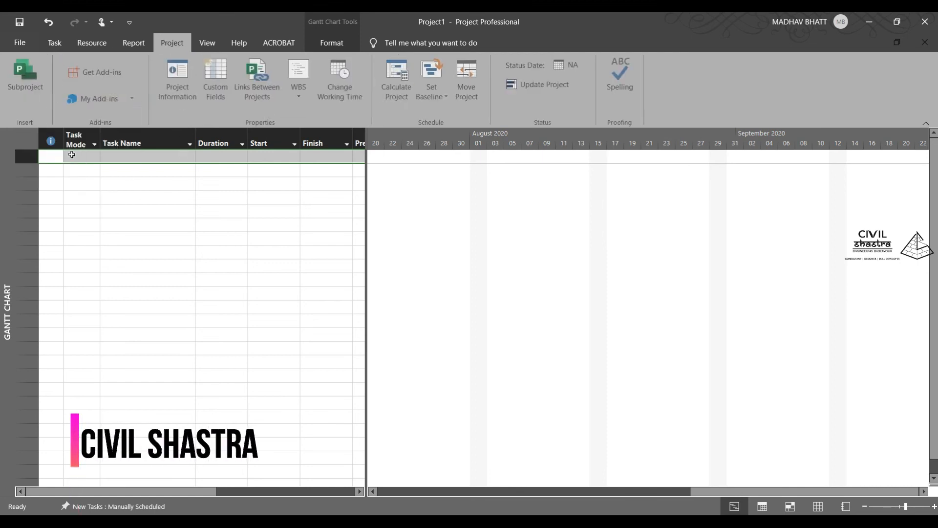
left_click(178, 80)
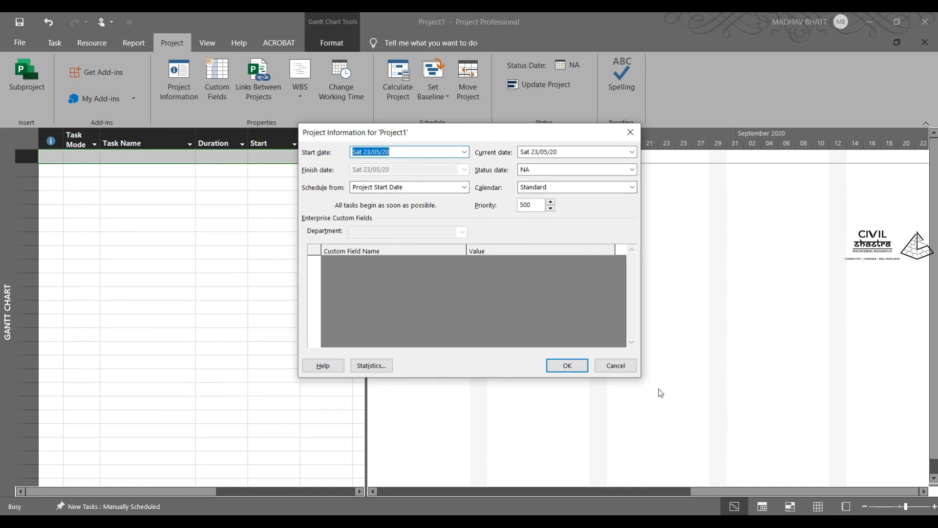
left_click(566, 365)
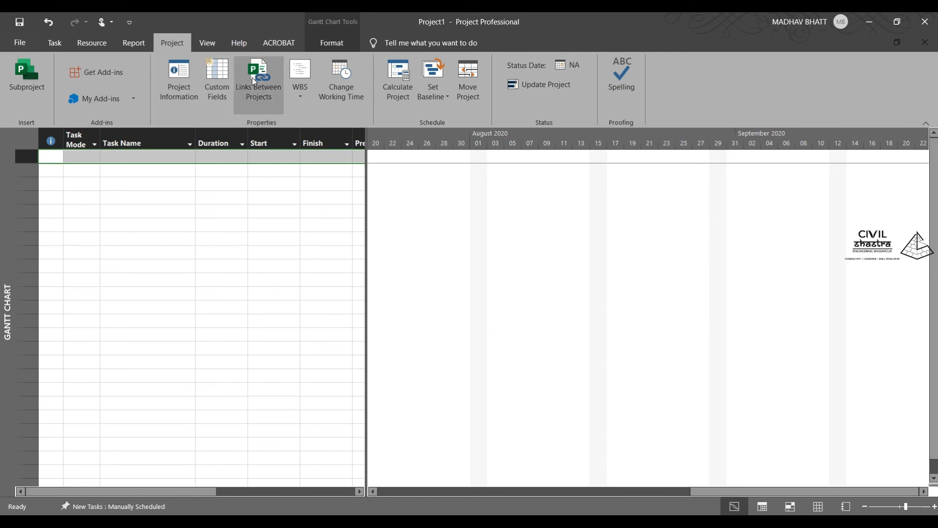
mouse_move(299, 78)
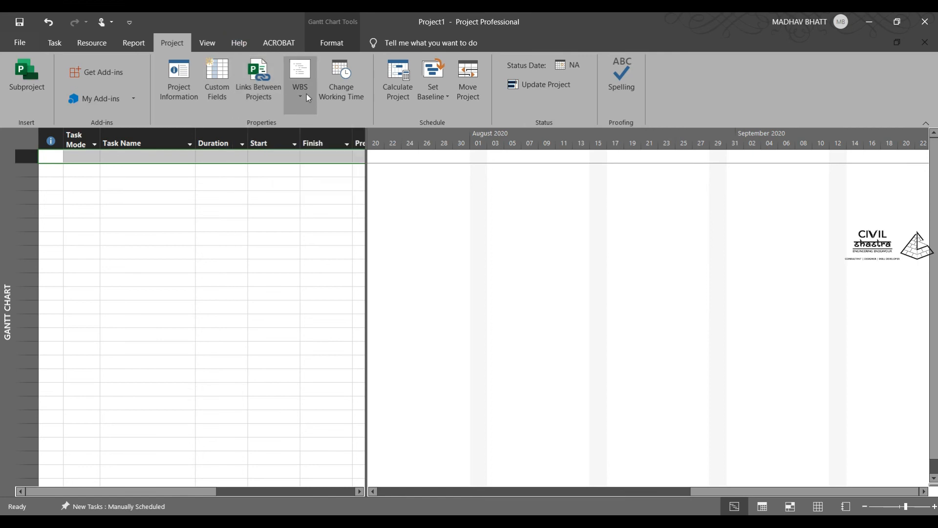
Browse the Project ribbon's Properties and Schedule commands, then show the View commands
left_click(301, 97)
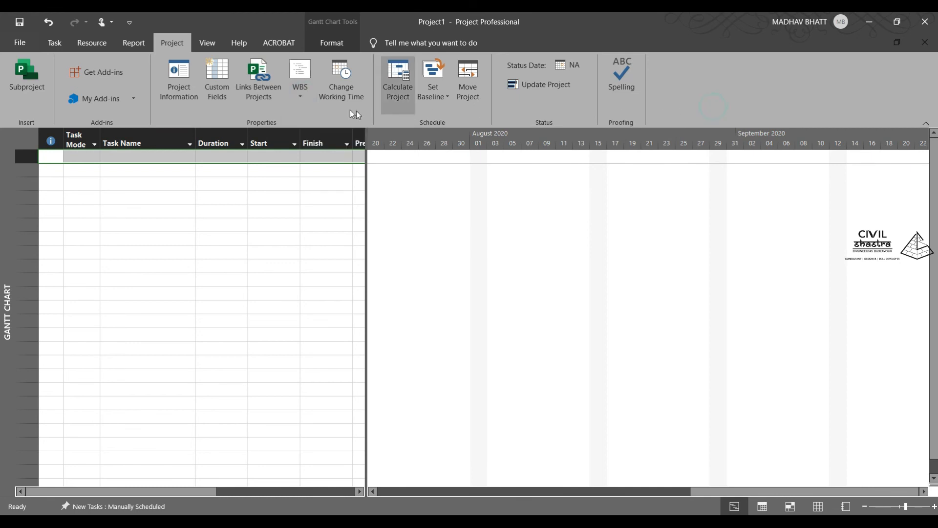
mouse_move(340, 80)
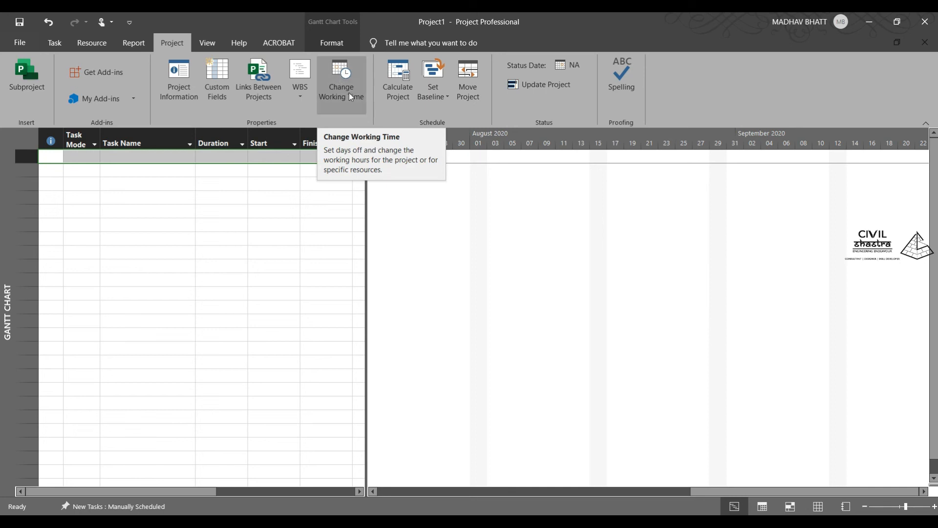
mouse_move(328, 83)
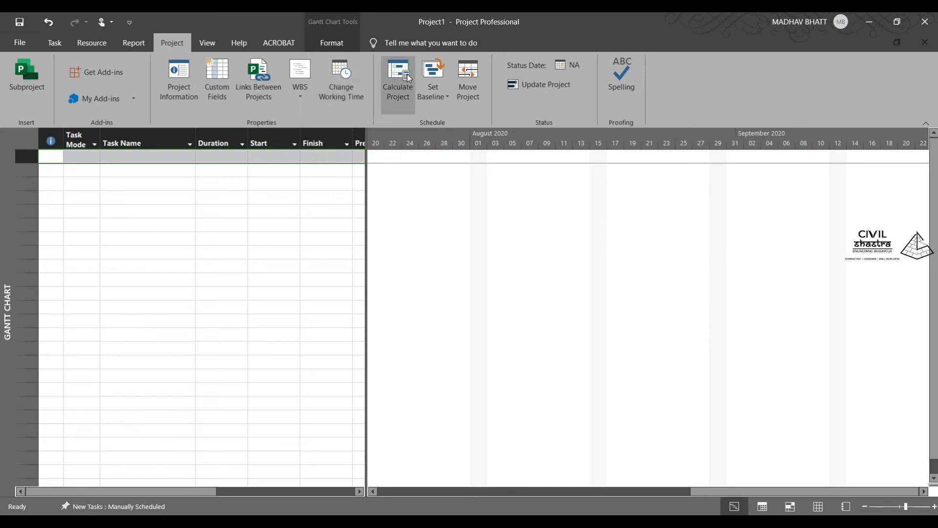
mouse_move(433, 80)
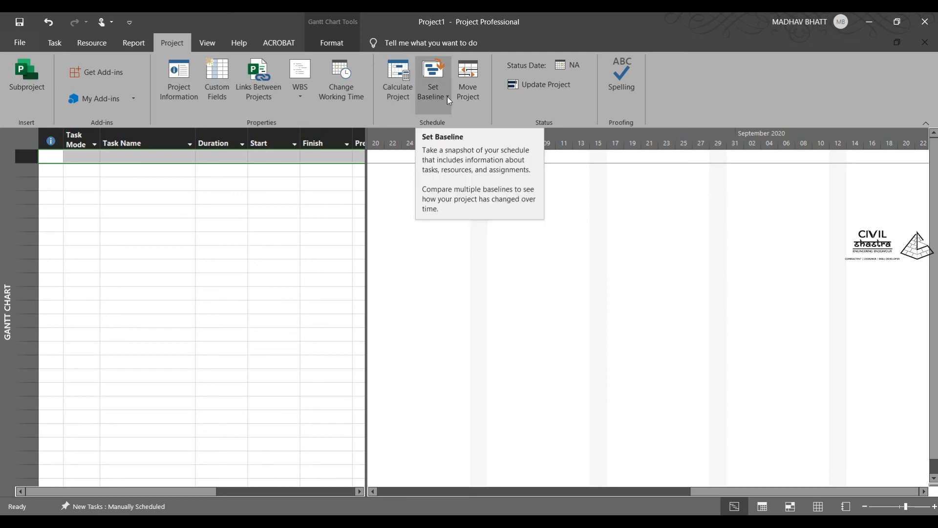
mouse_move(484, 120)
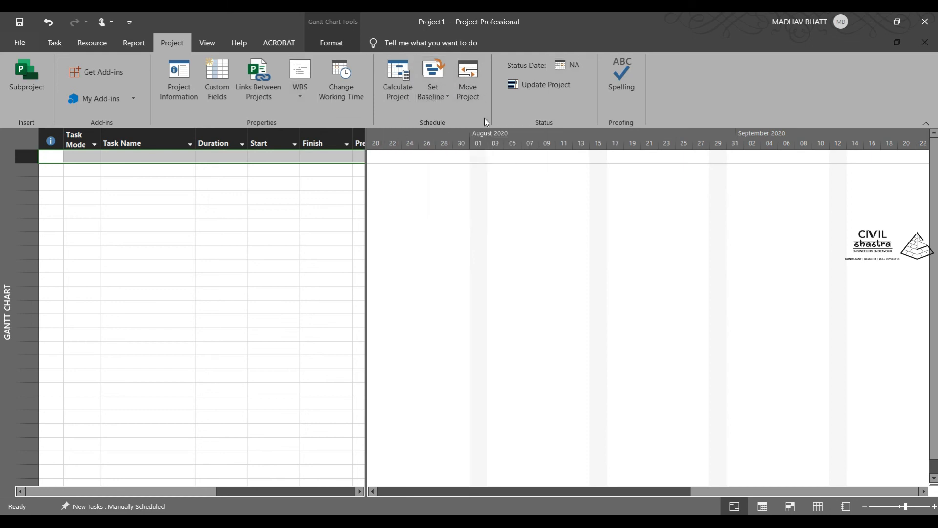
left_click(206, 43)
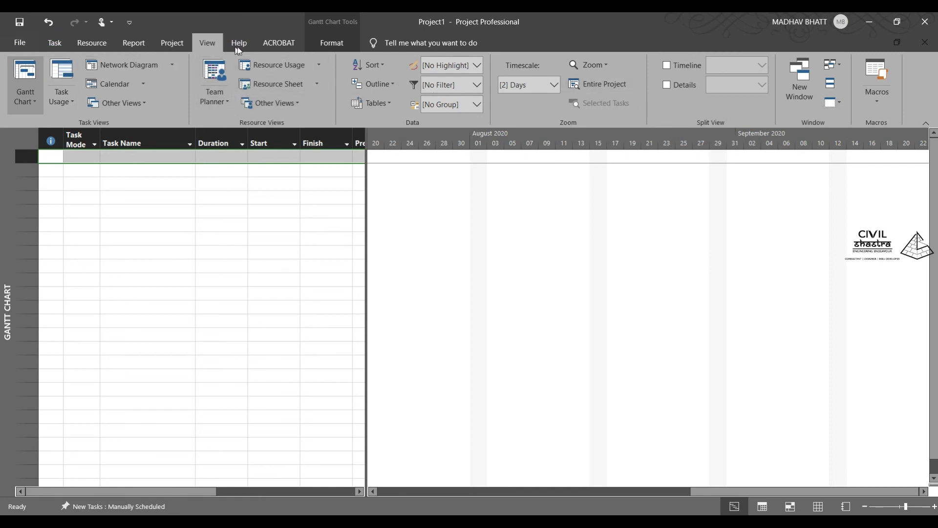
Browse the Gantt Chart Format commands, including the Drawing shapes and Gridlines choices
left_click(331, 43)
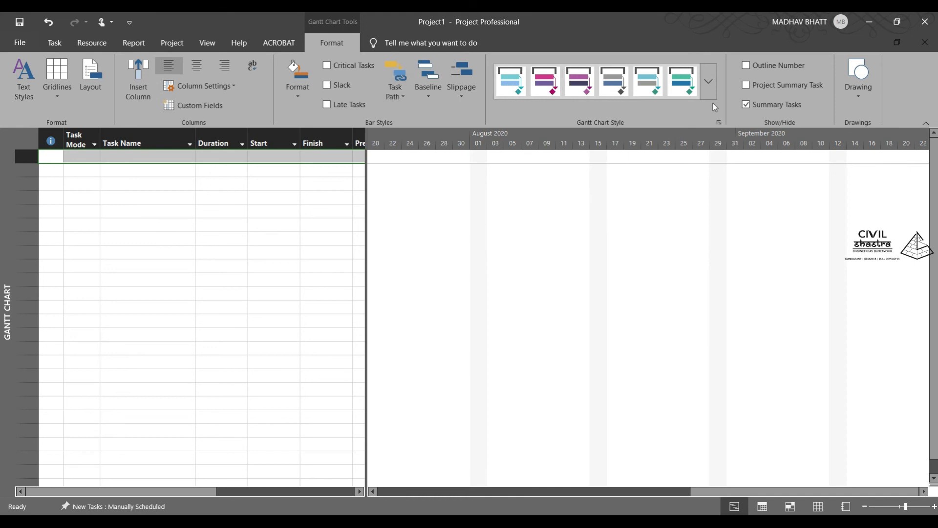
left_click(708, 81)
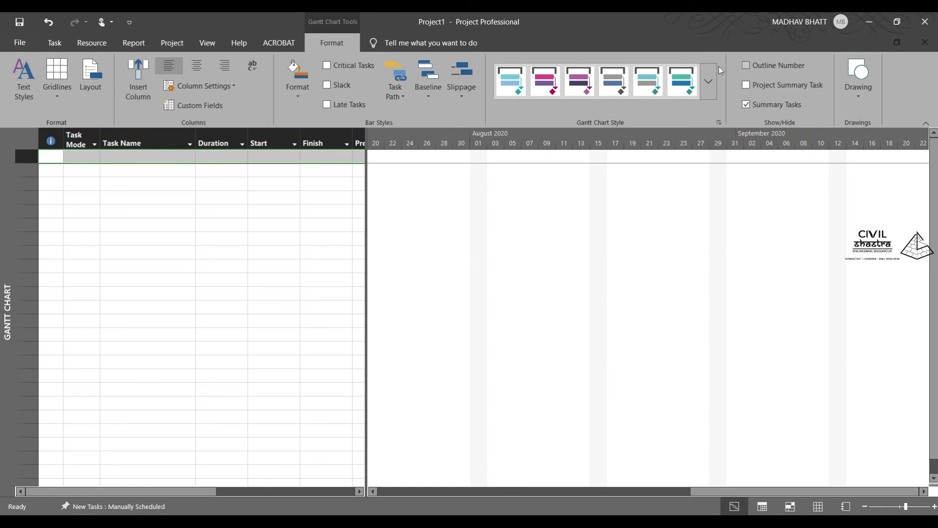
mouse_move(191, 273)
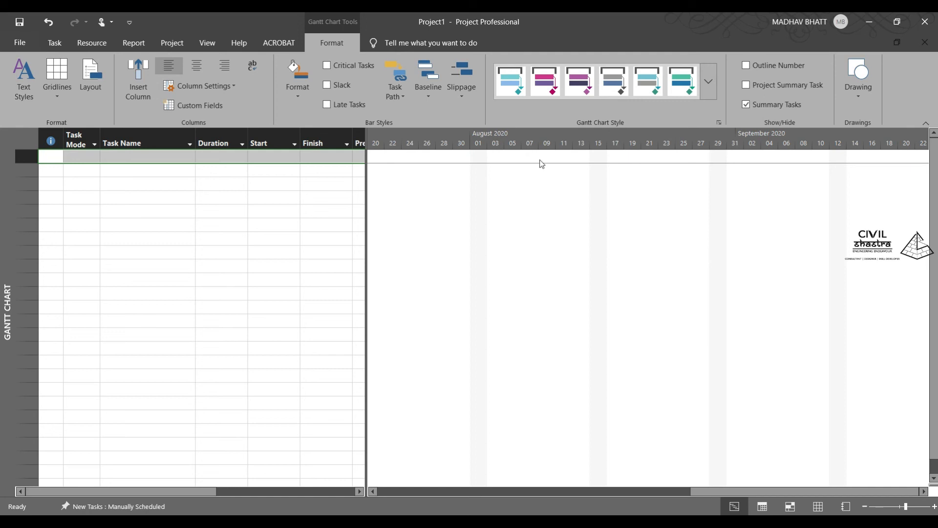
left_click(858, 78)
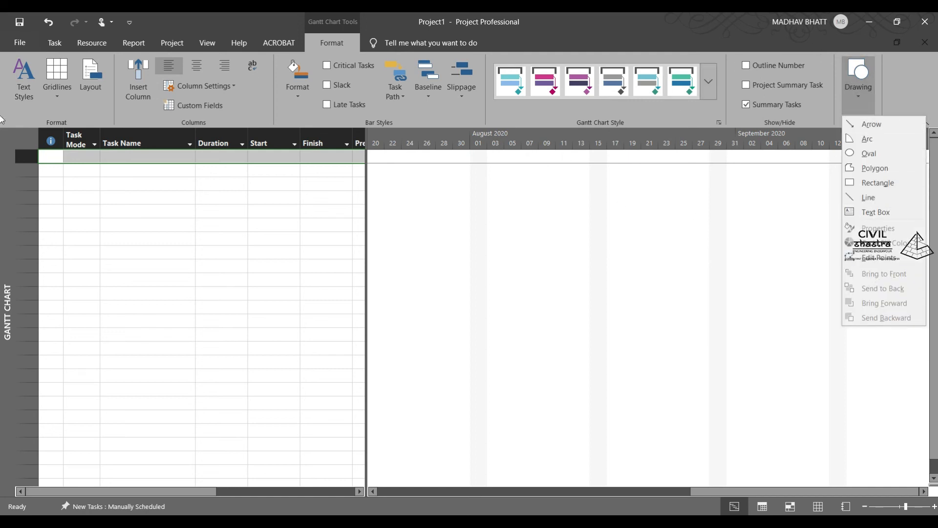
left_click(144, 142)
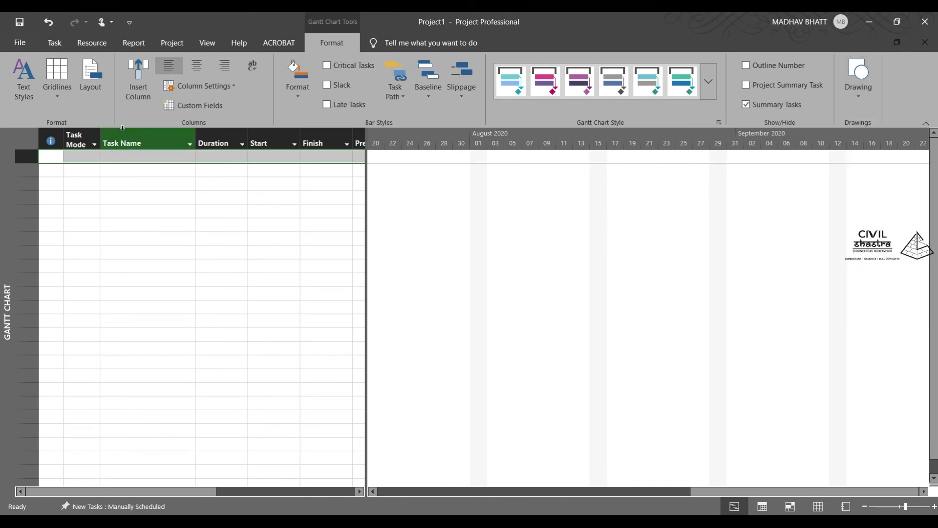
left_click(56, 74)
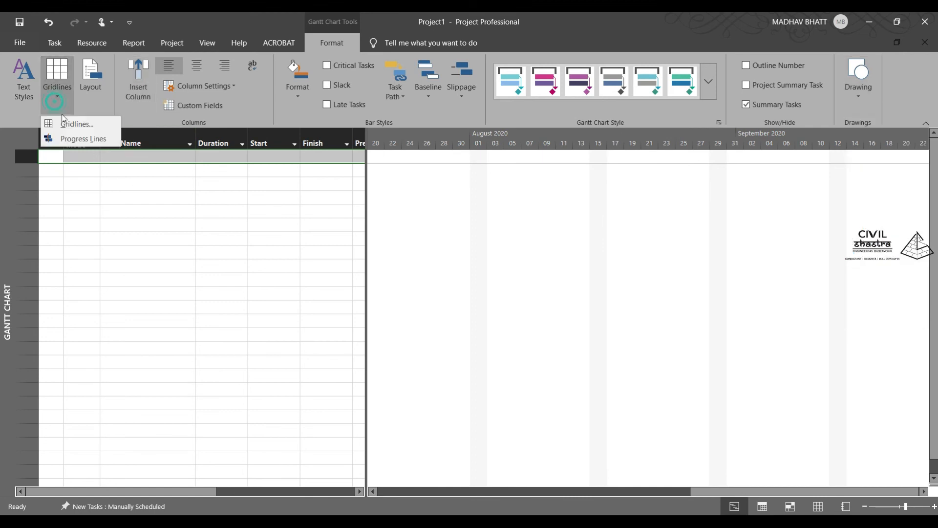
Inspect the bar and link Layout dialog, cancel it, and return to the Task commands
left_click(90, 76)
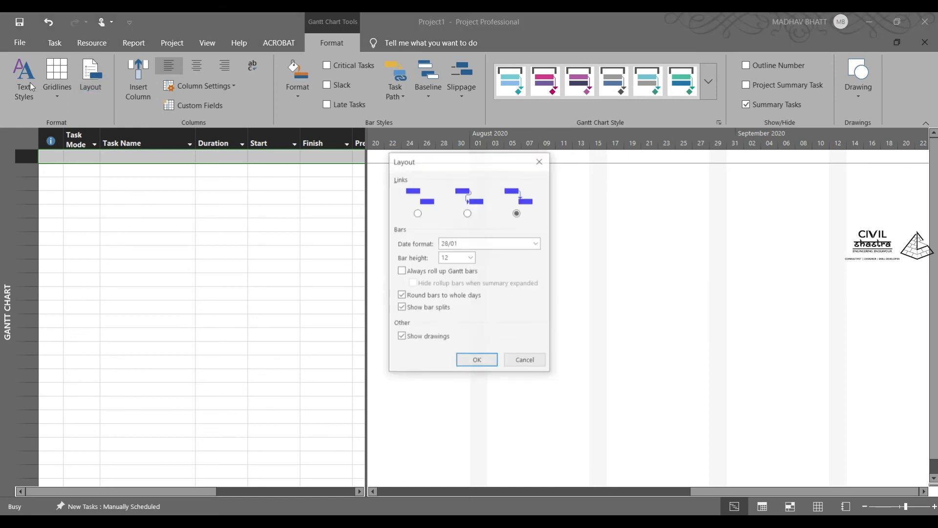
left_click(476, 359)
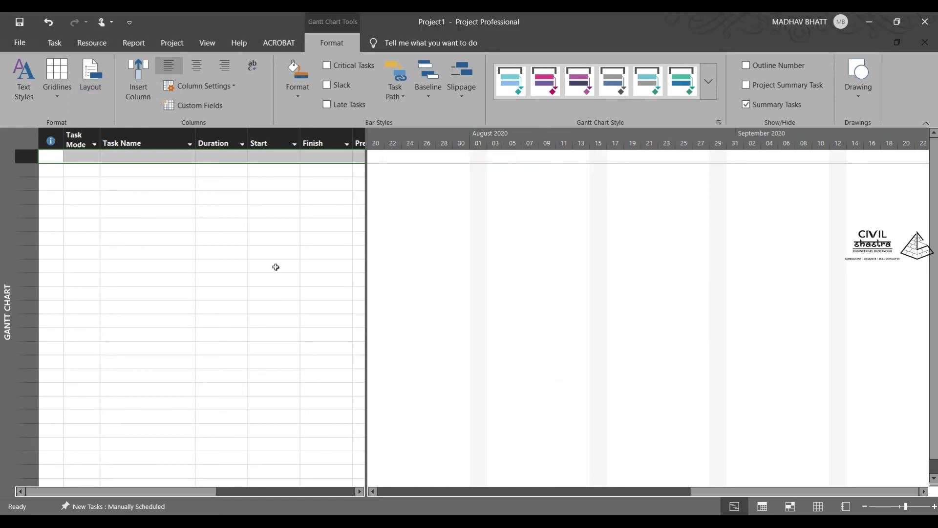
mouse_move(238, 42)
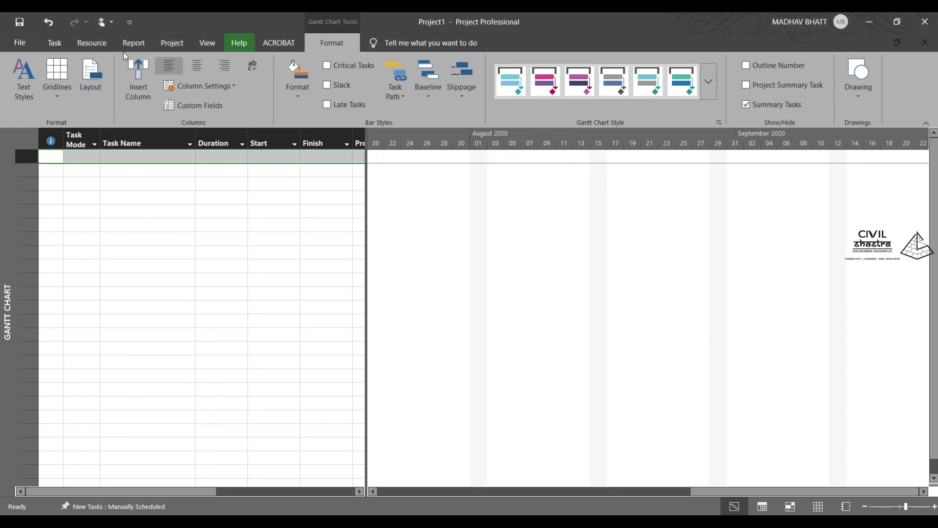
left_click(54, 43)
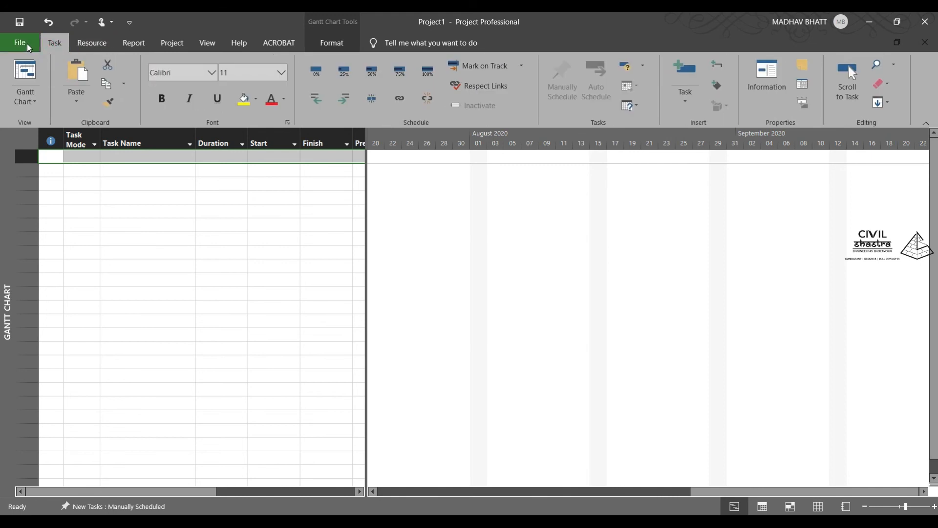